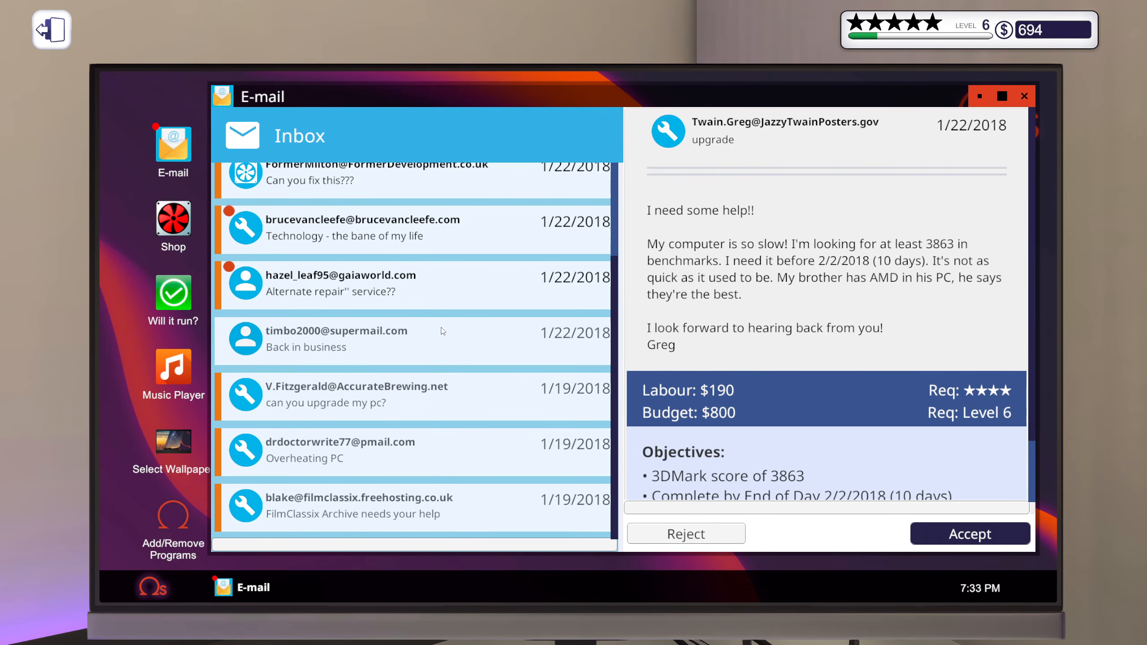
Step: Open the blake@filmclassix email and scroll to its 8 TB storage objective and PC status
left_click(358, 505)
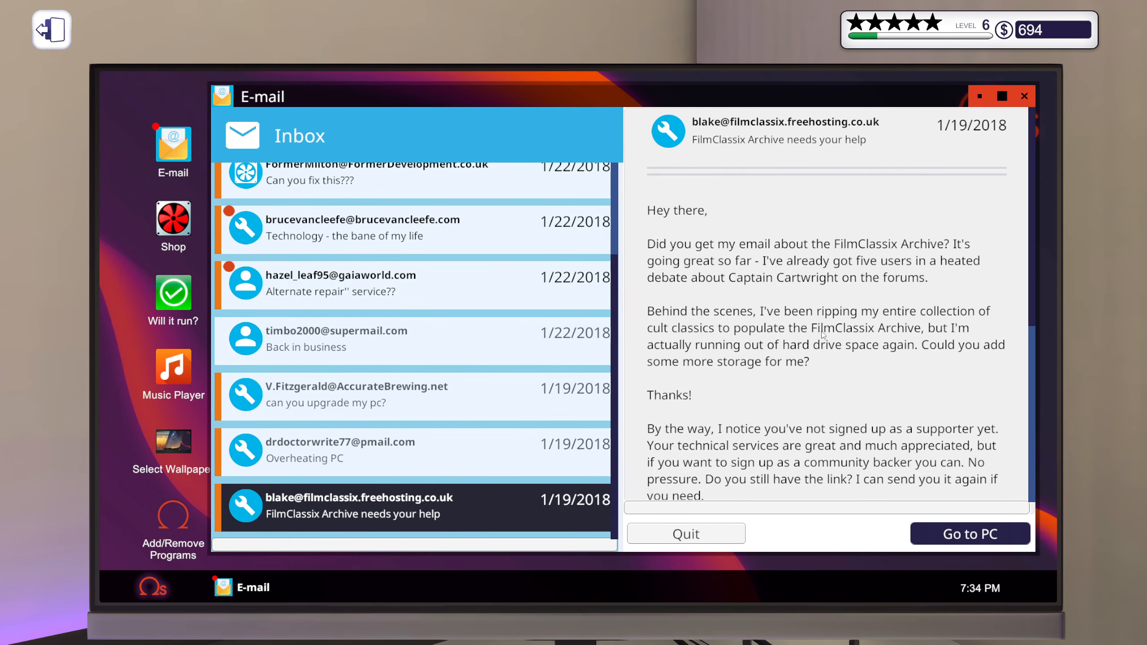
scroll("down", 3)
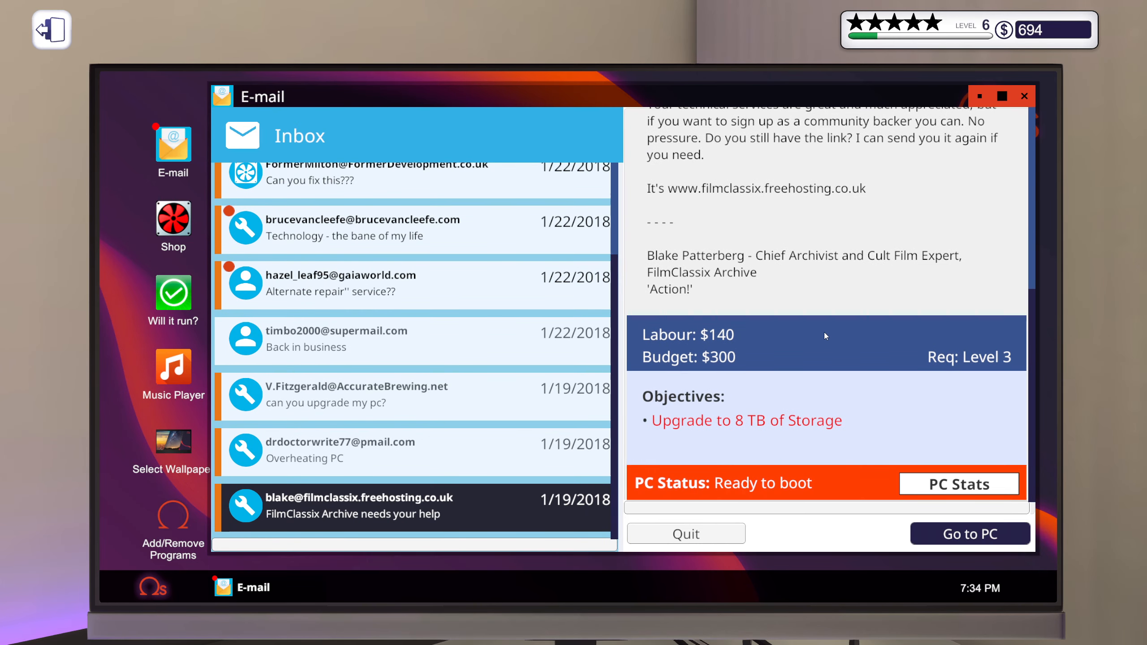
mouse_move(959, 483)
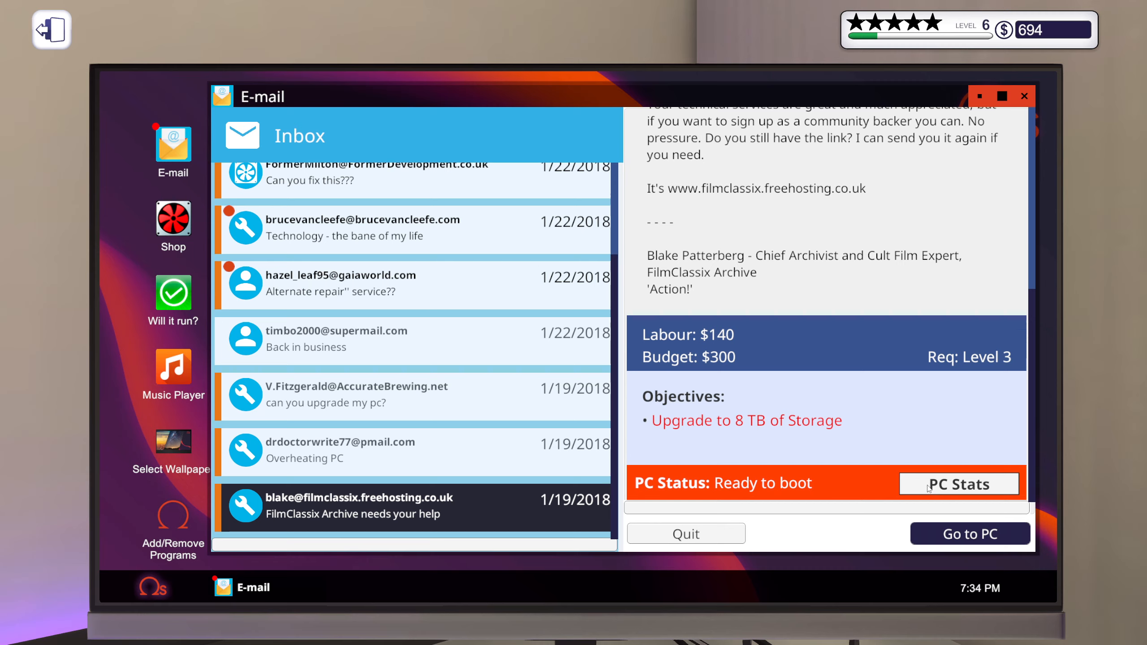
mouse_move(927, 491)
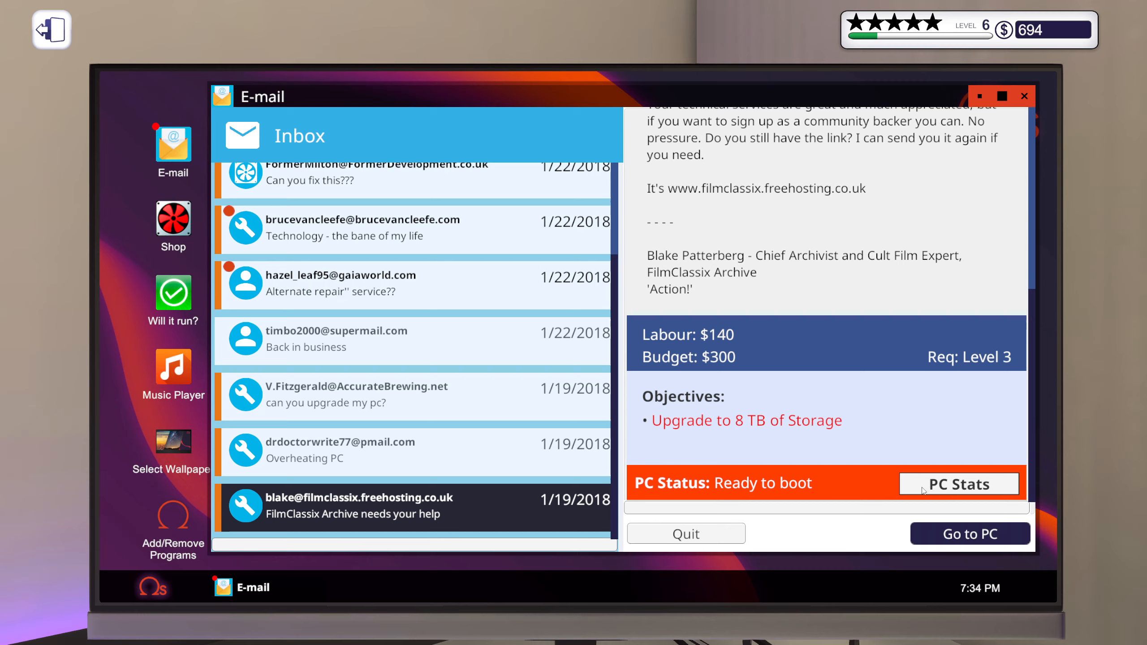
Step: Pick up the FilmClassix PC from the shelf, dismiss its manifest, and bench it
left_click(969, 533)
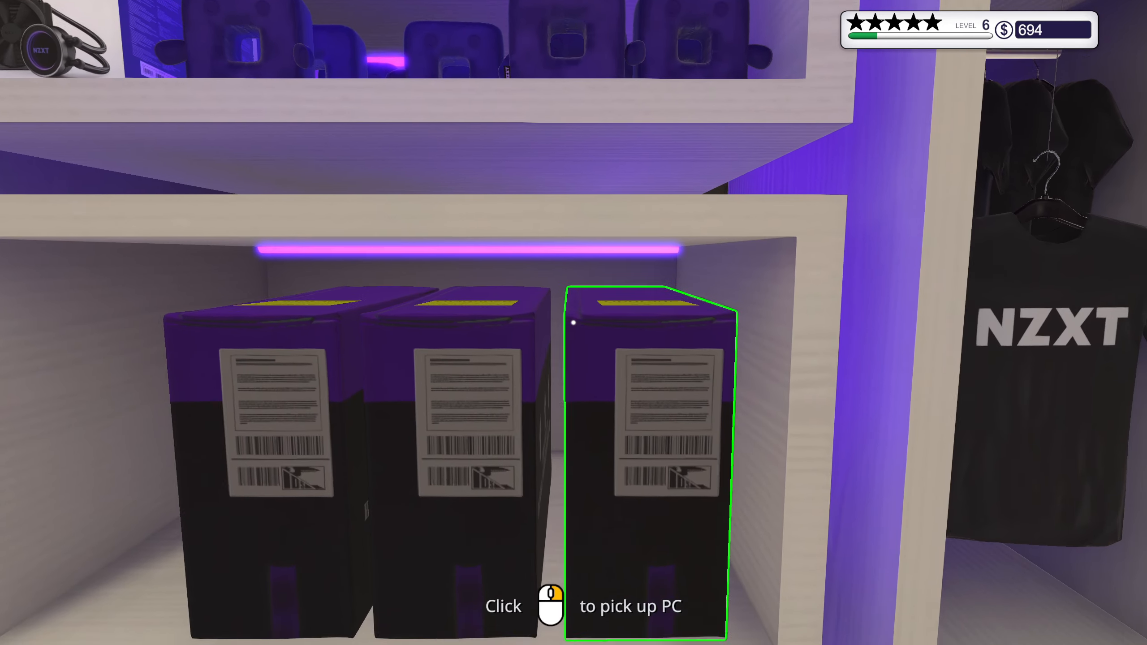
left_click(647, 461)
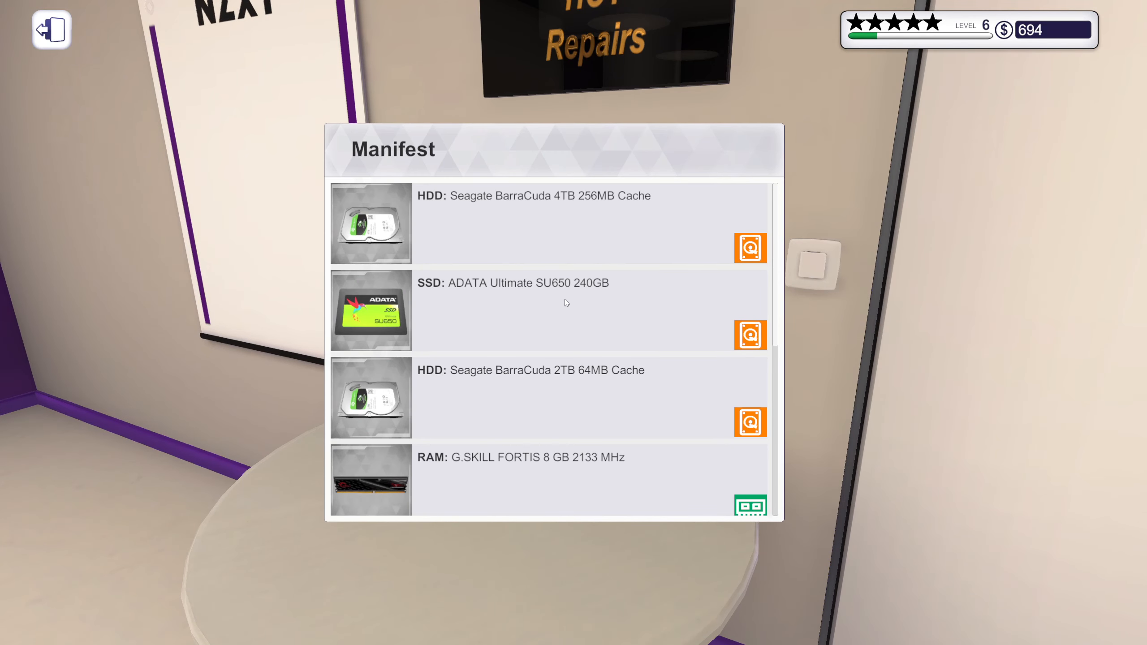
mouse_move(543, 221)
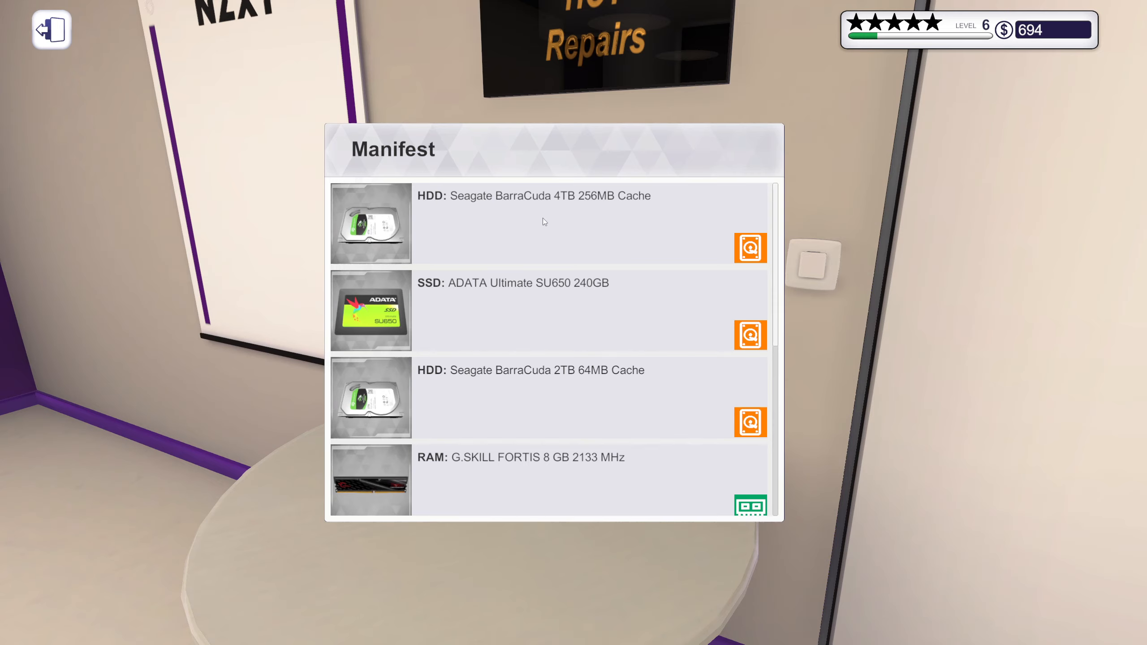
mouse_move(594, 290)
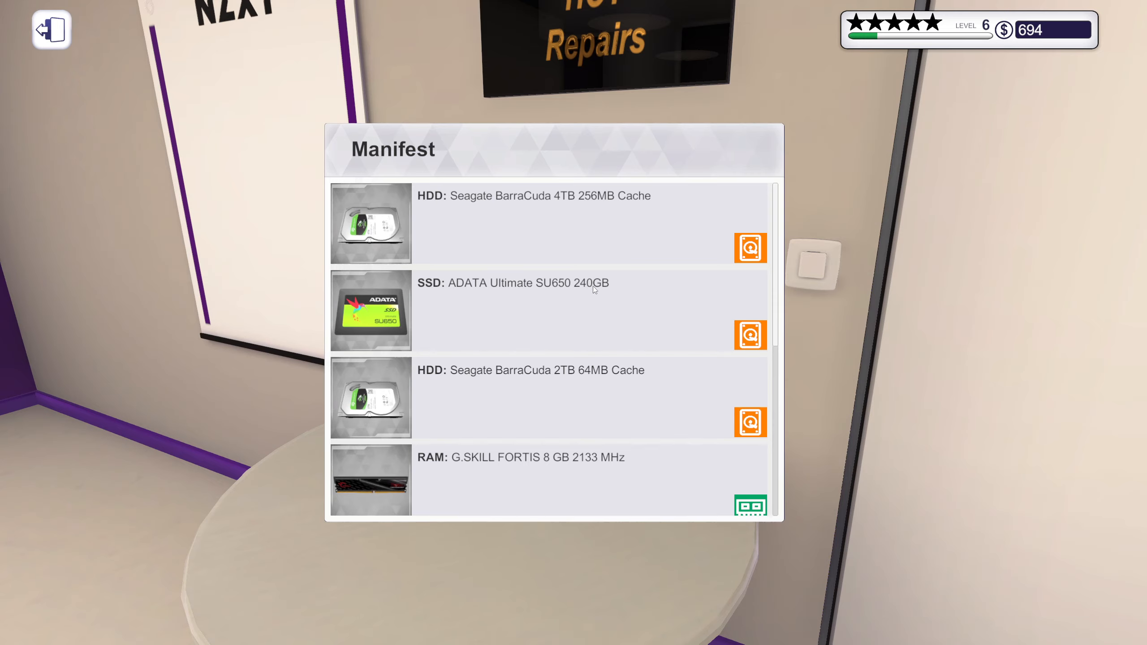
left_click(51, 29)
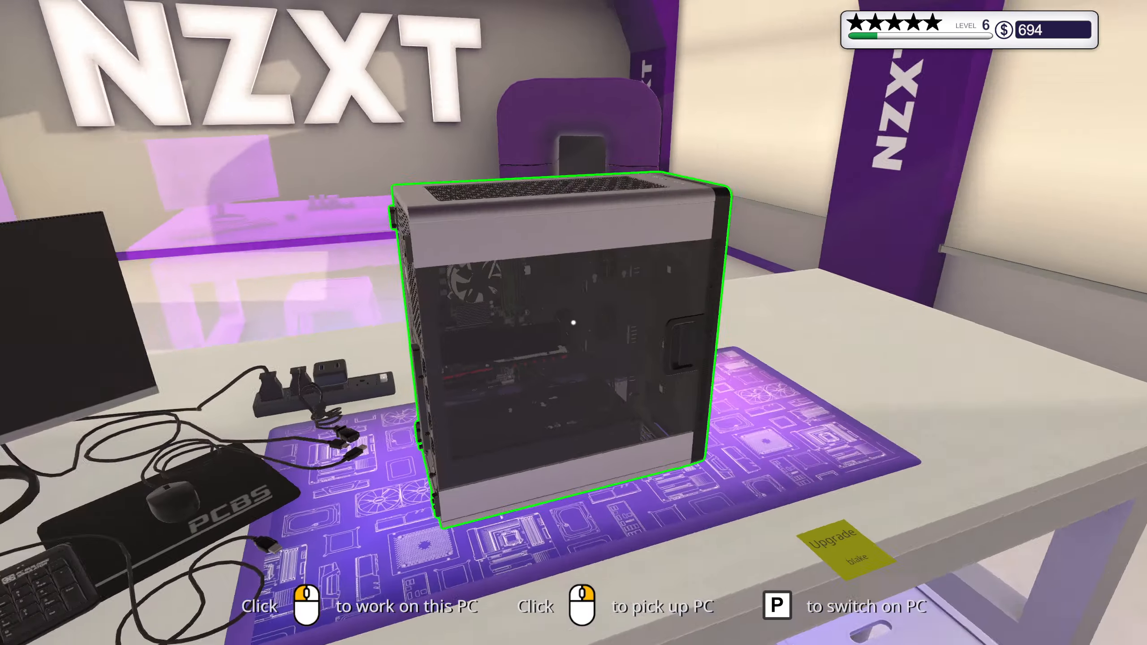
Step: Remove the case side panels and choose a hard drive from Inventory Storage
left_click(573, 322)
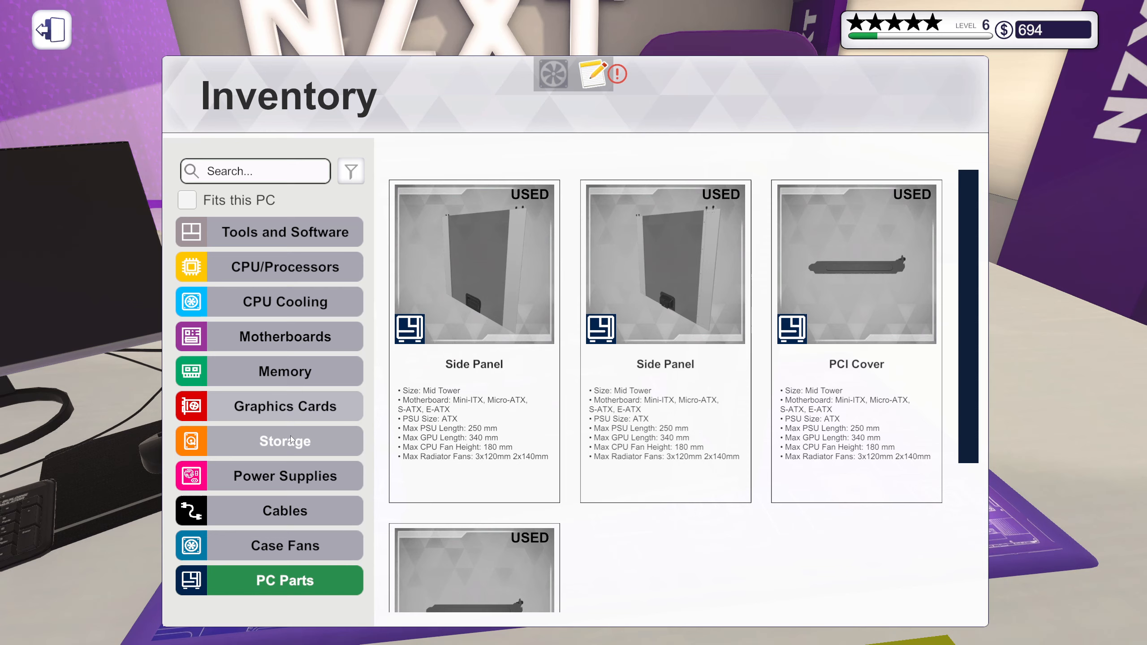
left_click(285, 440)
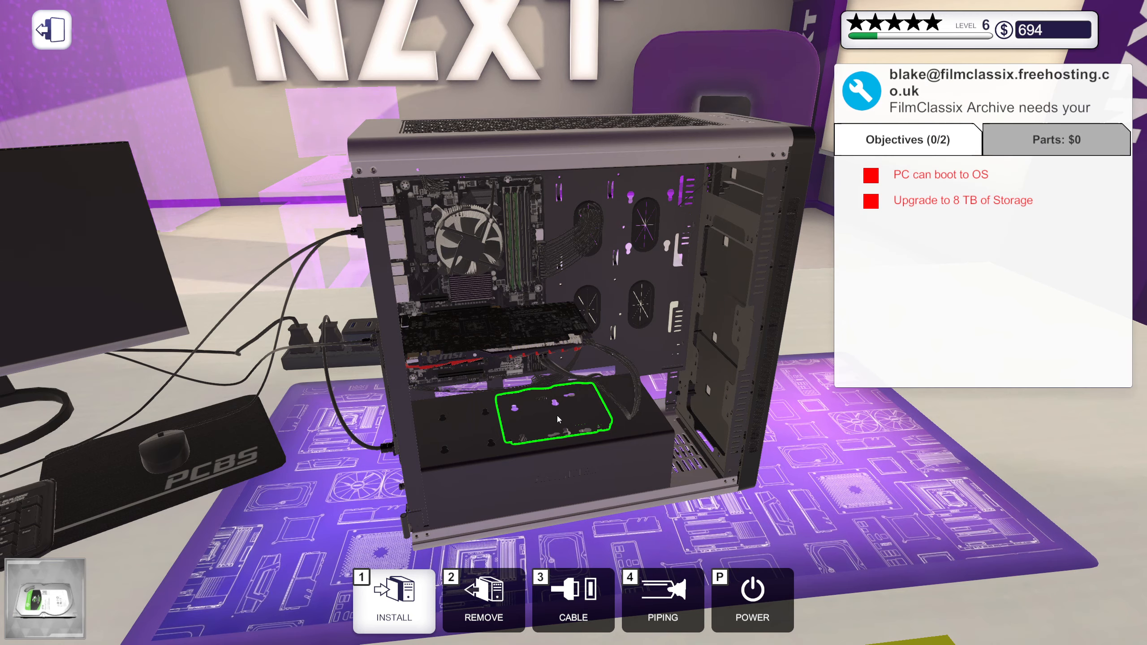
Step: Mount the Seagate 4TB hard drive in the lower drive bay
left_click(393, 600)
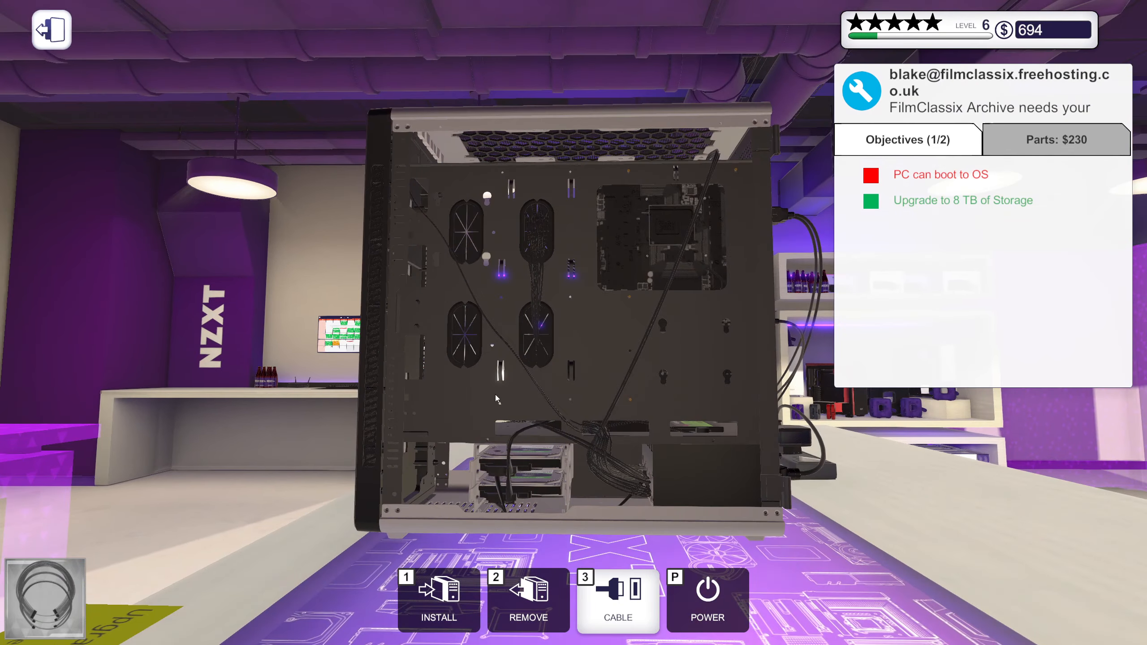
mouse_move(636, 464)
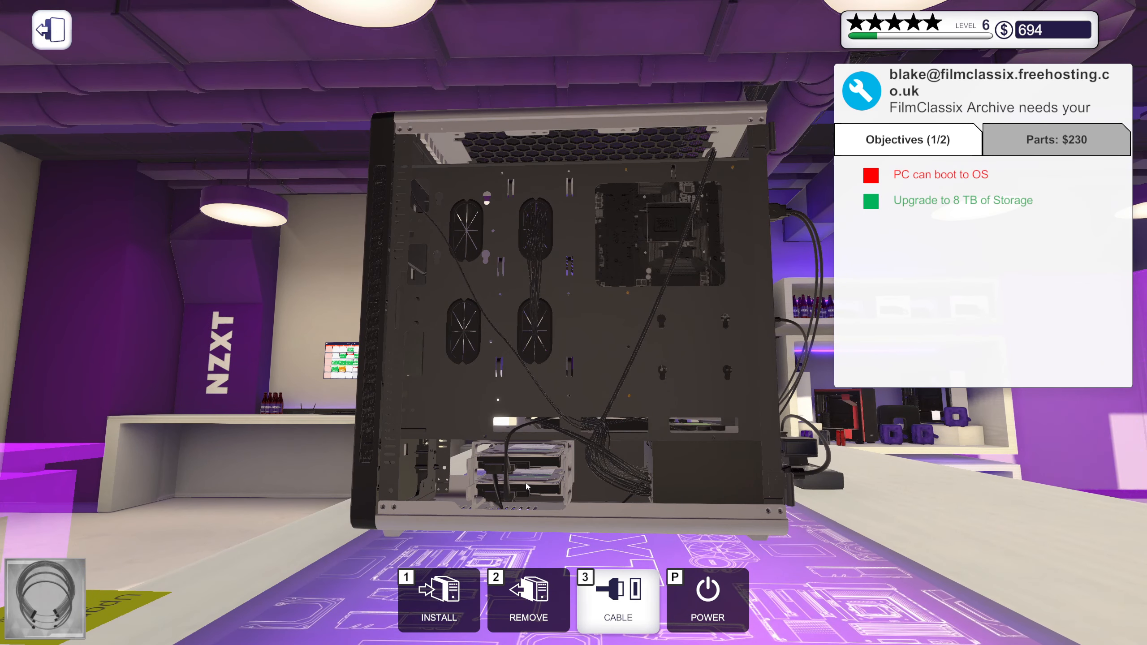
mouse_move(912, 199)
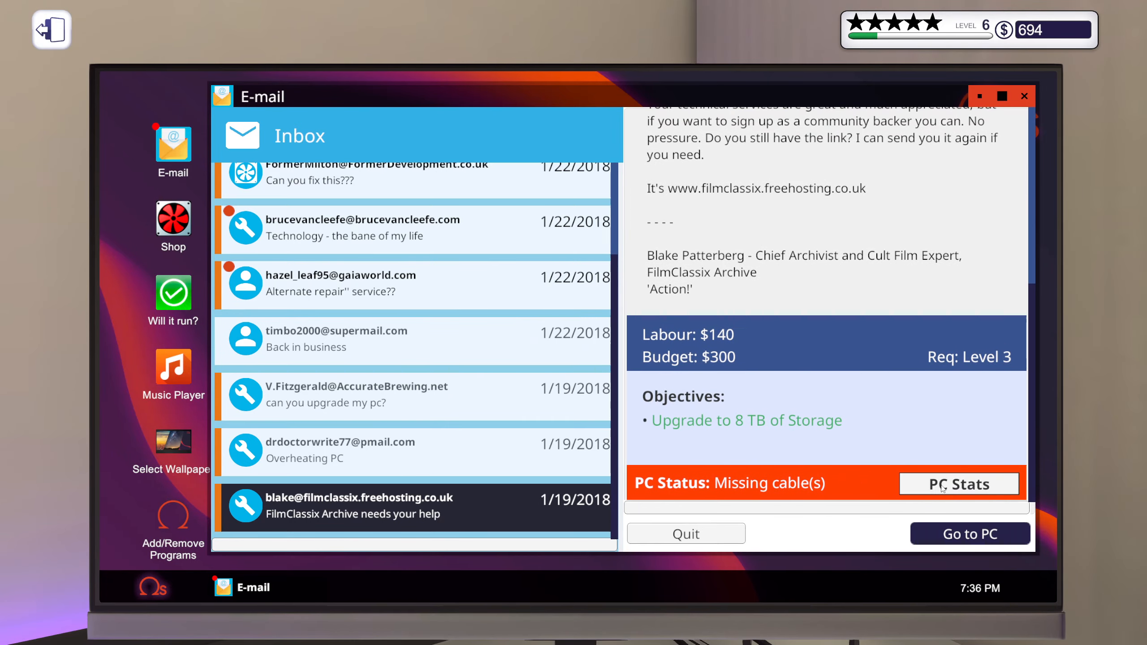
Step: Check PC Stats showing missing cables and a $230 parts total, then return to the PC
left_click(958, 483)
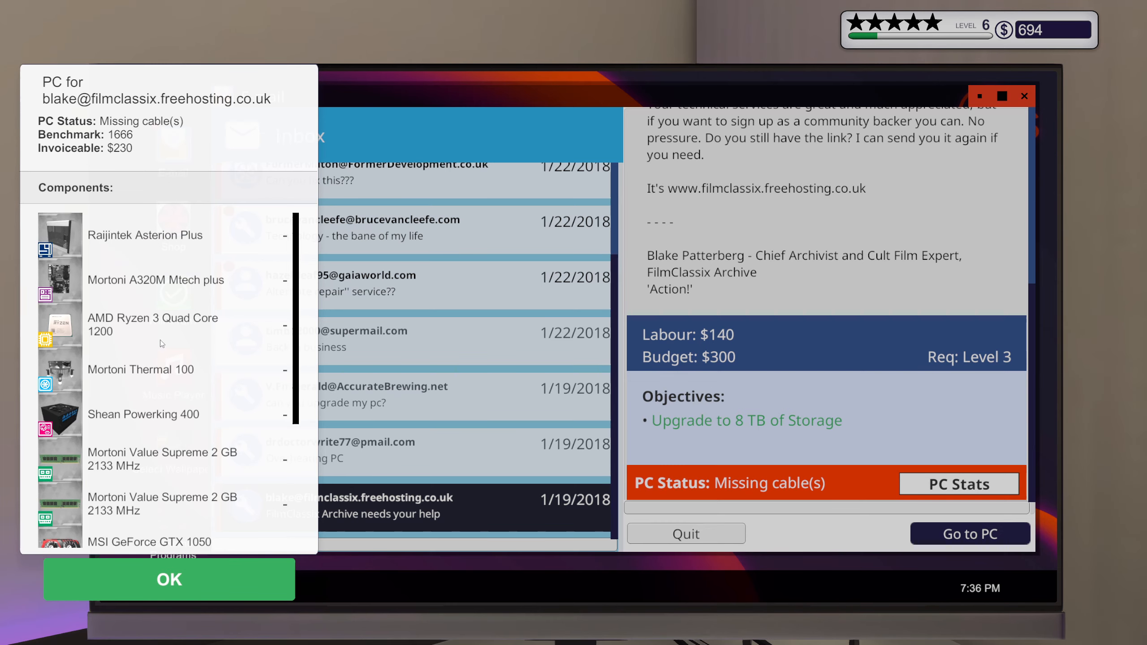
scroll("down", 3)
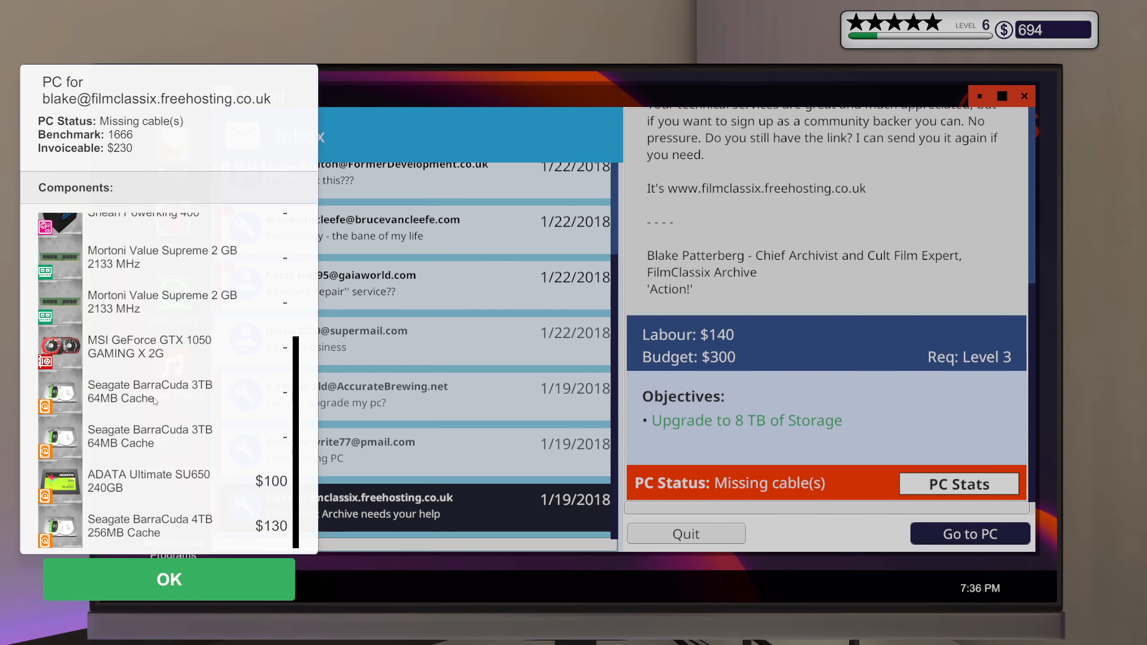
left_click(169, 579)
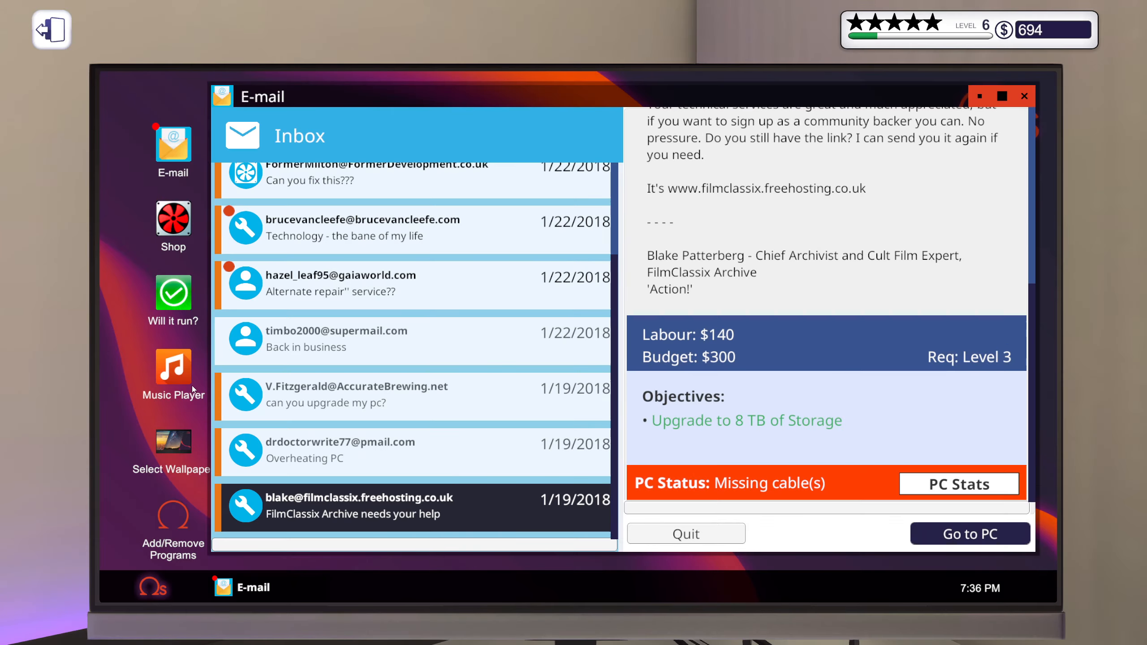
left_click(969, 533)
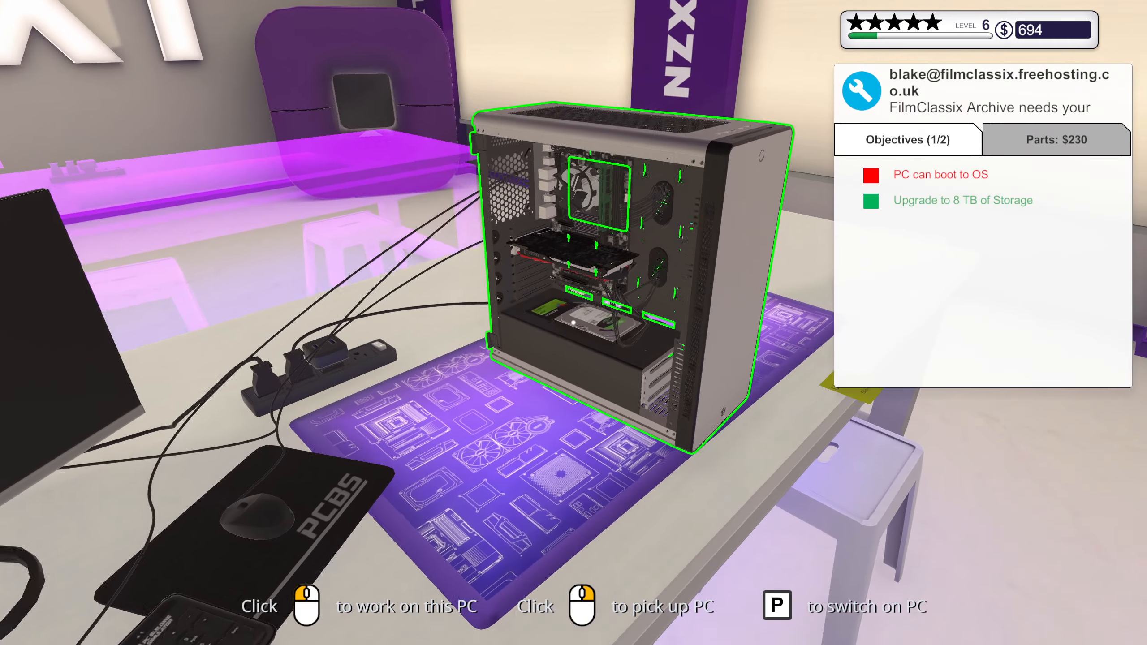
Step: Remove the 240GB SSD from the back of the case and exit, dropping parts to $130
left_click(621, 292)
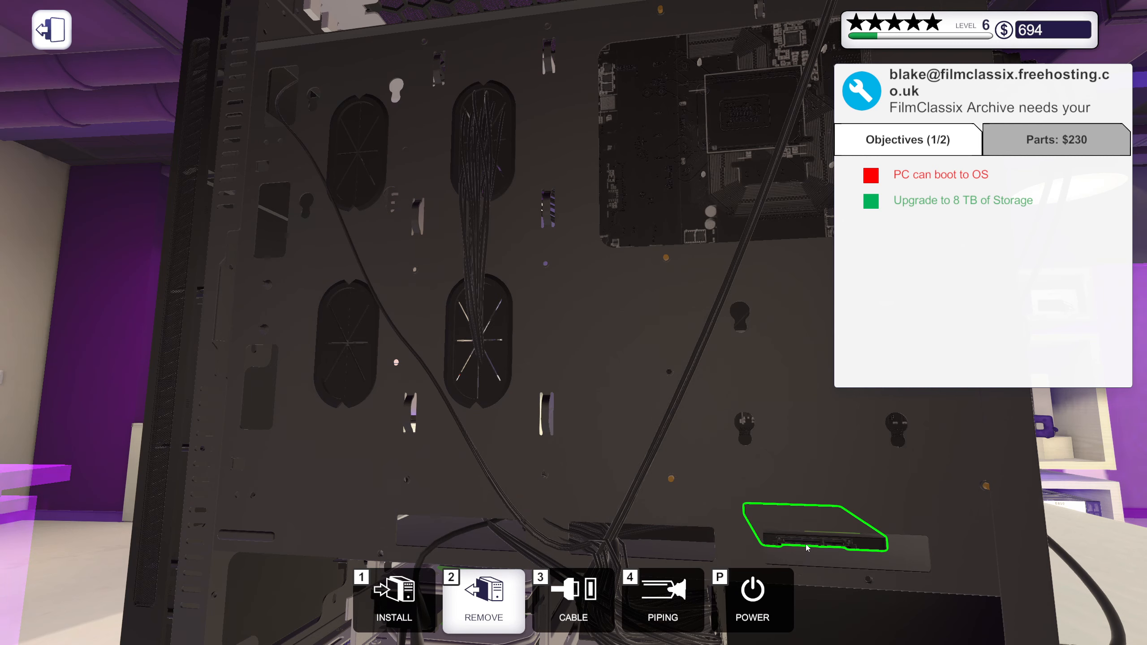
left_click(573, 600)
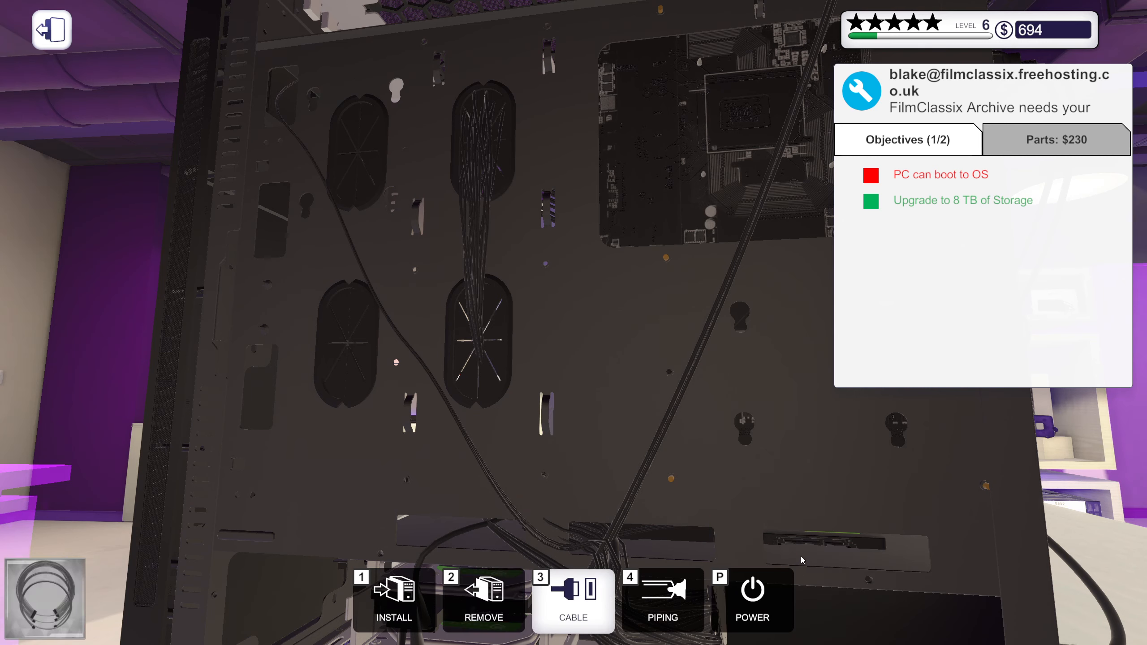
mouse_move(798, 548)
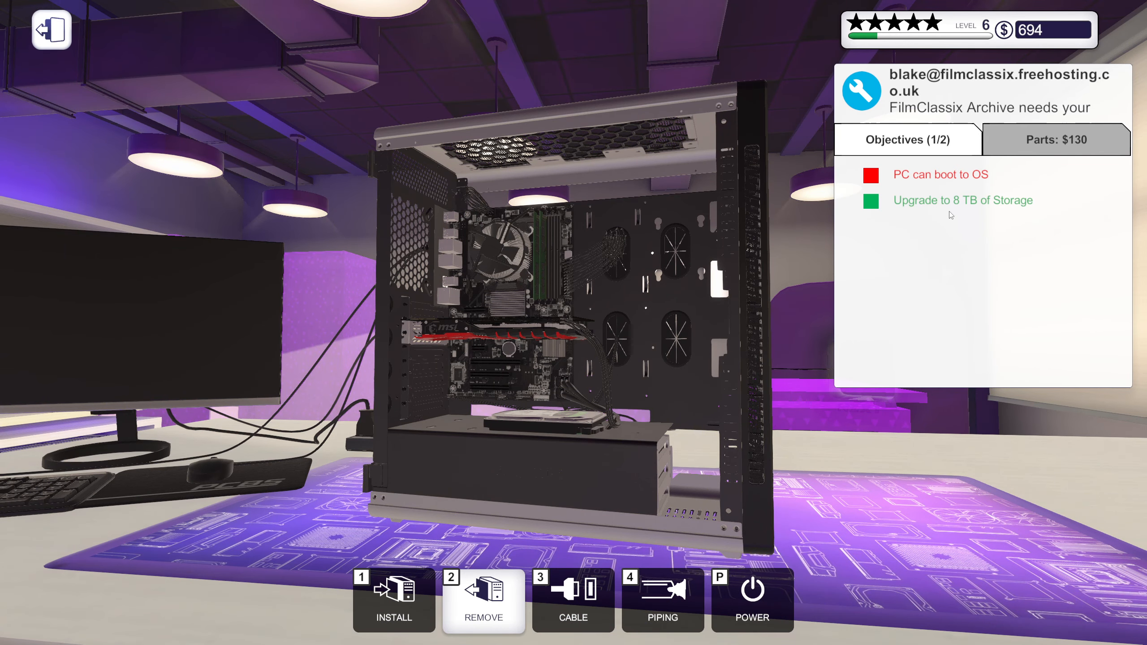
left_click(1056, 140)
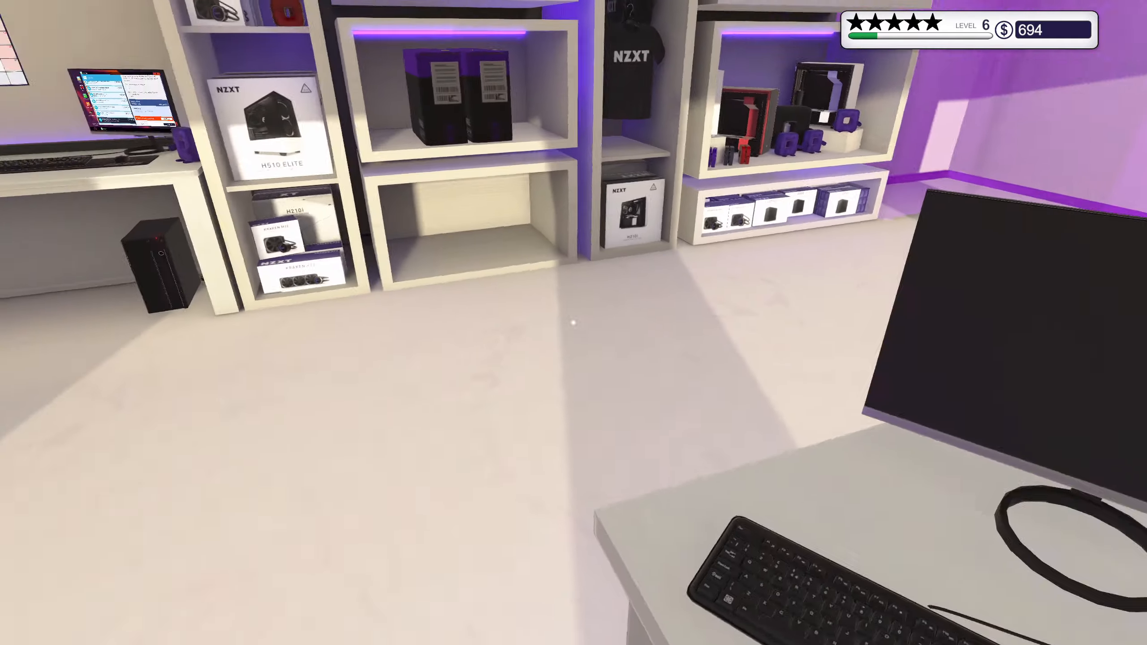
mouse_move(573, 323)
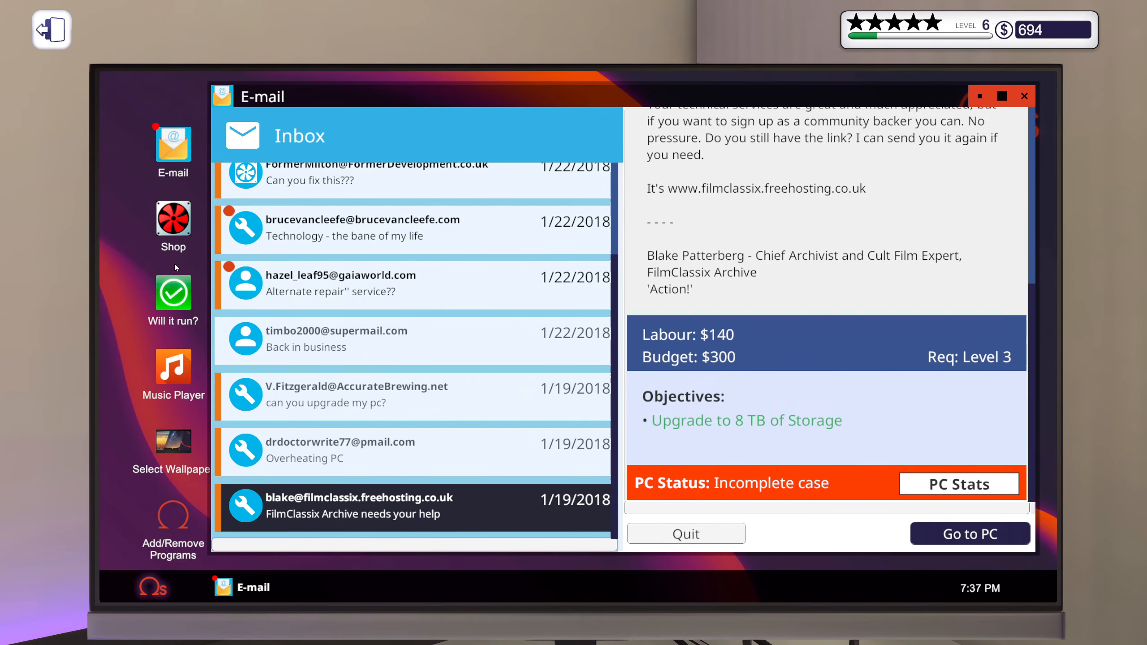
mouse_move(160, 313)
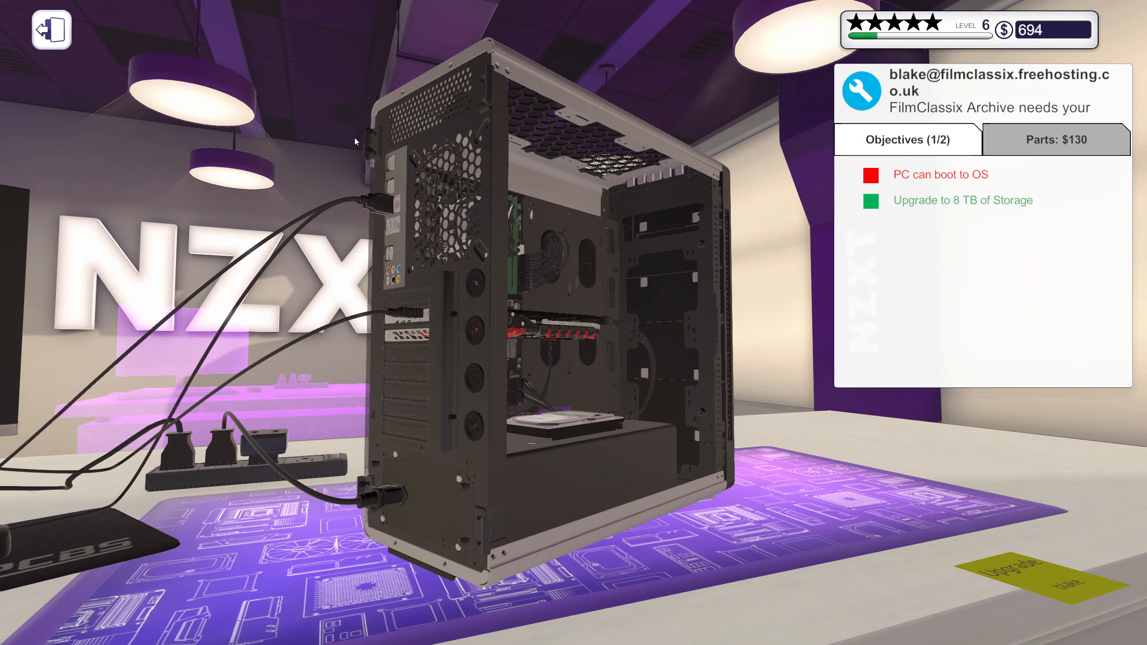
mouse_move(389, 459)
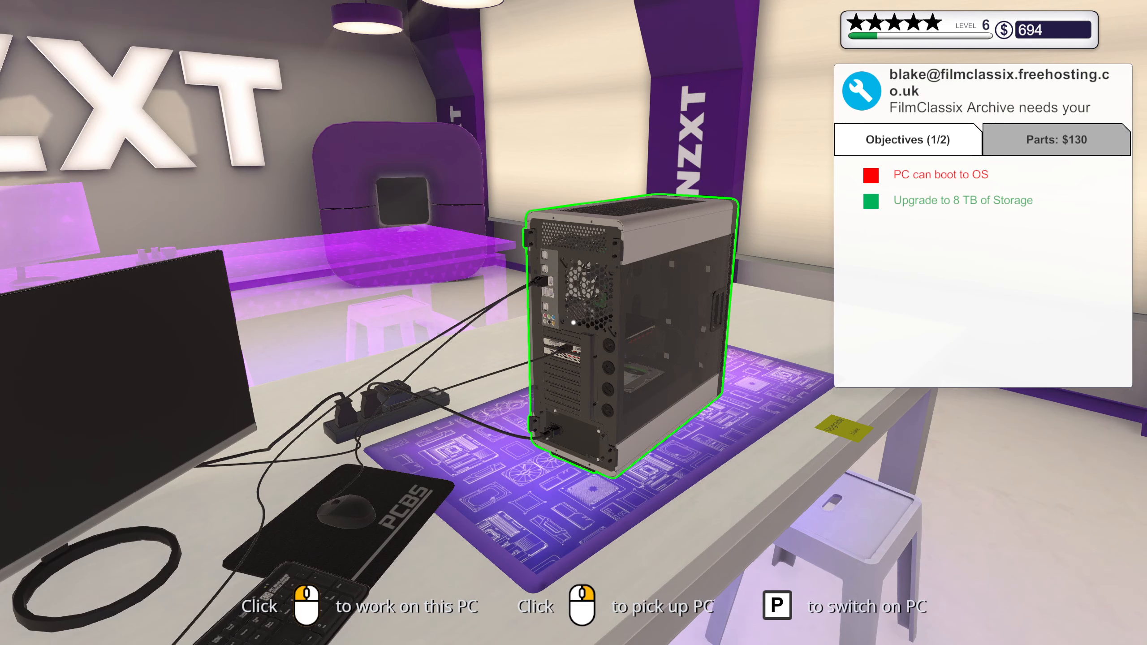
Step: Power on the PC with P, enter BIOS, and apply changes with a confirmed restart
key("p")
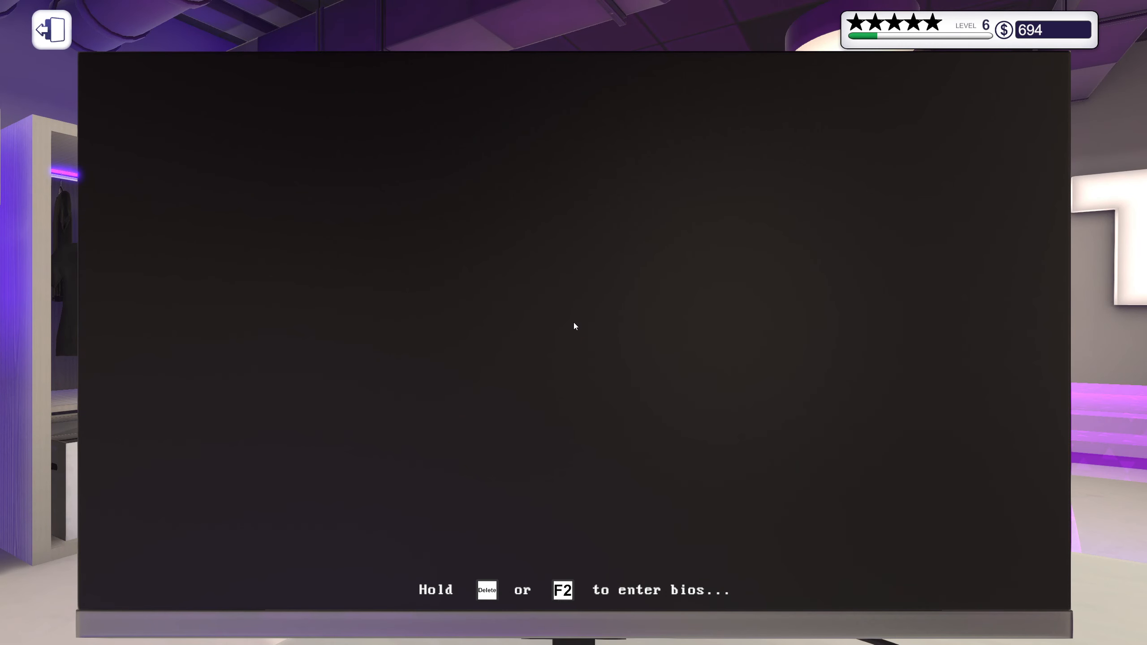
key("delete")
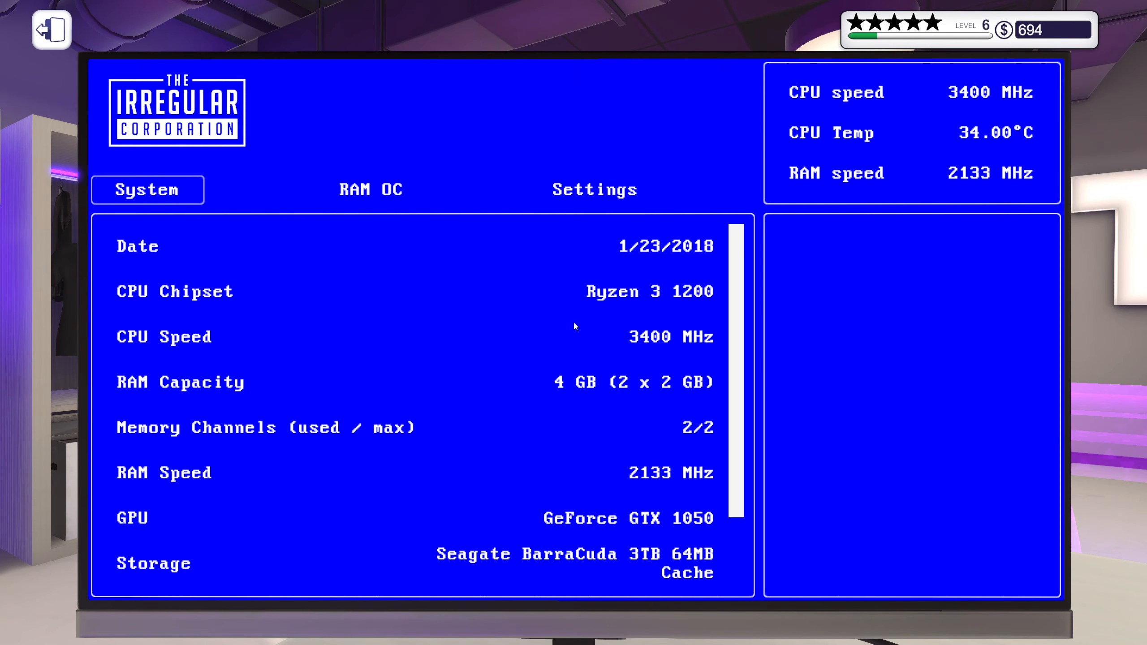
left_click(371, 190)
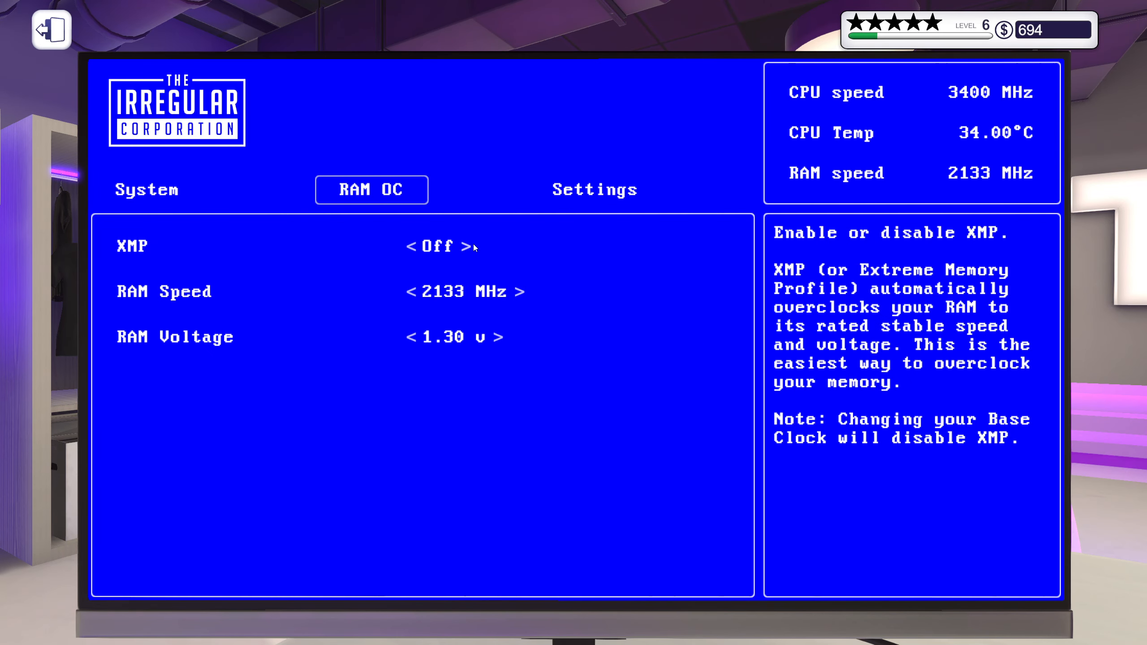
left_click(594, 189)
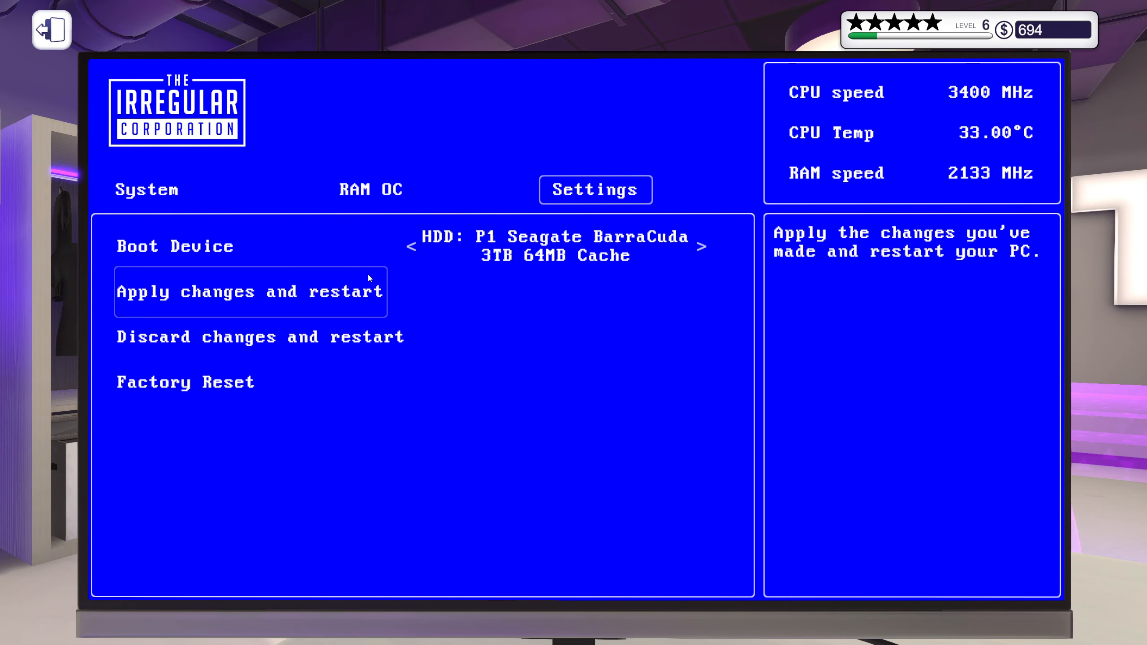
left_click(248, 291)
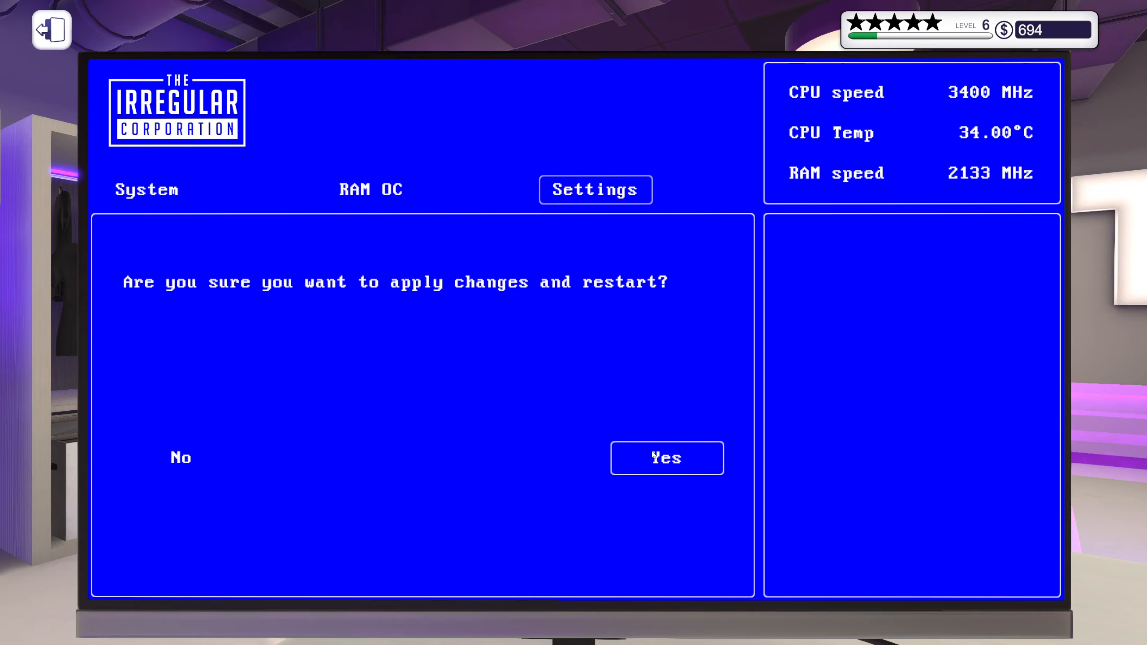
left_click(665, 458)
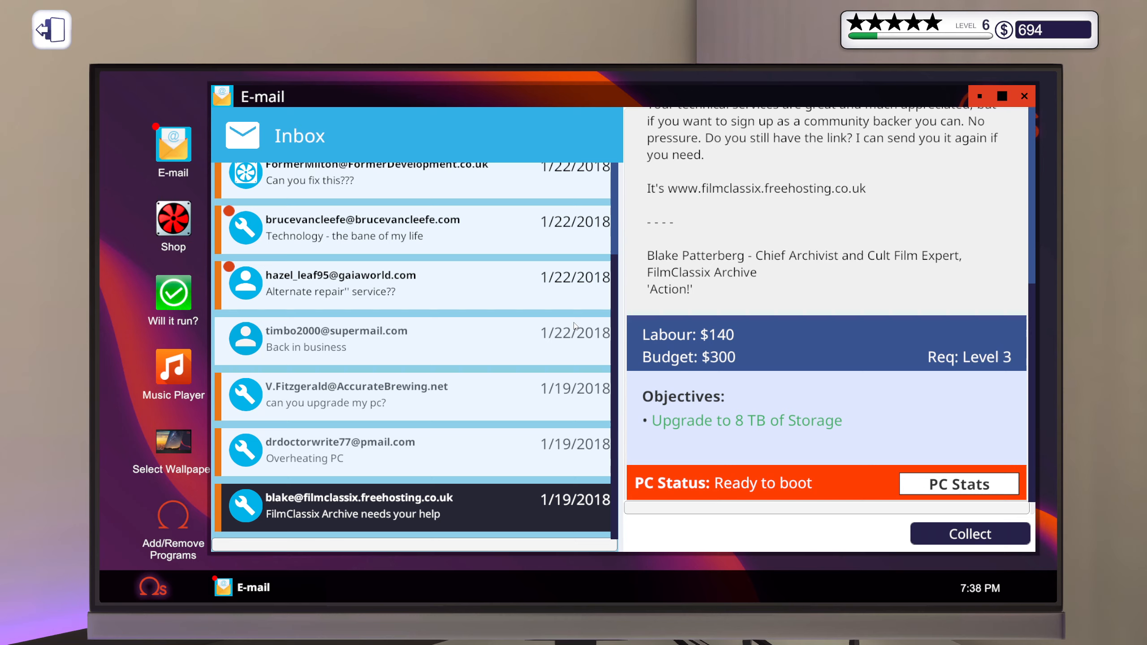
mouse_move(959, 425)
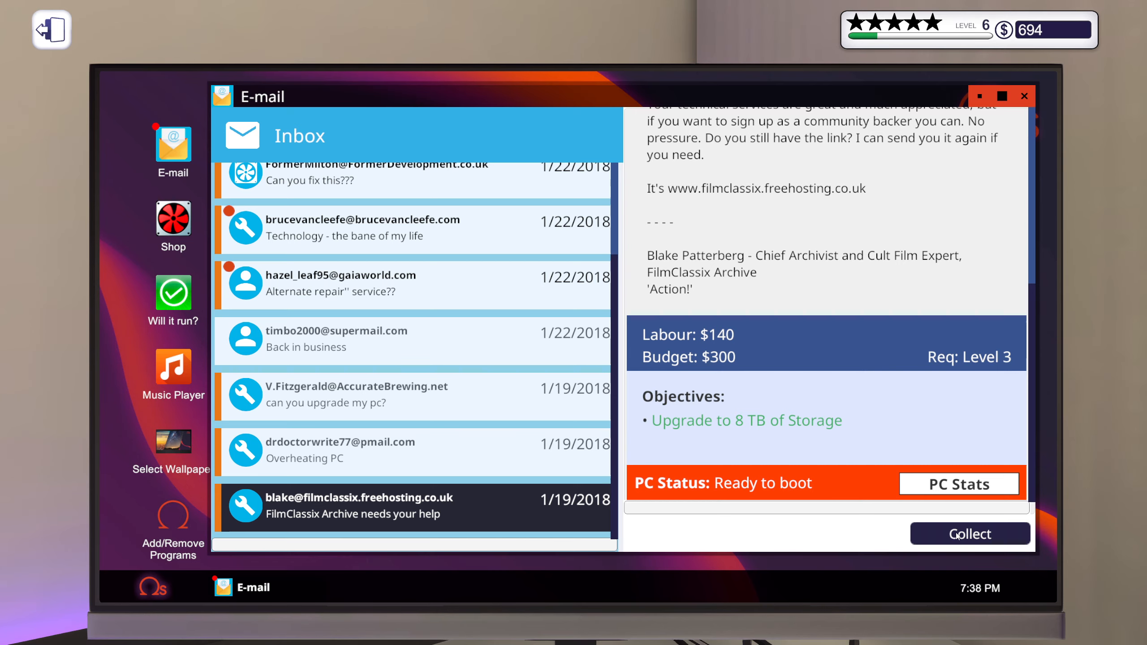
Step: Collect the five-star FilmClassix payment, raising money to $964, and close the invoice
left_click(968, 533)
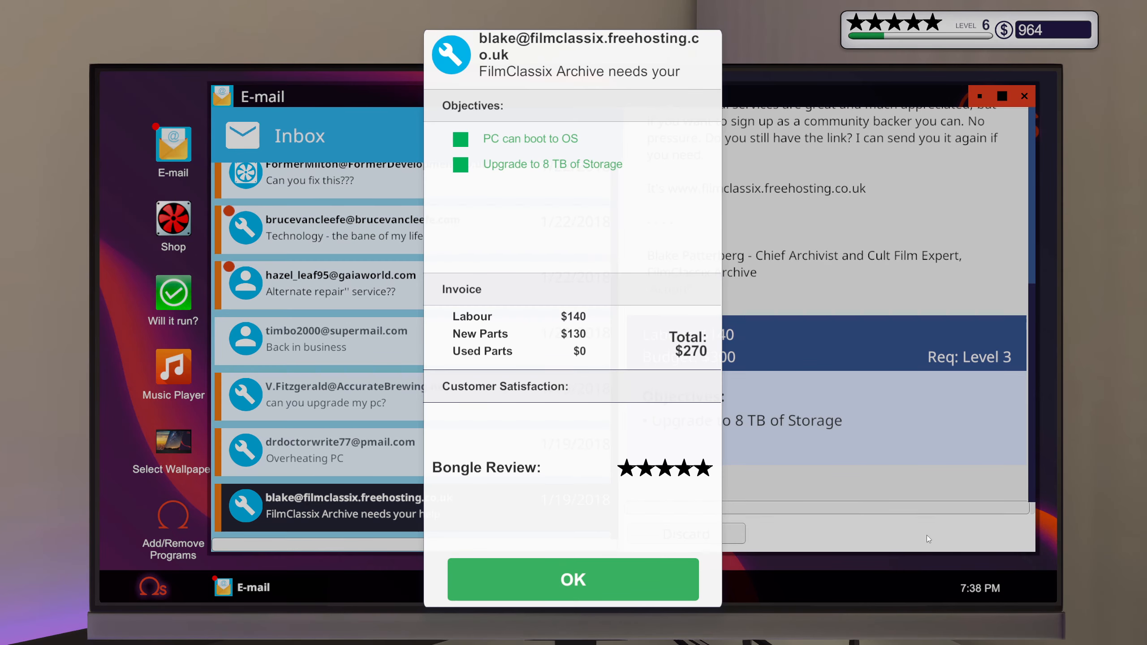
left_click(572, 579)
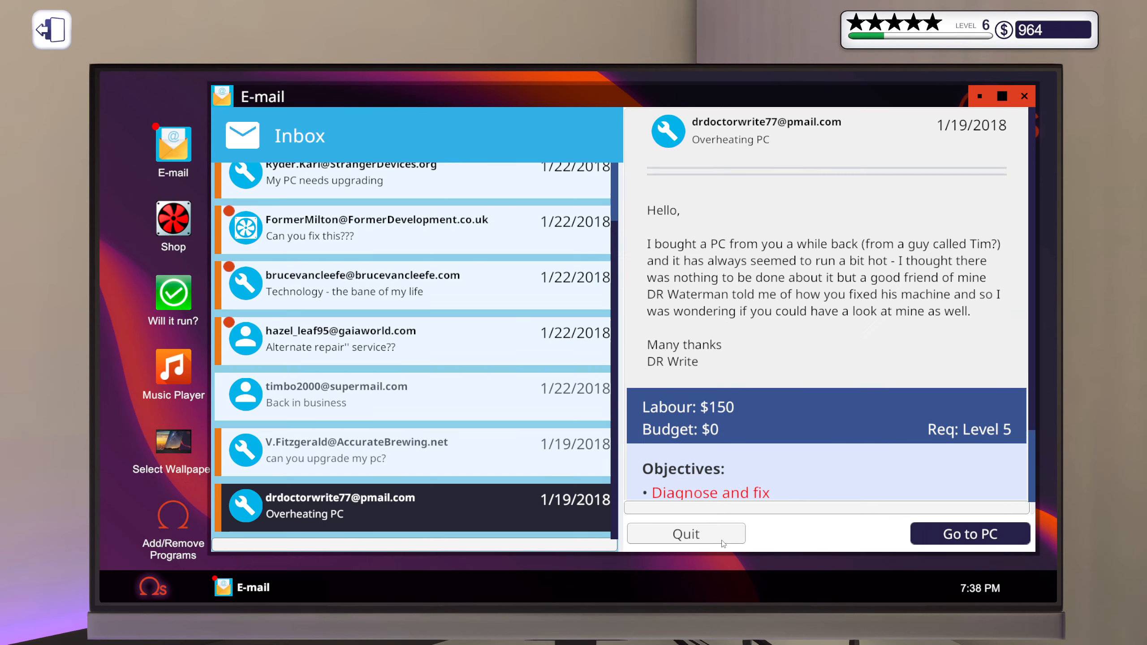
mouse_move(819, 439)
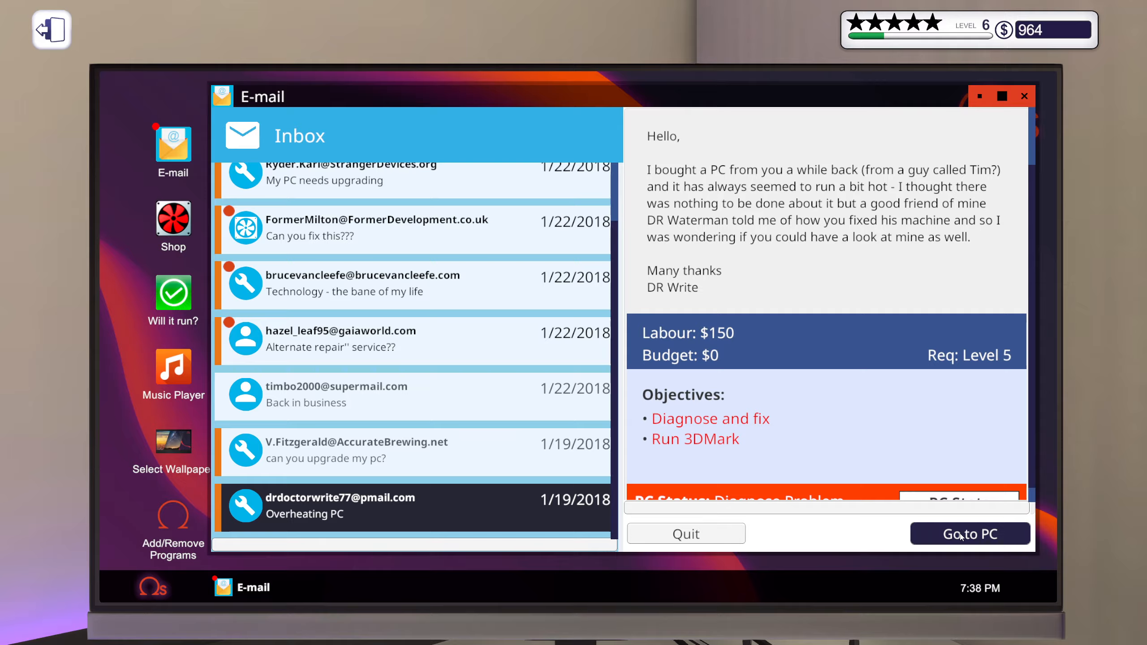
Step: Take the overheating PC to the bench and power it on into BIOS
left_click(969, 533)
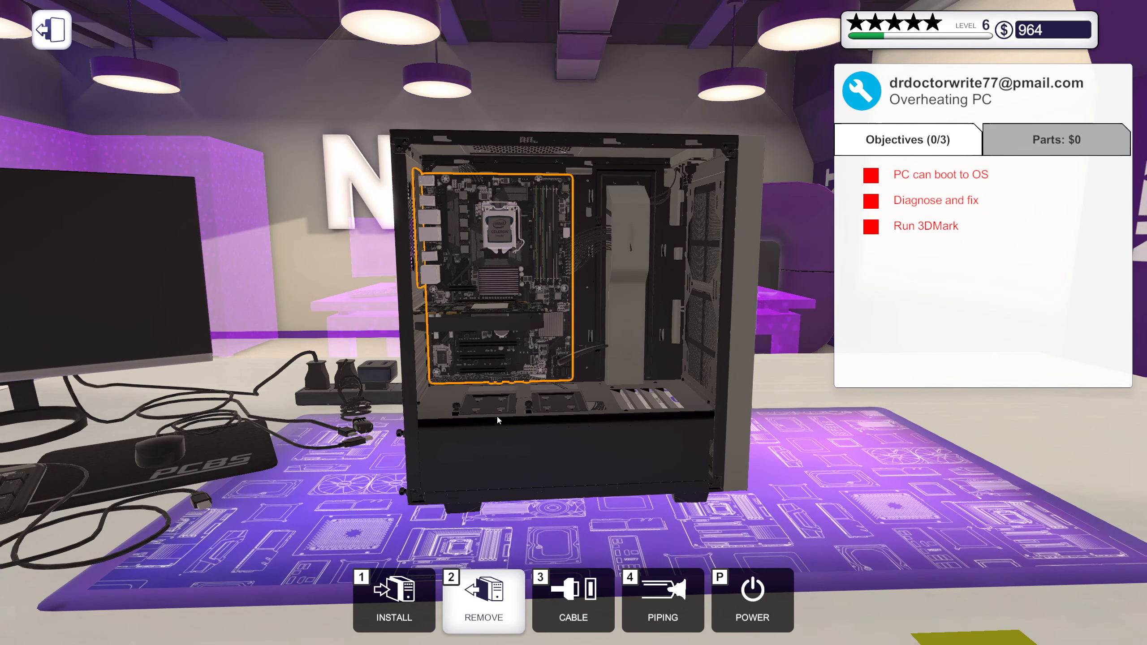
left_click(501, 229)
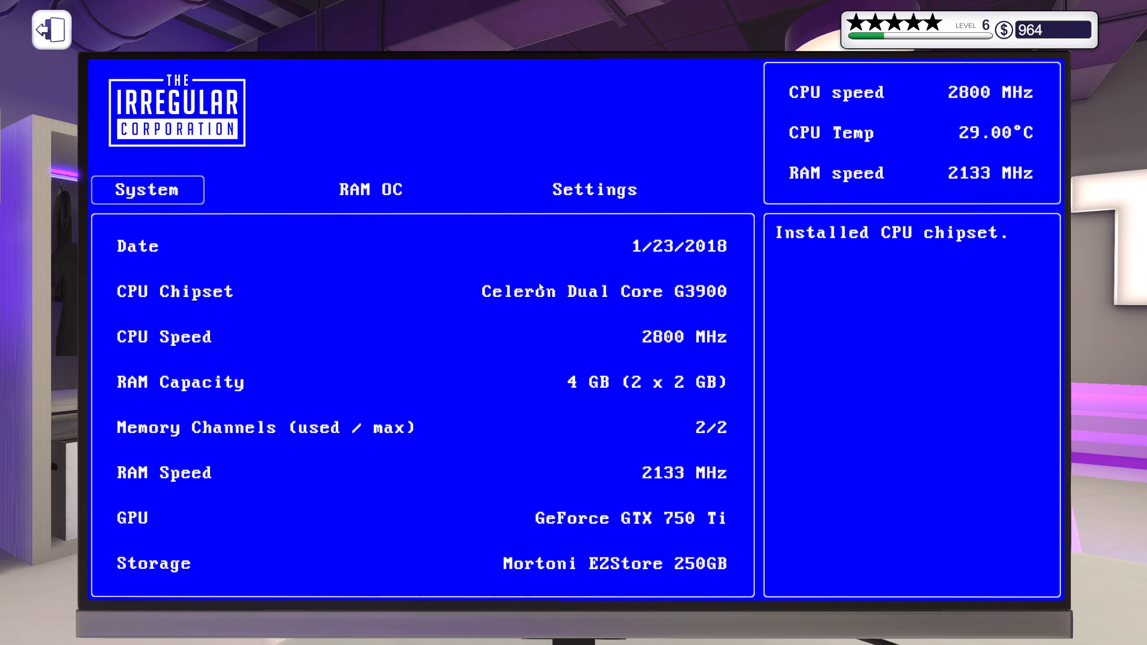
Step: Check BIOS RAM OC, then use Settings to apply changes and restart to the desktop
left_click(371, 189)
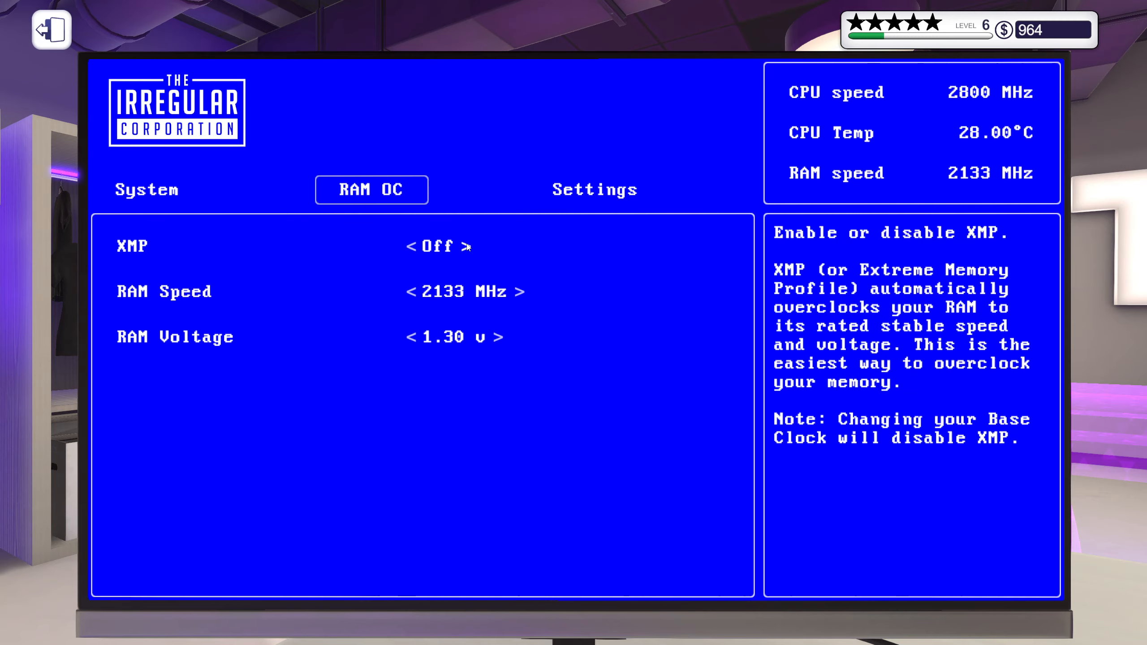
left_click(595, 190)
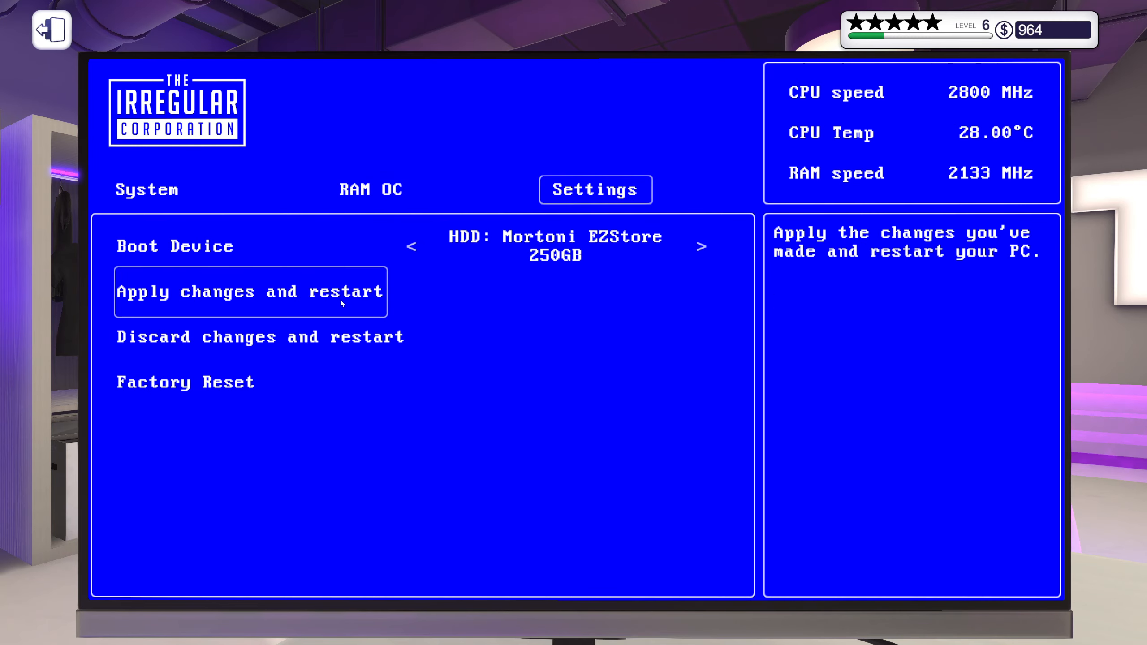
left_click(249, 291)
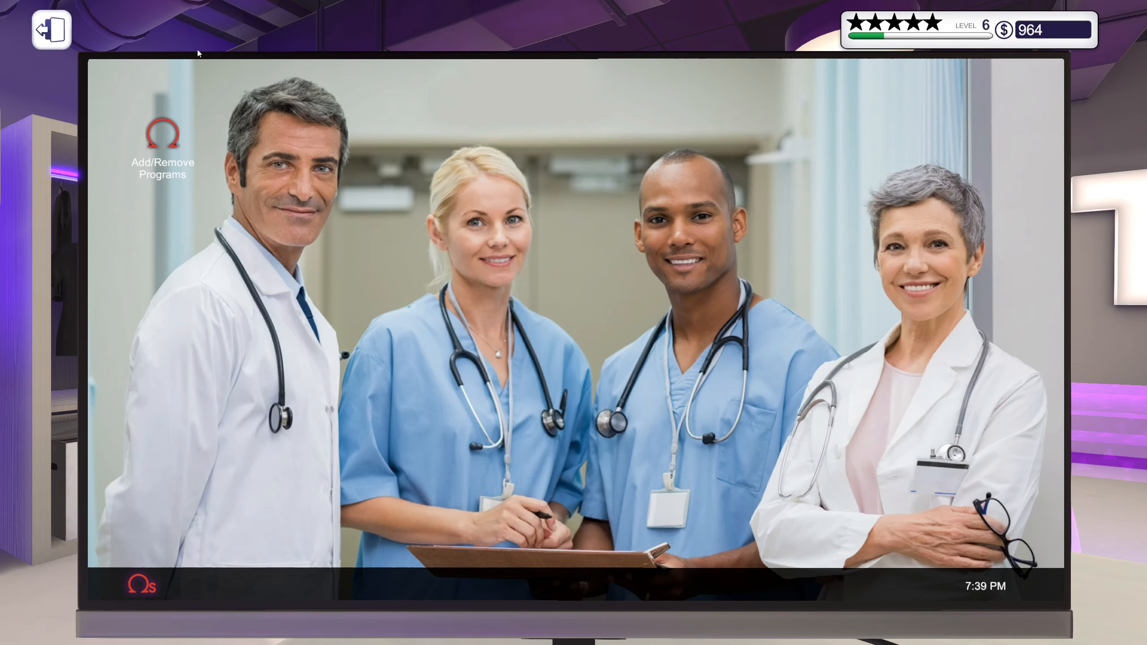
Step: Install 3DMark Advanced Edition from Add/Remove Programs and accept the restart to finish
left_click(162, 135)
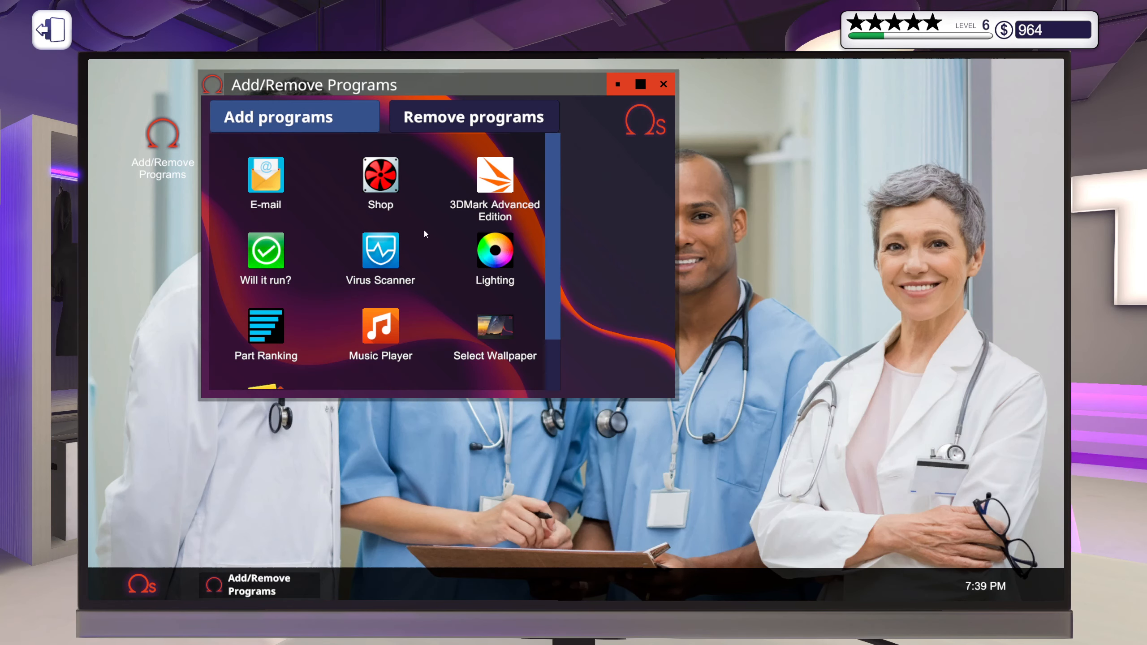
mouse_move(471, 178)
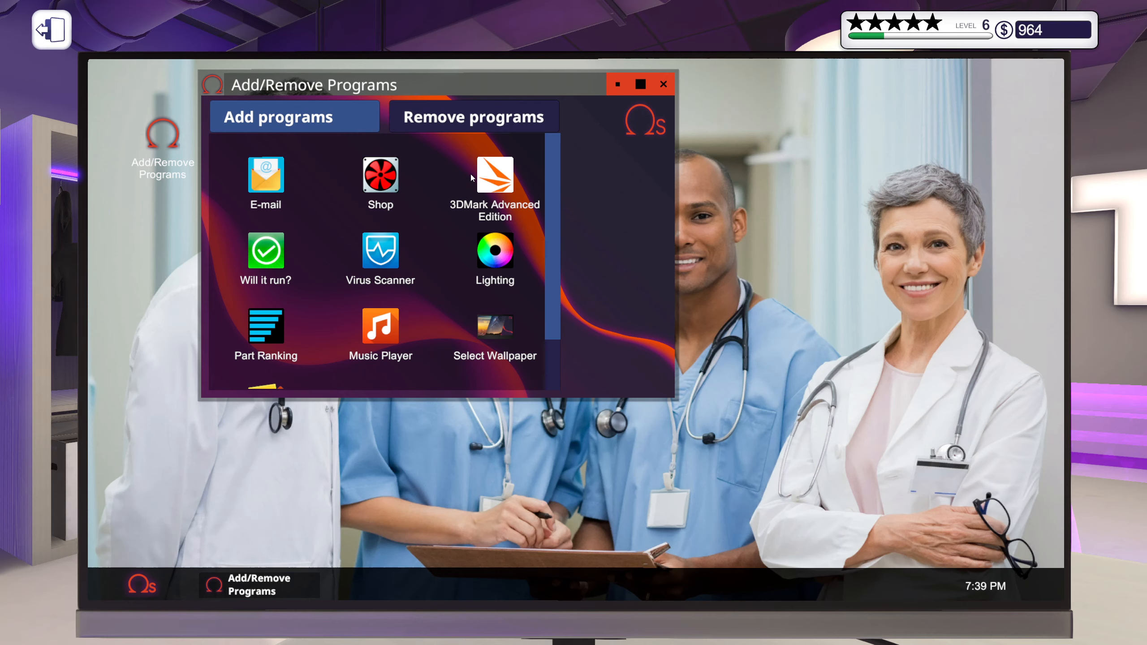
left_click(494, 175)
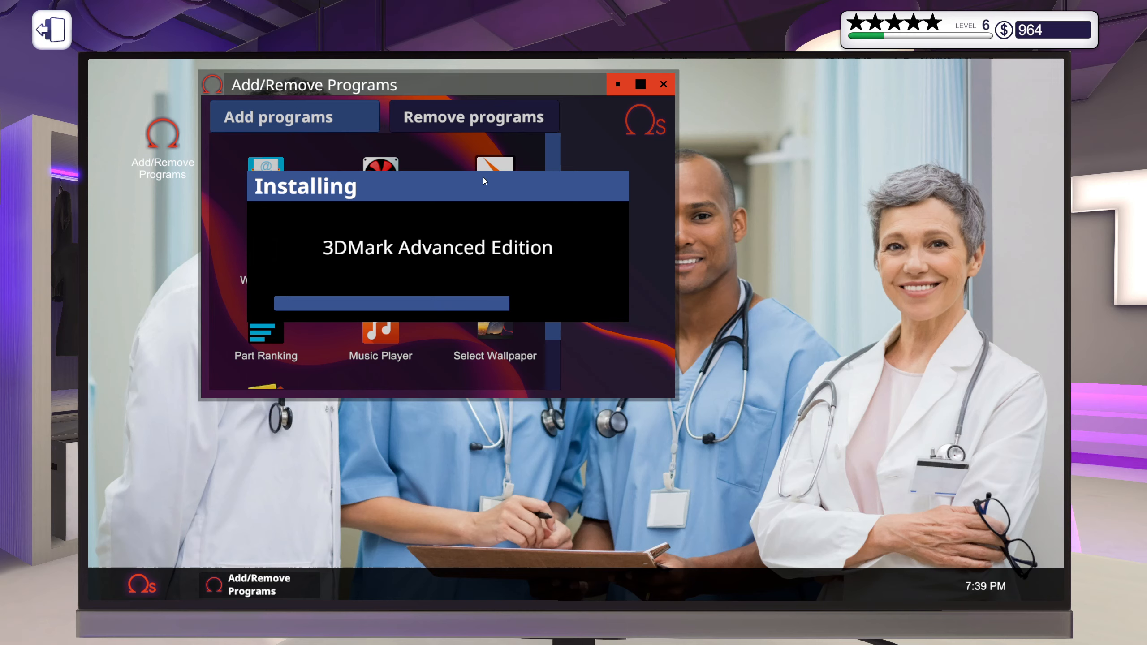
mouse_move(529, 264)
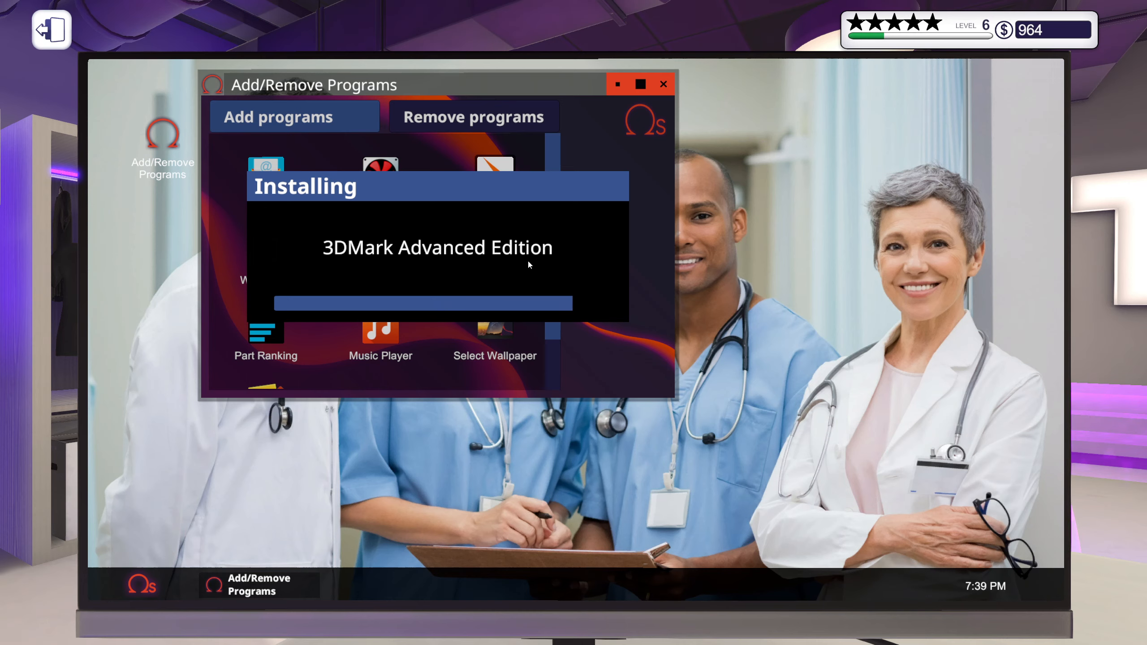
mouse_move(506, 265)
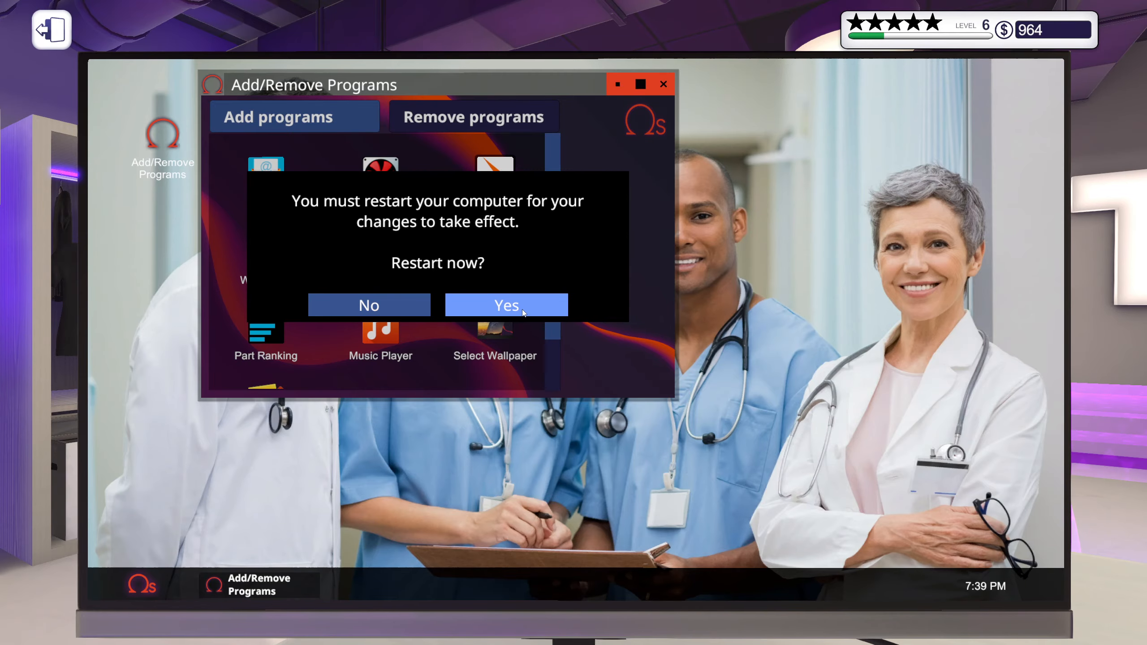
left_click(506, 305)
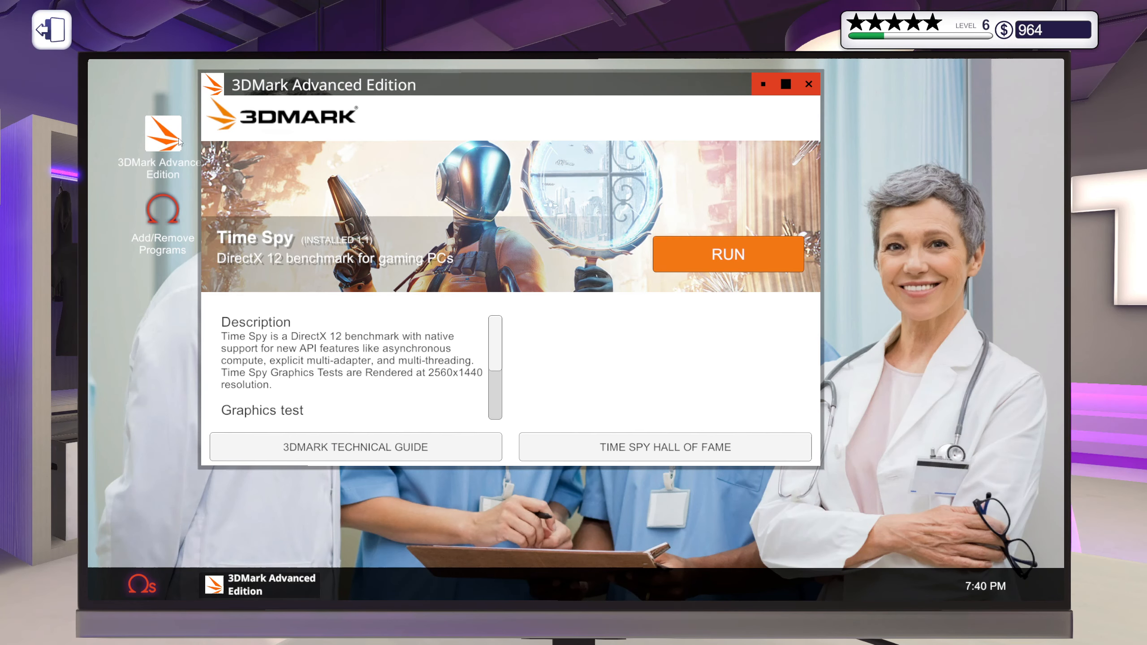
Step: At the shop computer, scroll through the overheating PC's PC Stats components and 474 score
left_click(727, 254)
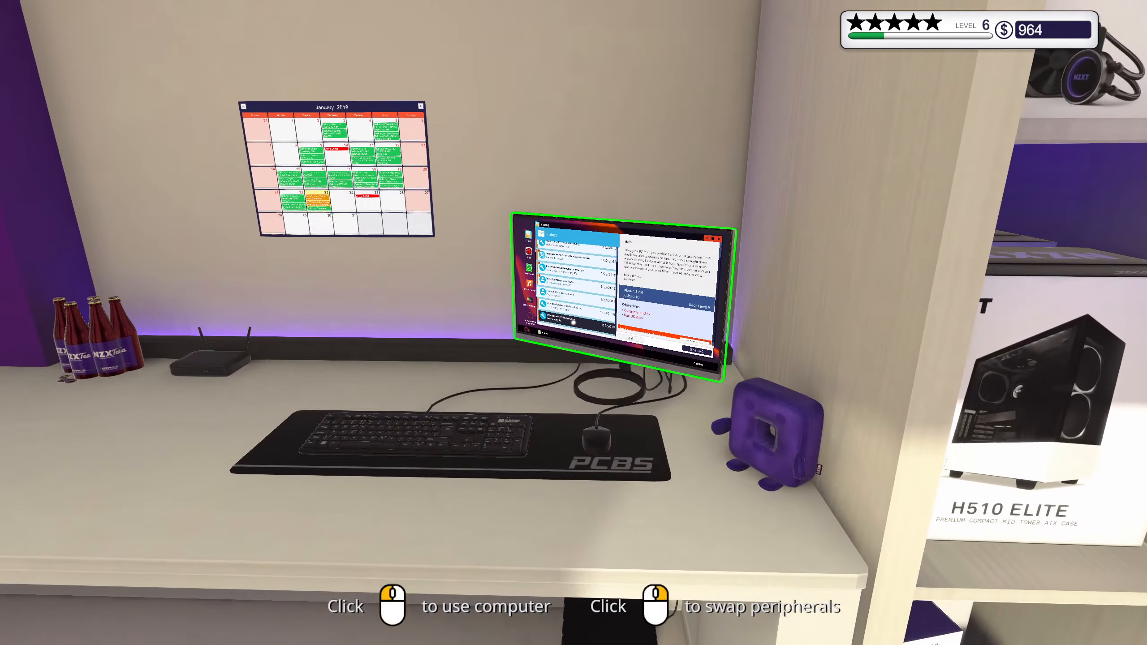
left_click(618, 292)
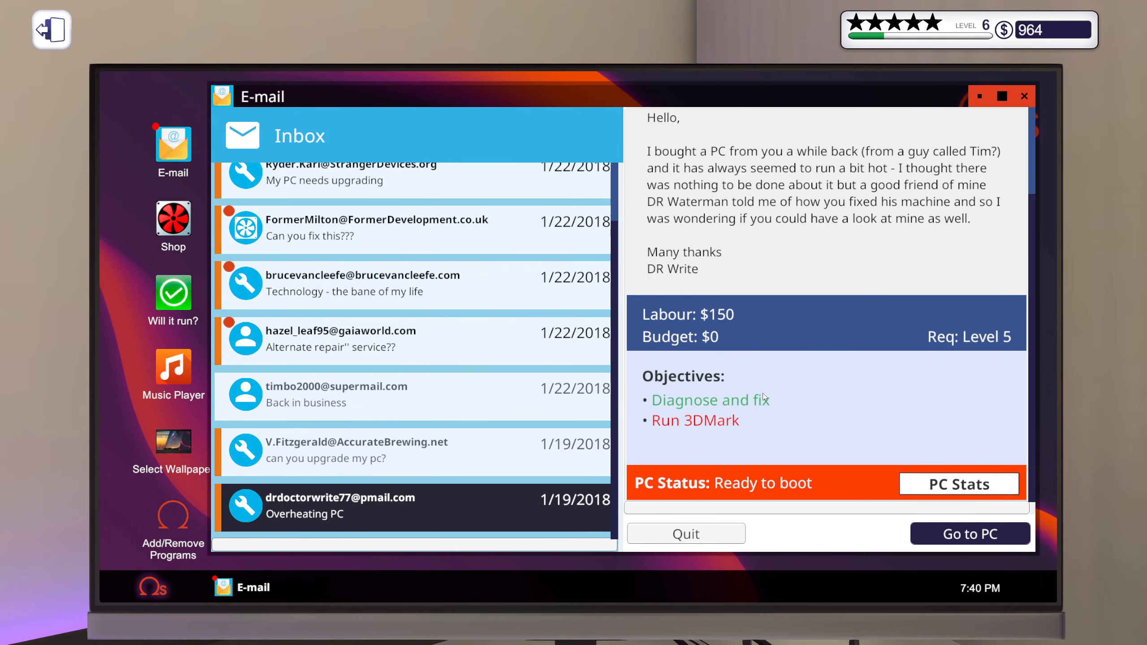
left_click(958, 484)
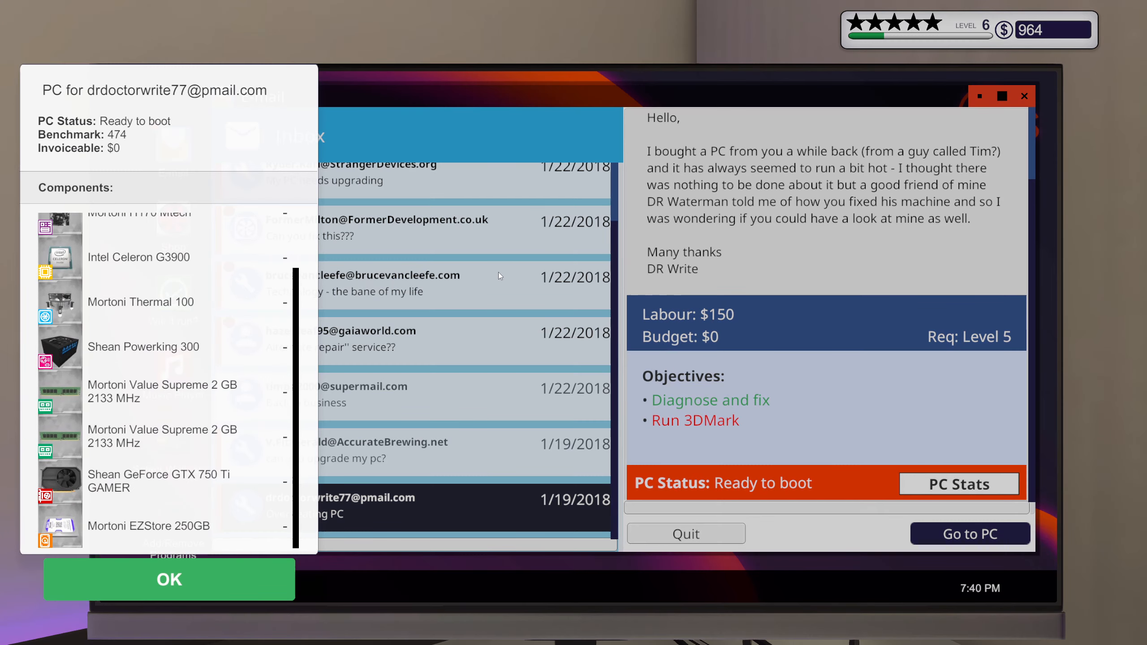
mouse_move(156, 238)
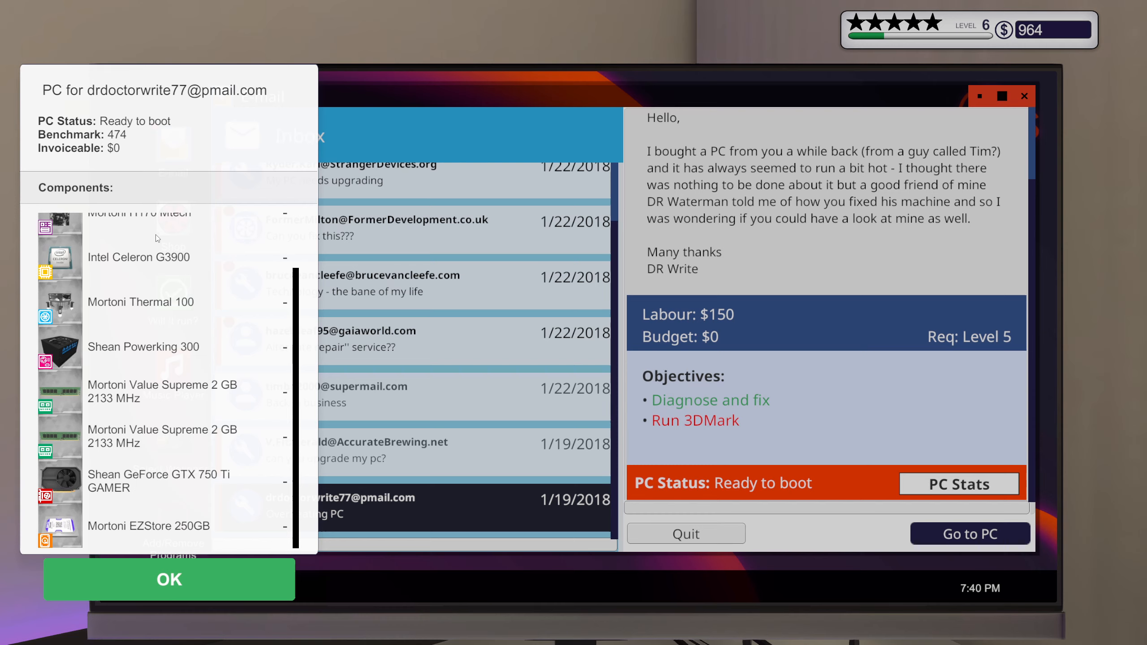
mouse_move(220, 475)
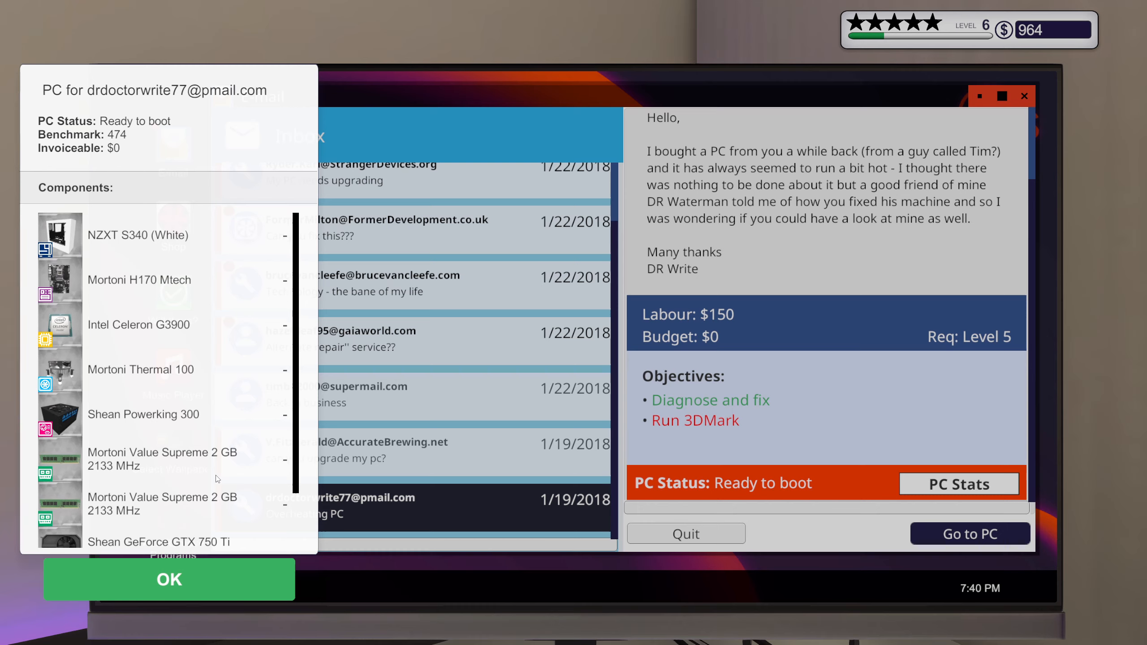
scroll("down", 3)
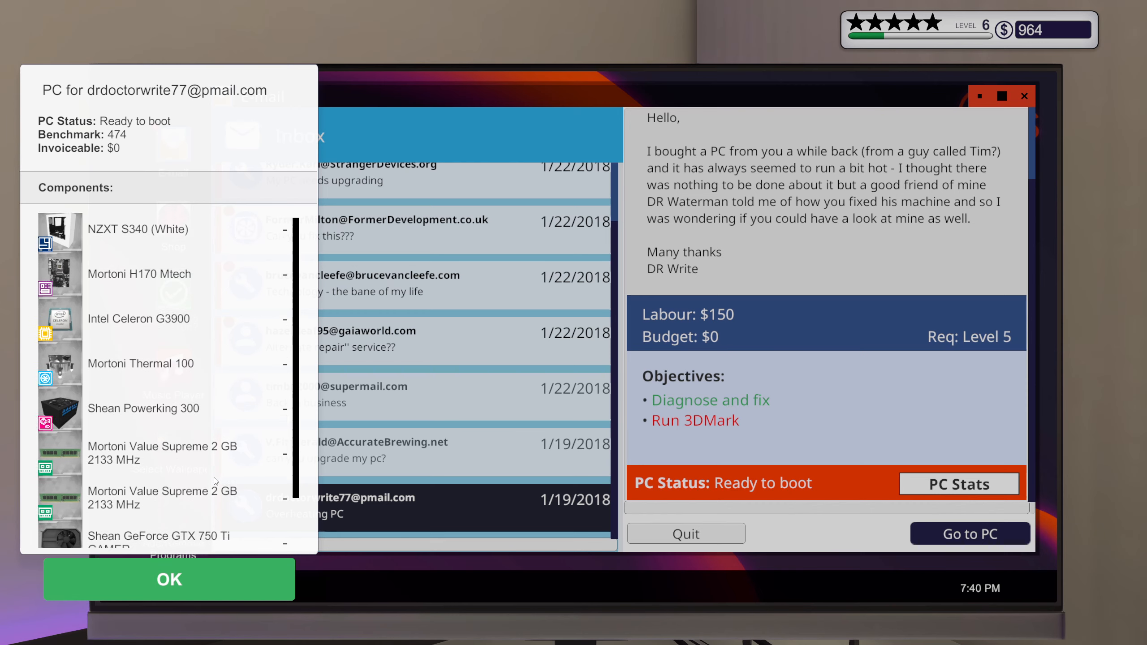
scroll("down", 3)
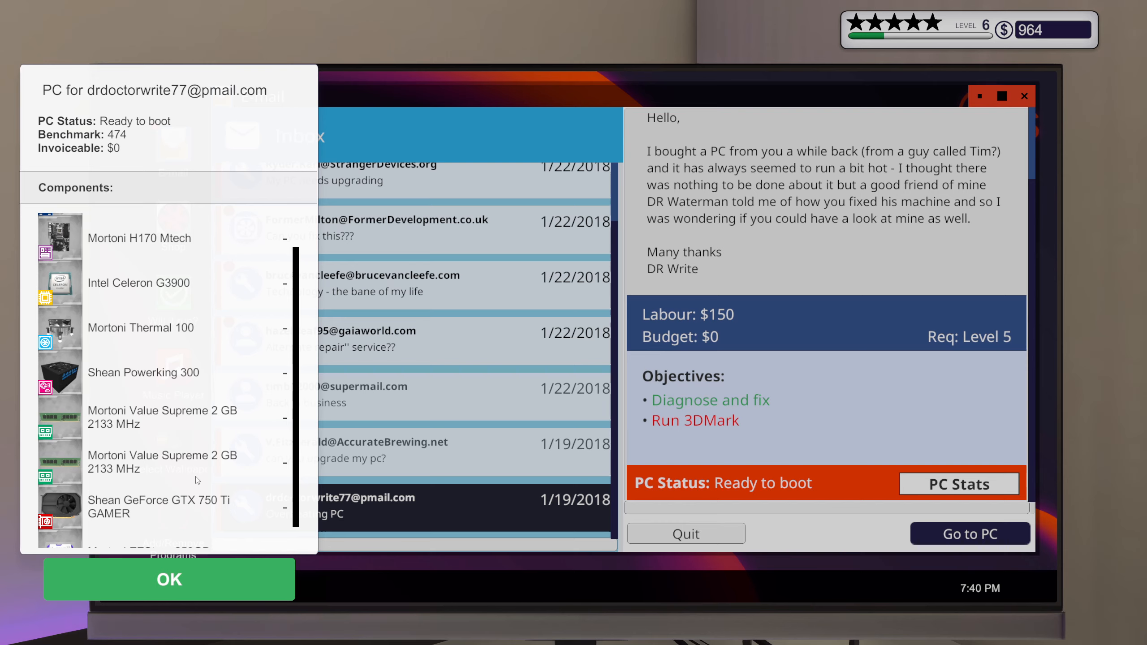
scroll("down", 3)
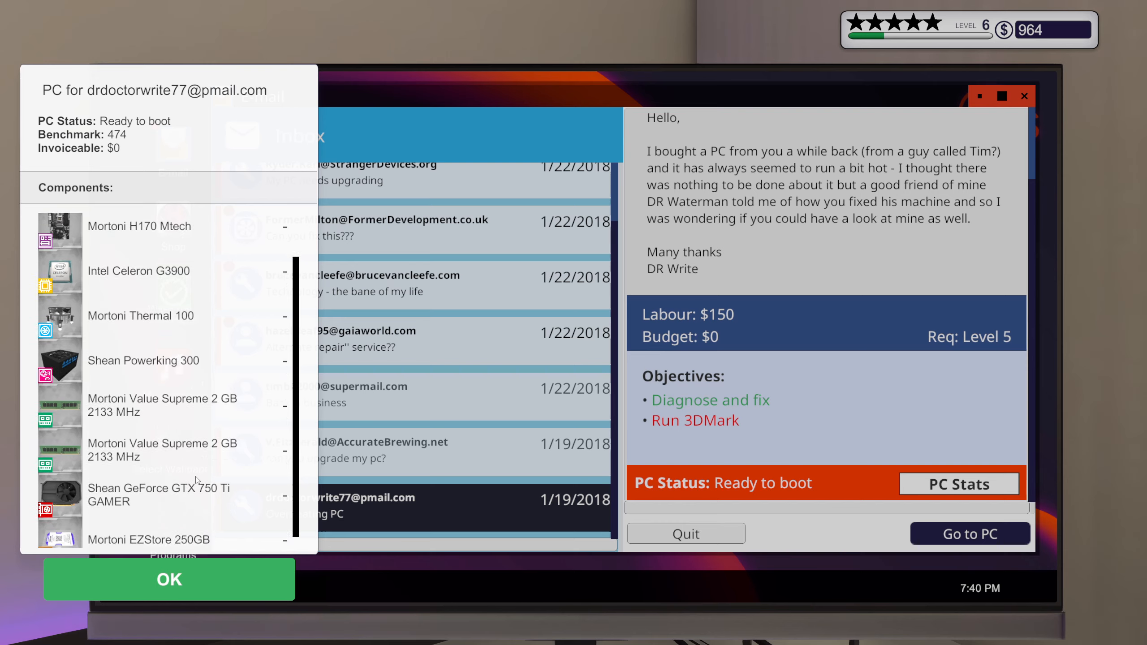
scroll("down", 3)
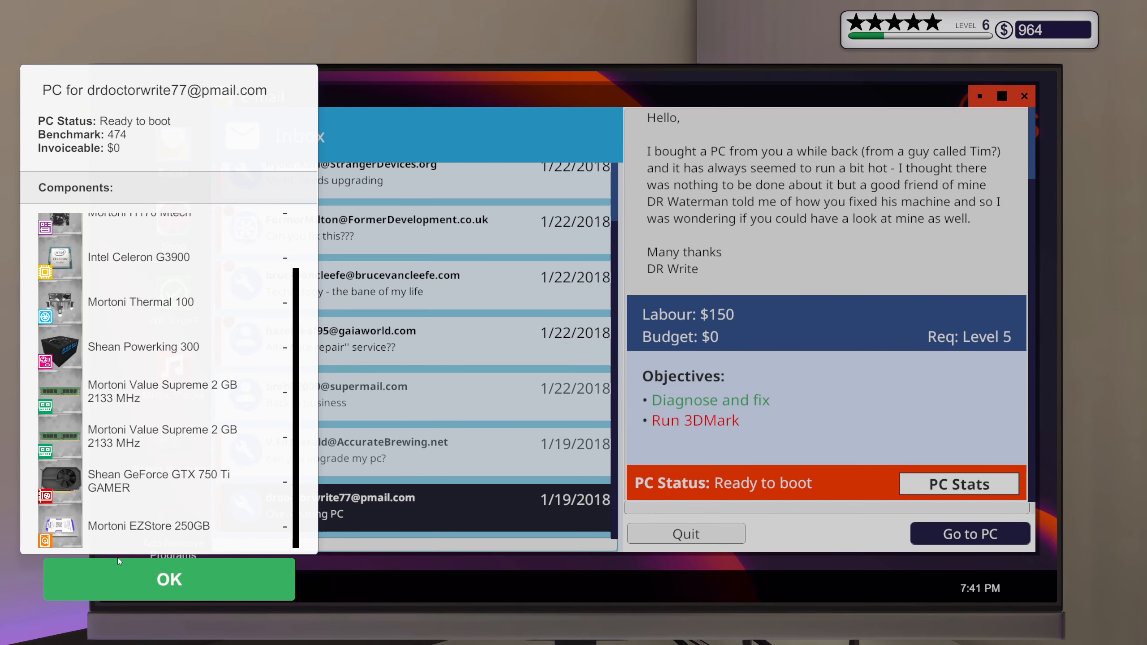
left_click(168, 579)
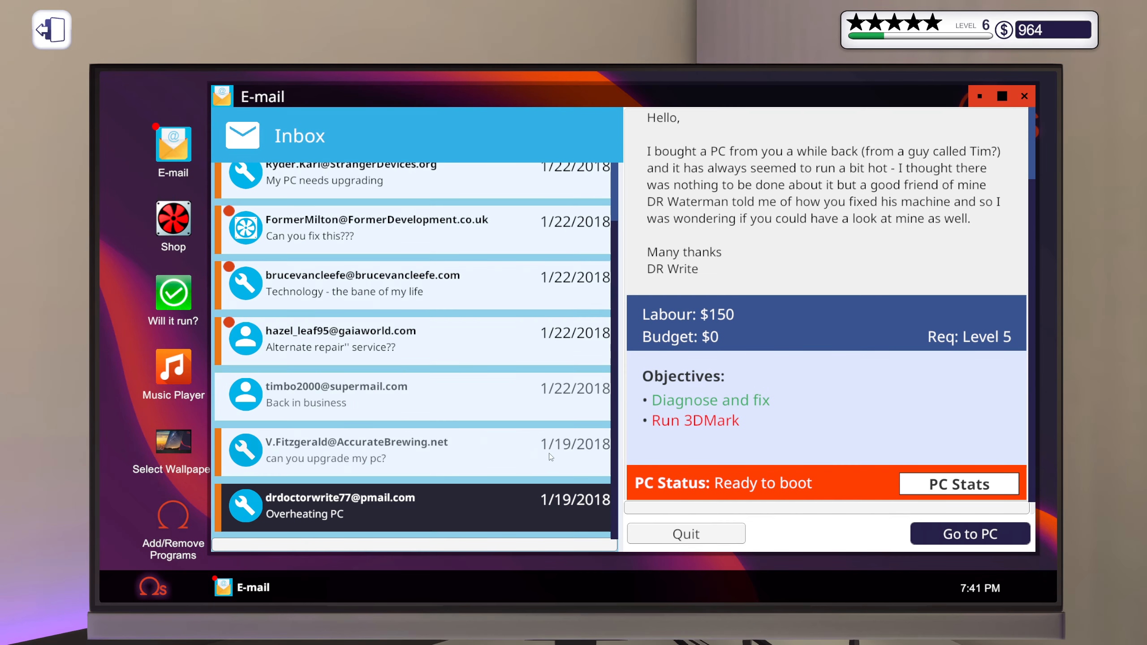
mouse_move(701, 449)
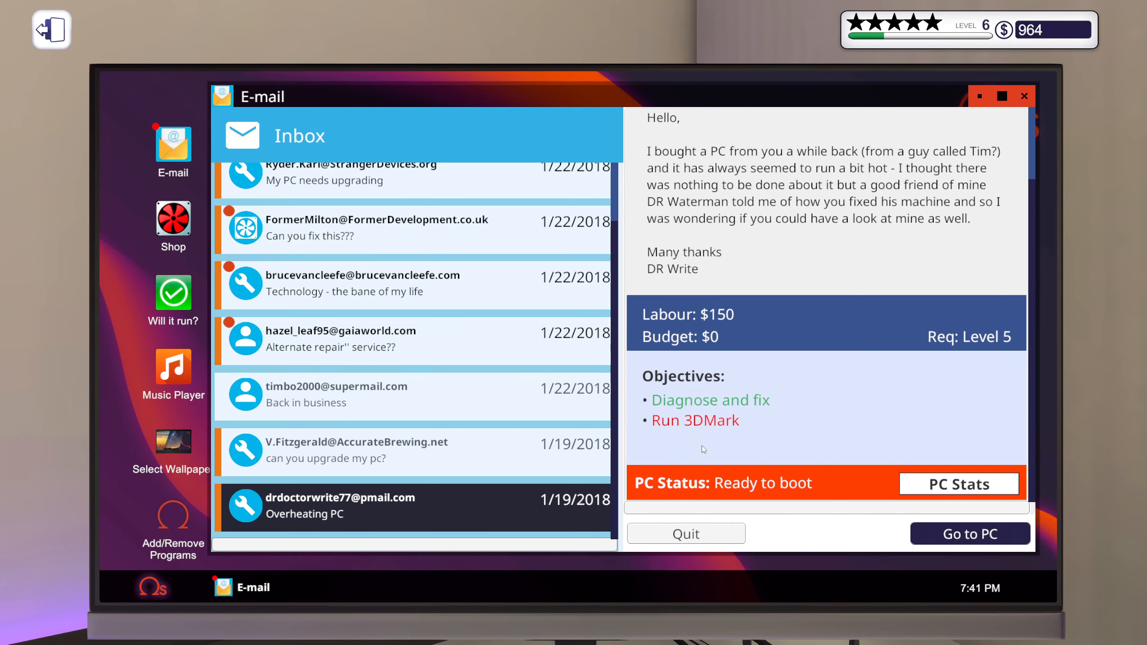
mouse_move(703, 448)
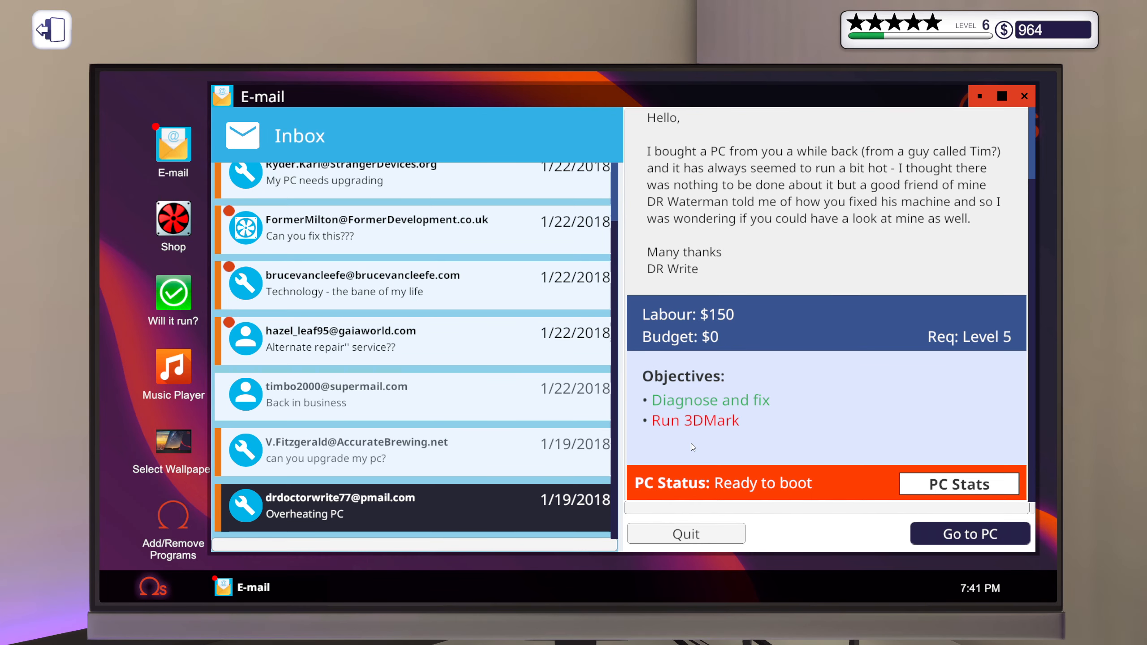
Step: Open 'can you upgrade my pc?' and read its GPU, 16 GB RAM and $700 objectives
left_click(357, 449)
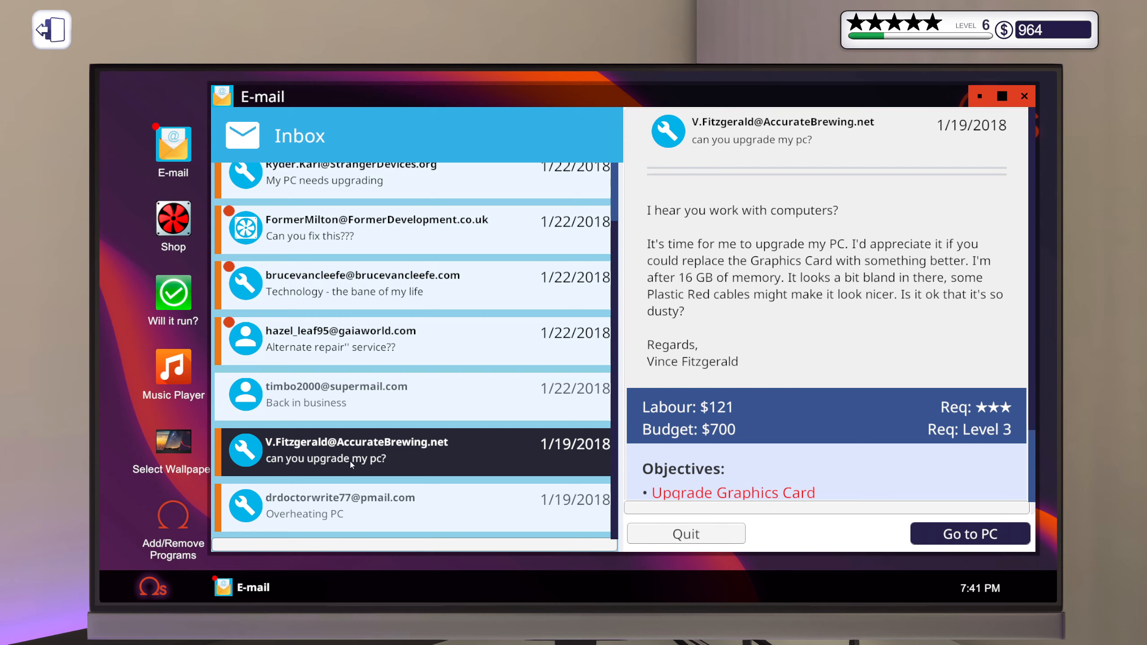
scroll("down", 3)
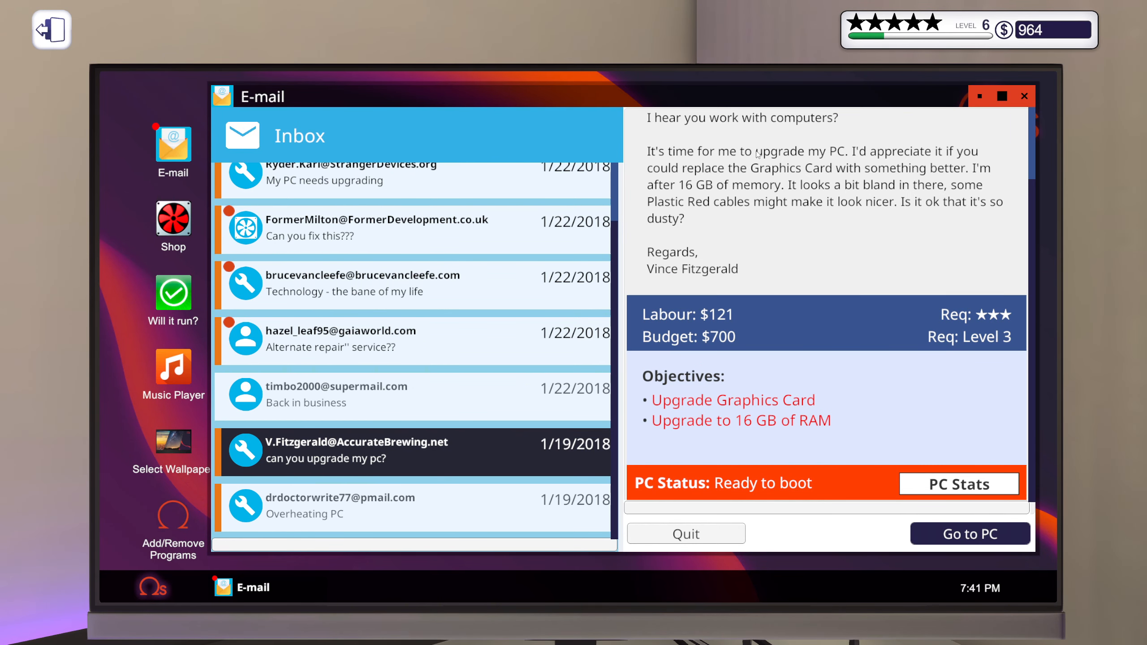
mouse_move(760, 153)
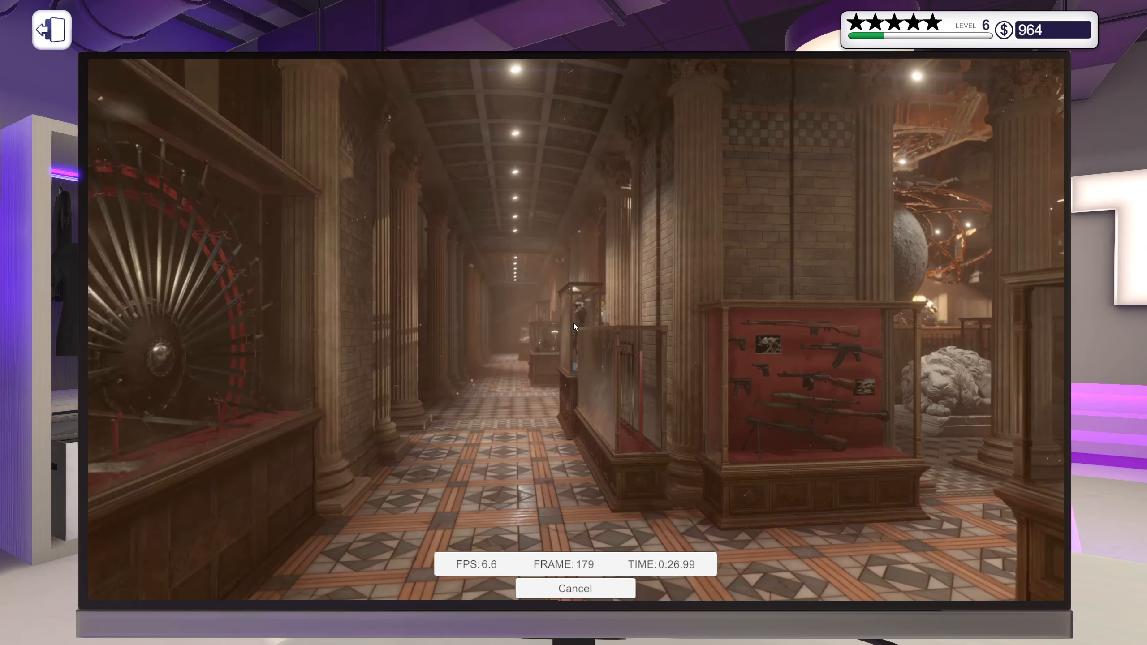
Step: Switch to the benchmark computer to view its 1,109 Time Spy score, then exit
left_click(575, 588)
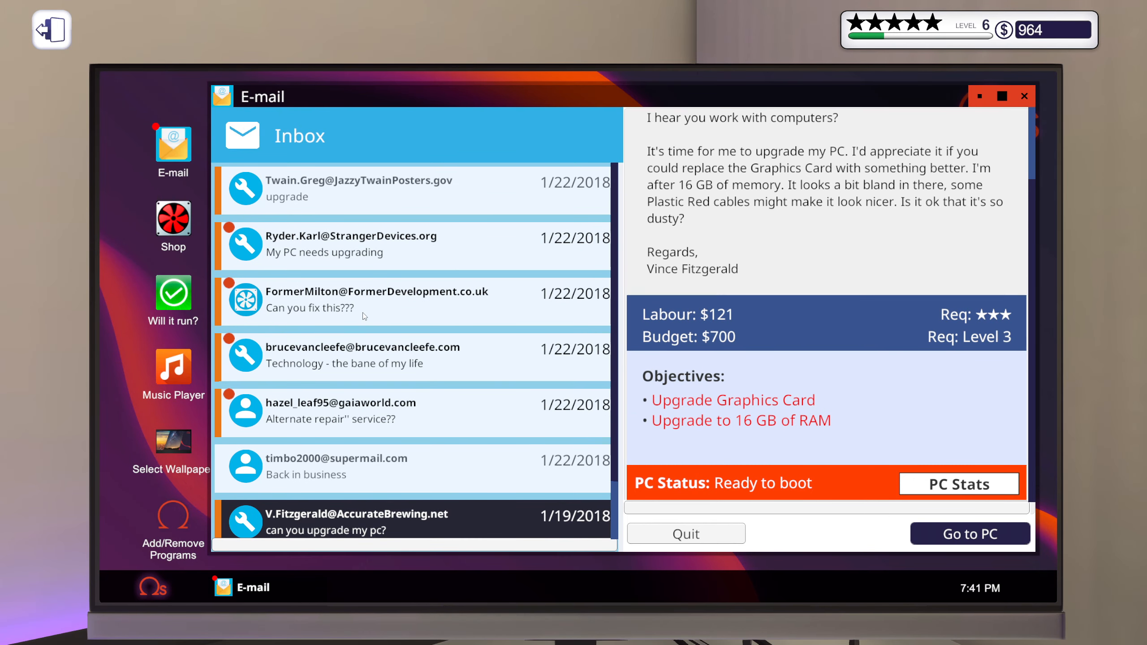
scroll("down", 3)
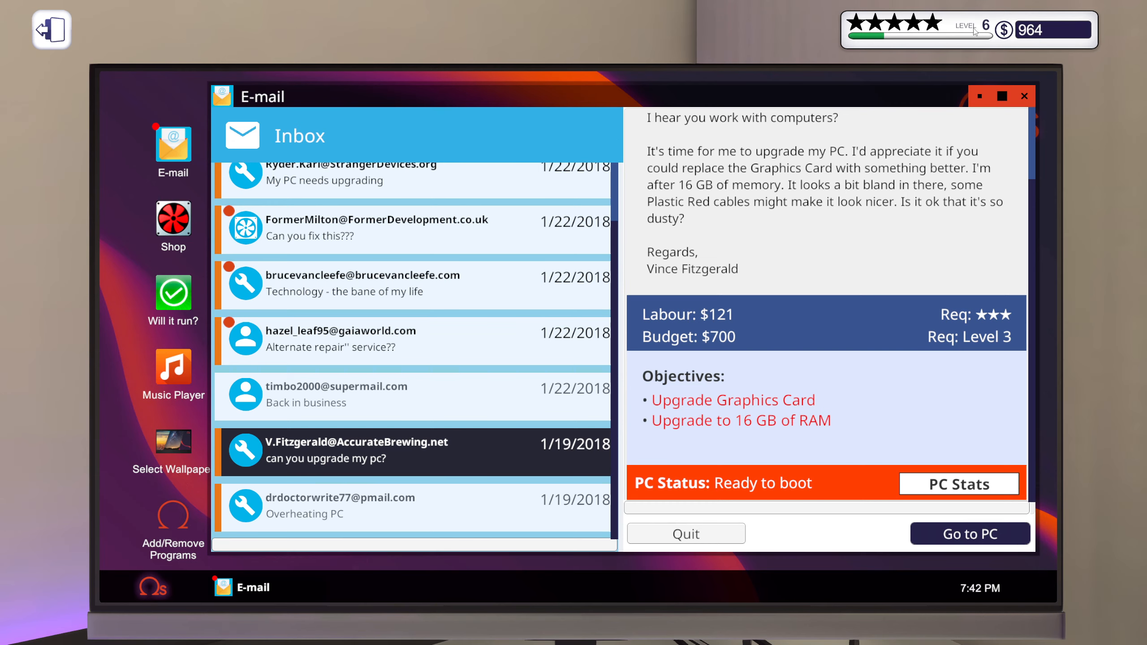
mouse_move(437, 423)
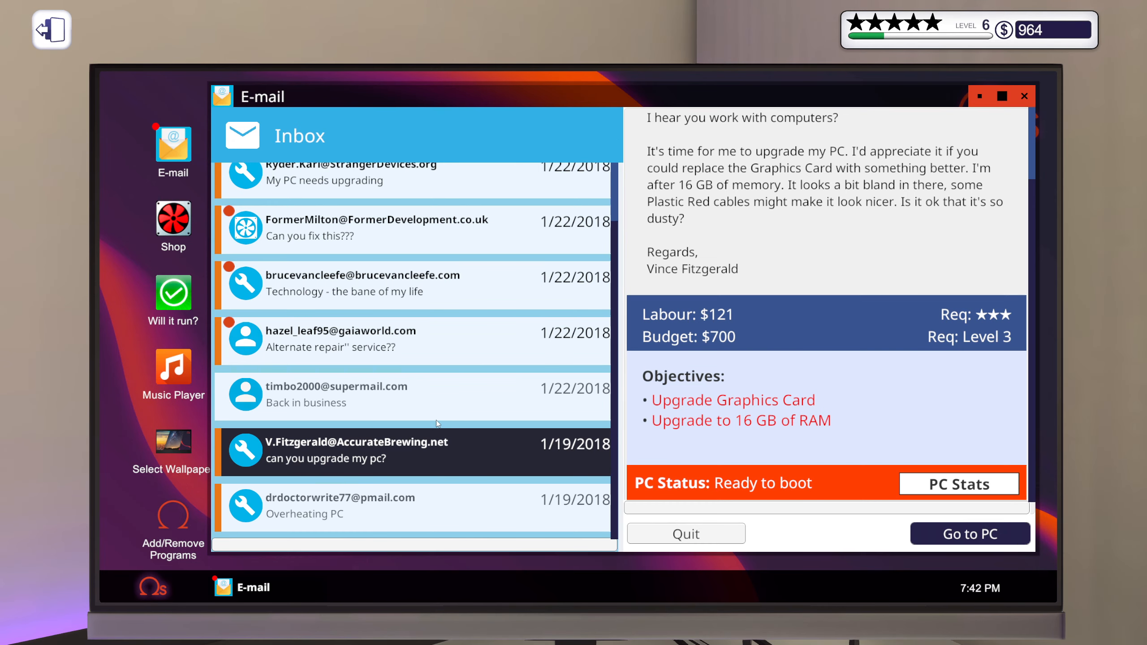
left_click(336, 396)
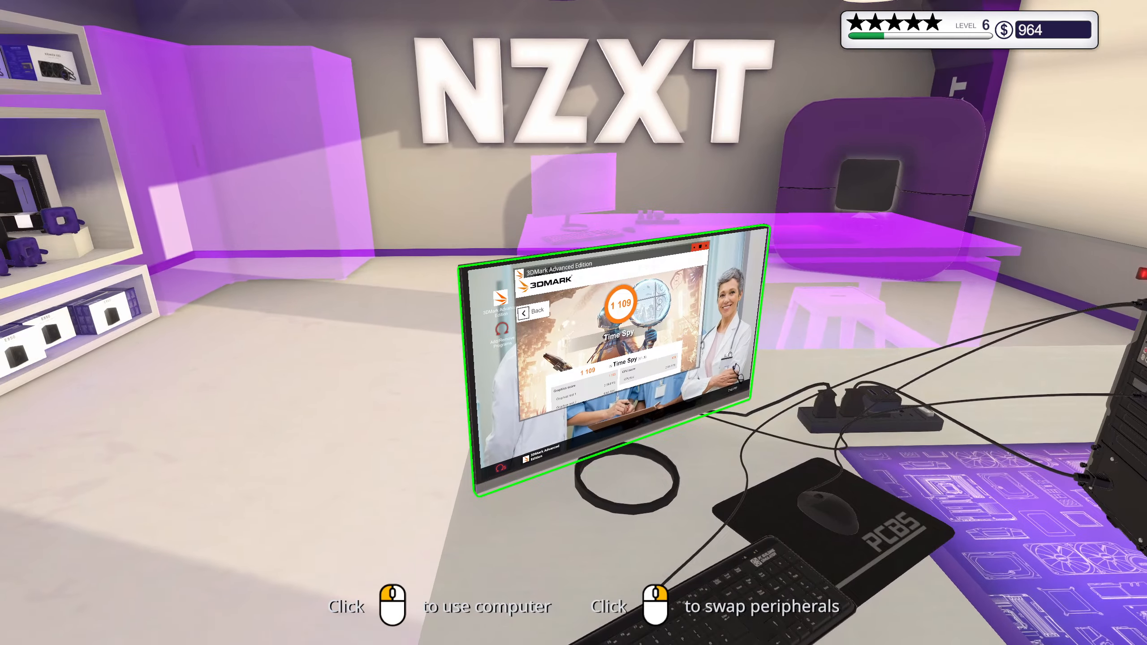
left_click(614, 365)
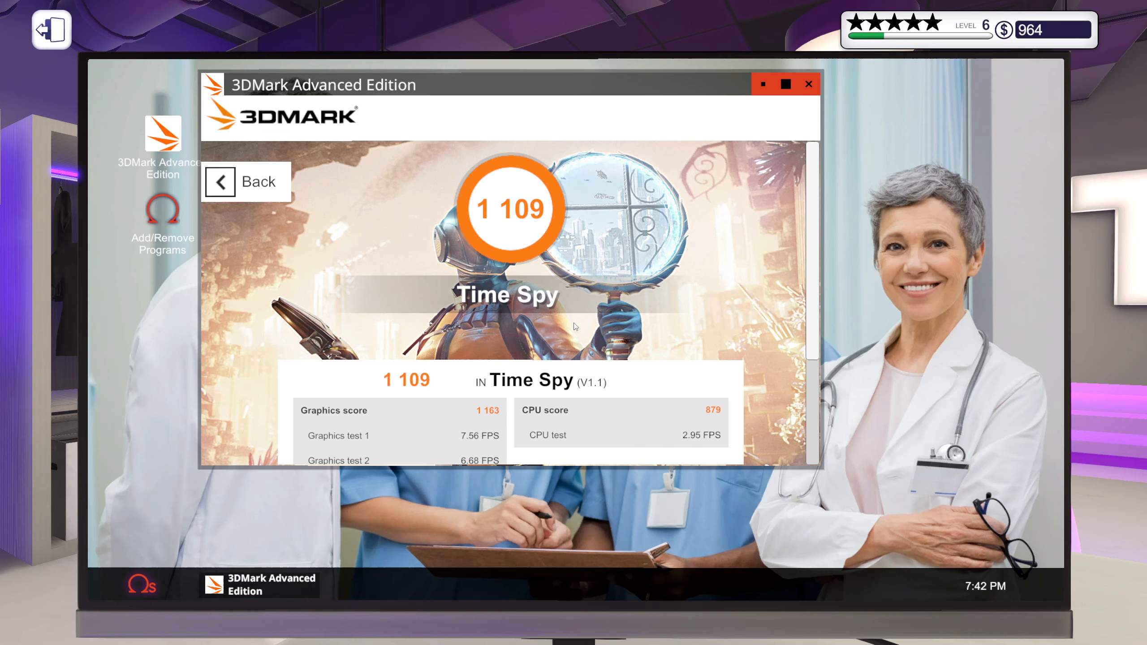
mouse_move(625, 387)
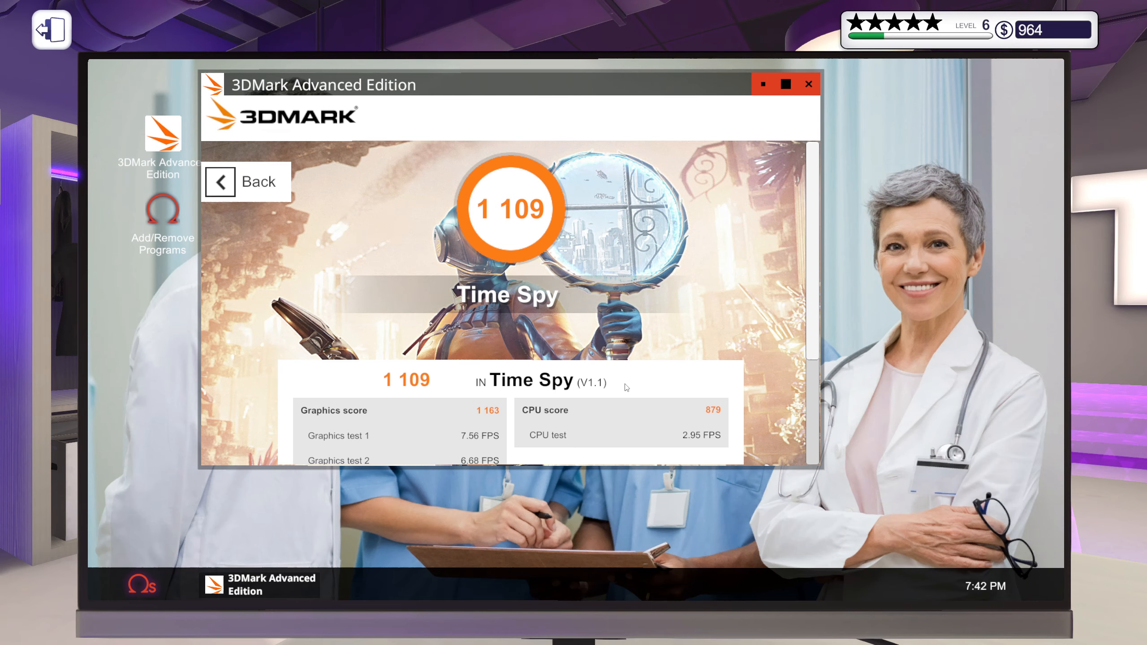
mouse_move(711, 422)
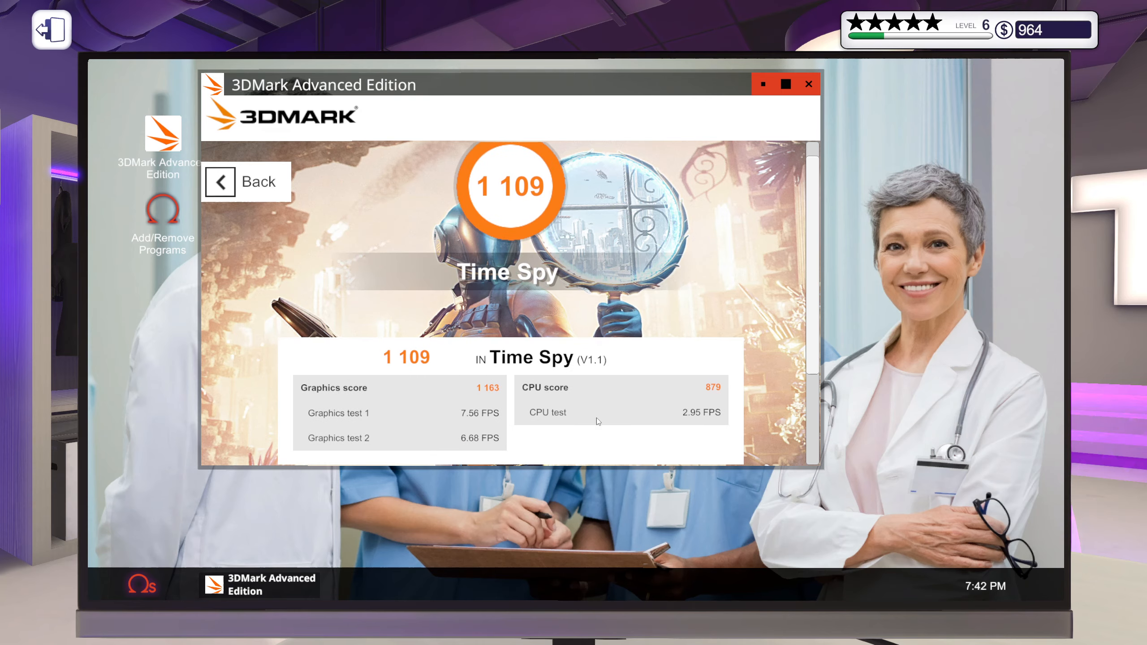
key("Escape")
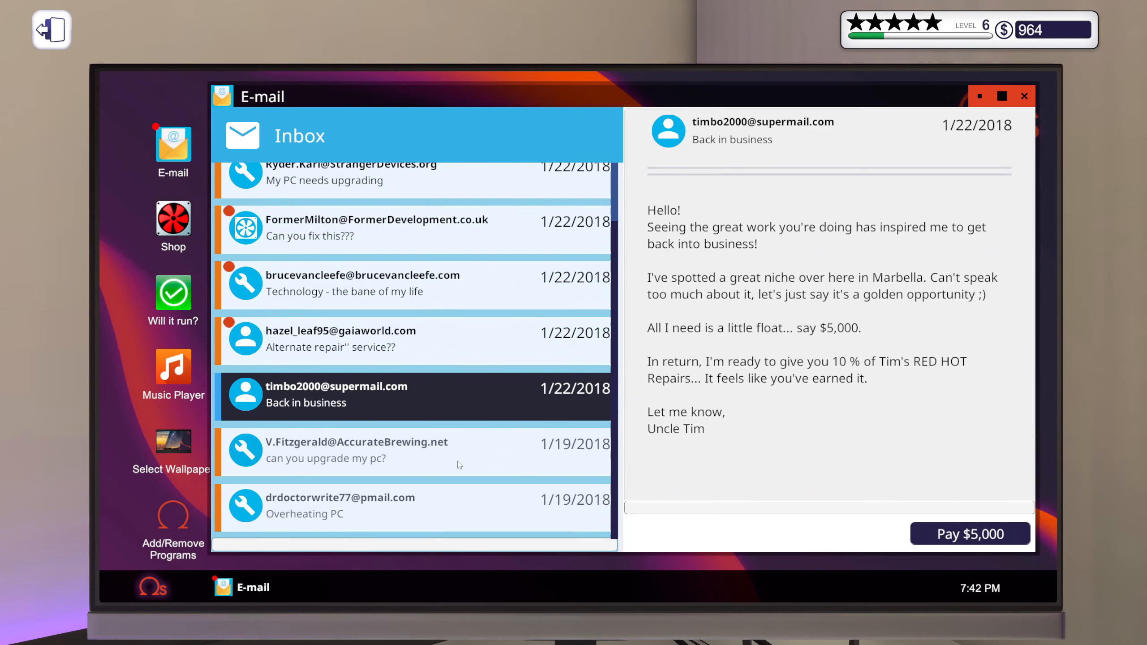
Step: Collect $150 for the drdoctorwrite77 Overheating PC job and dismiss the five-star invoice
left_click(340, 505)
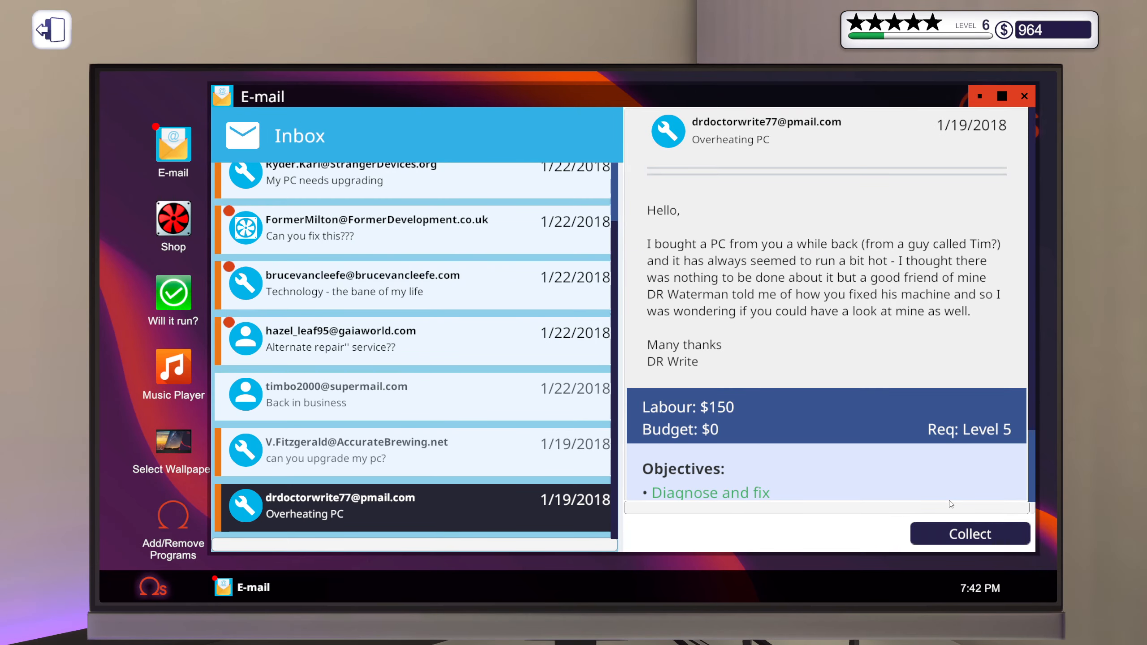
left_click(969, 533)
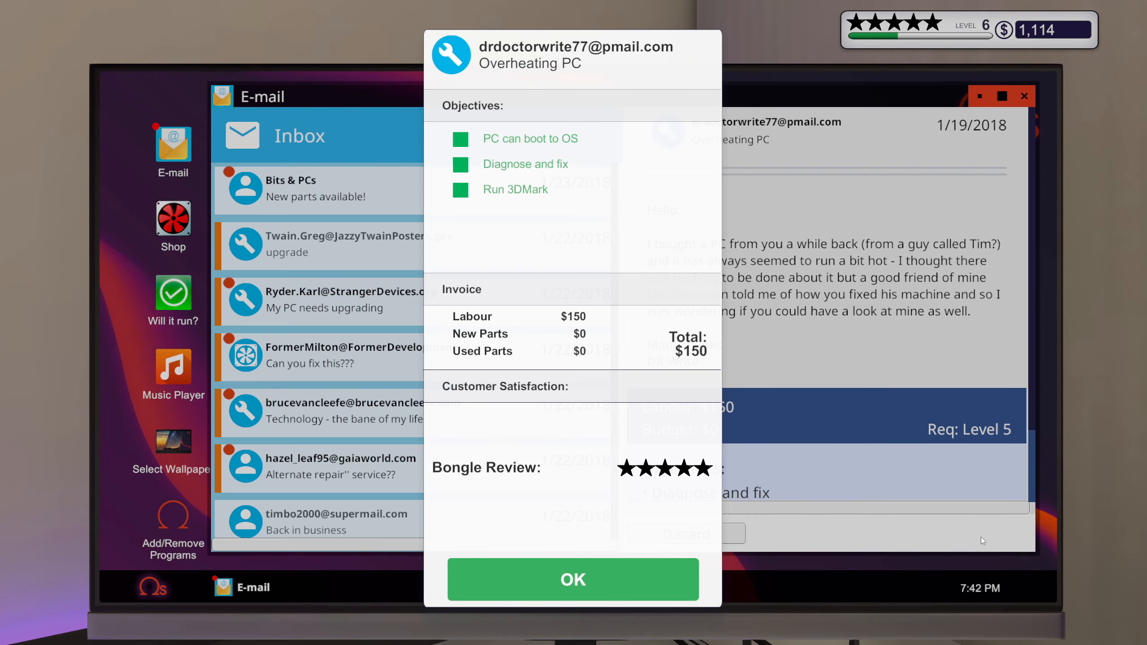
left_click(573, 579)
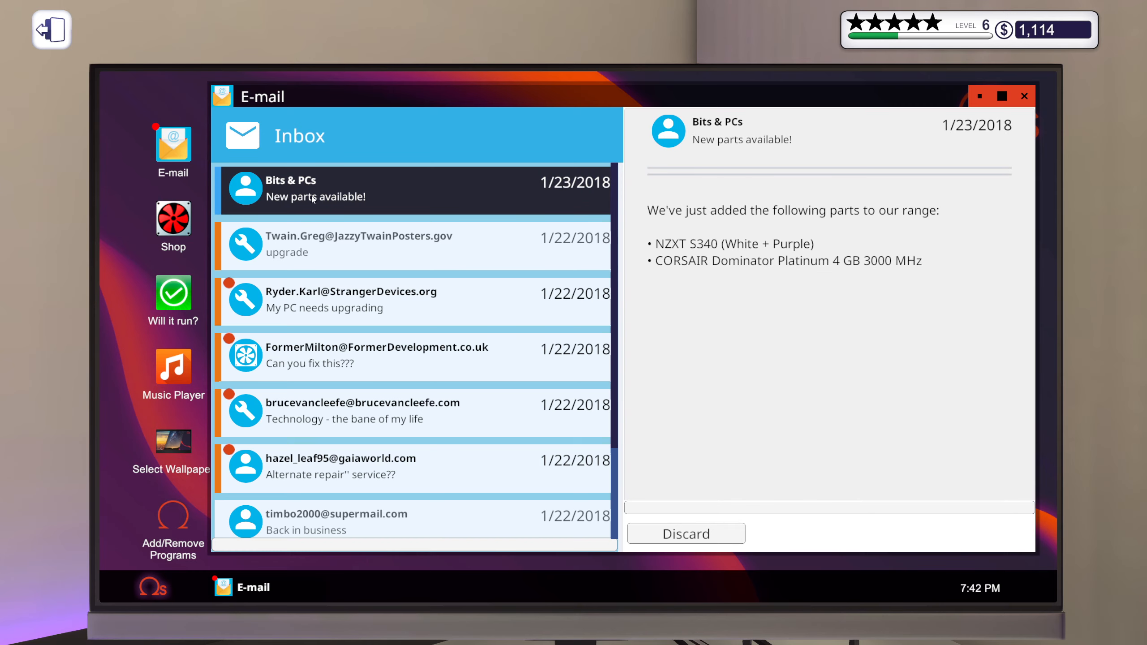
mouse_move(735, 254)
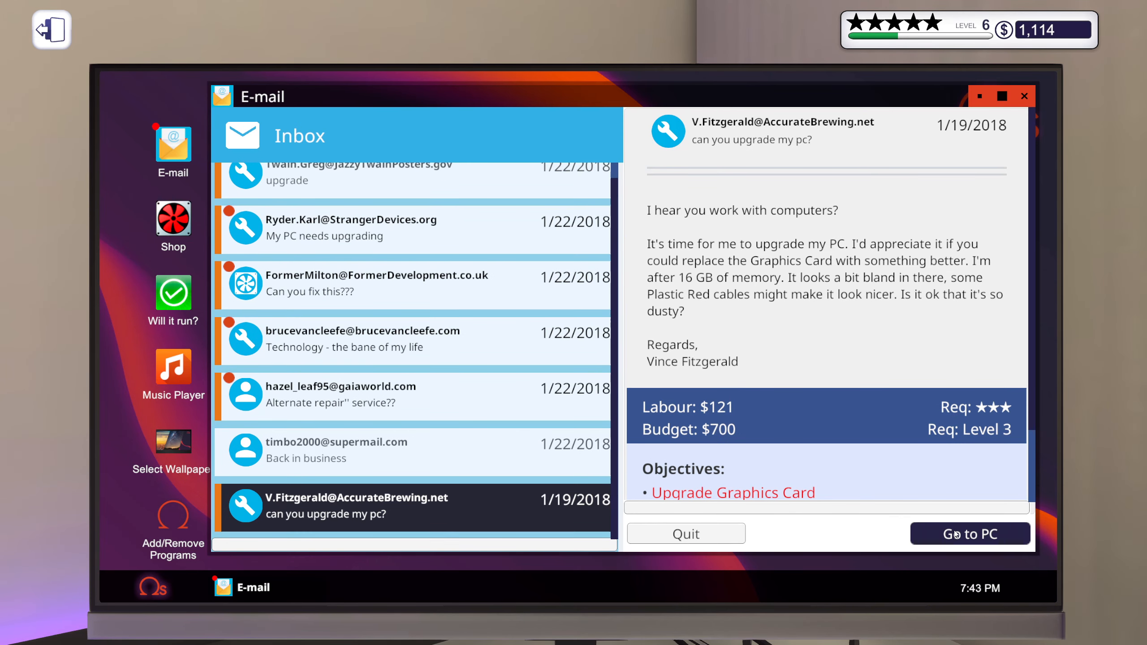
left_click(969, 533)
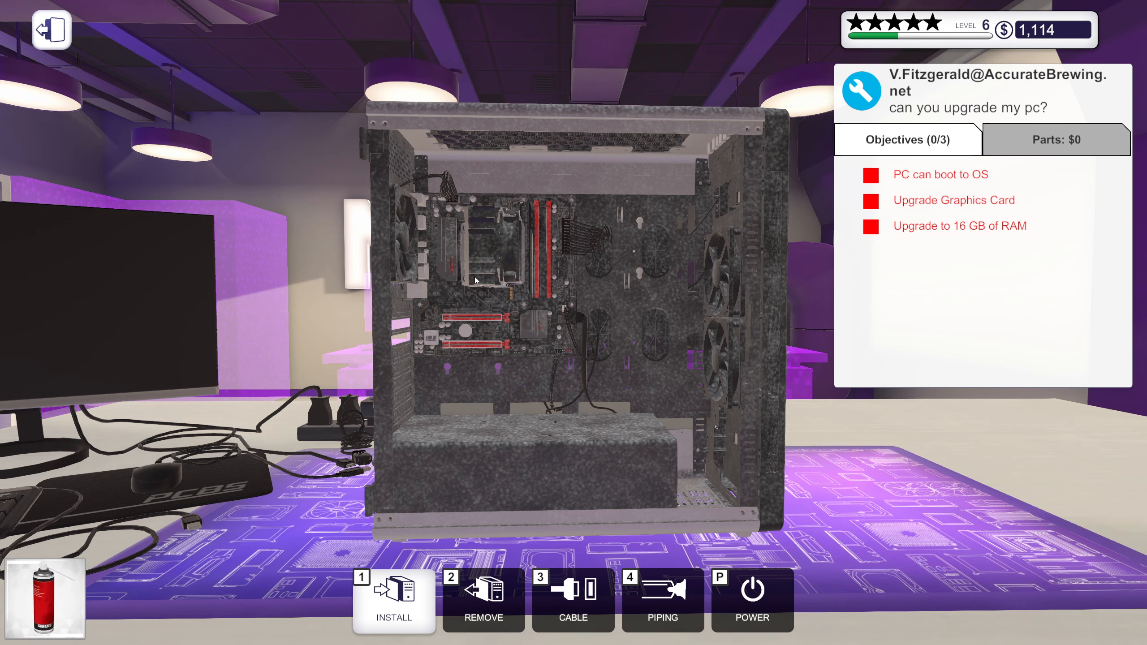
mouse_move(397, 195)
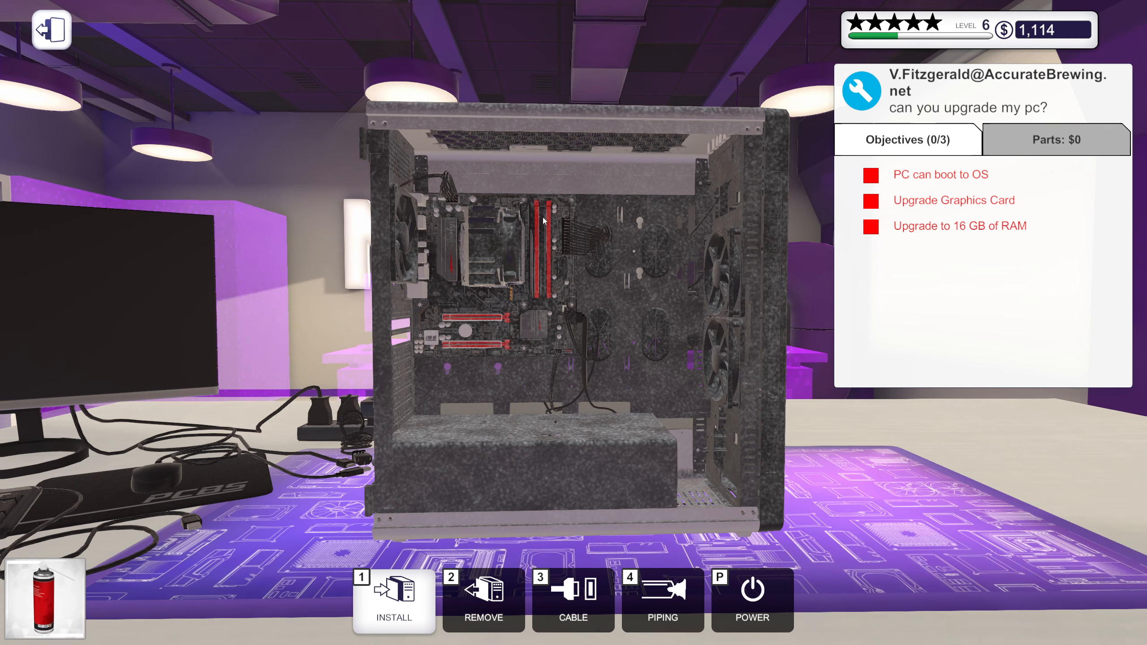
mouse_move(399, 378)
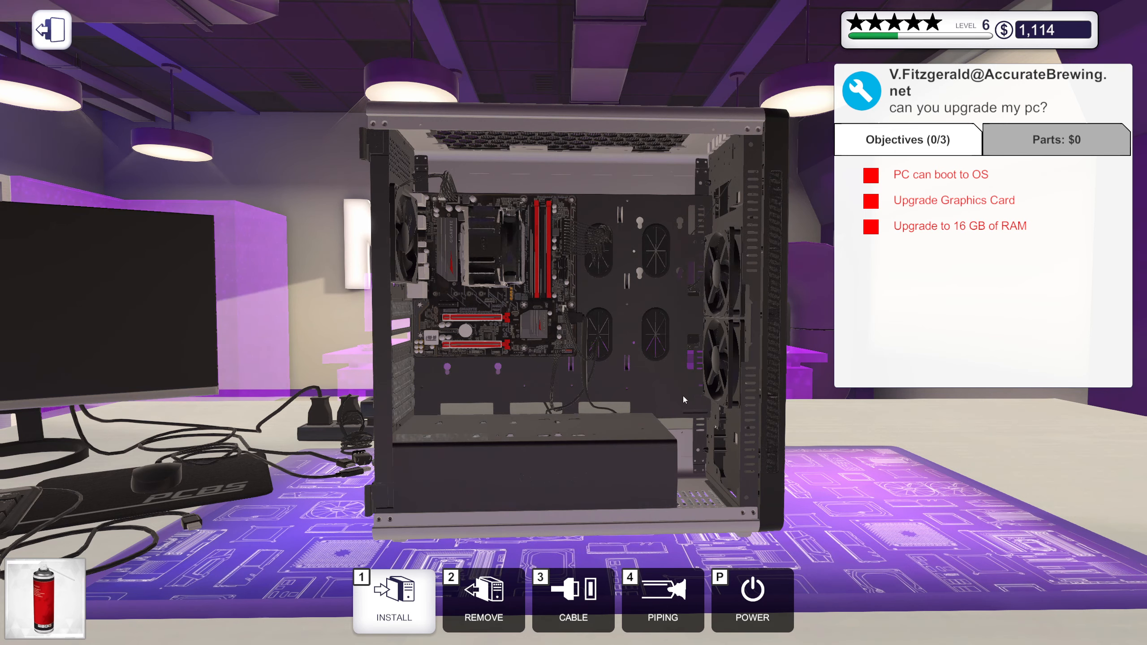
mouse_move(540, 342)
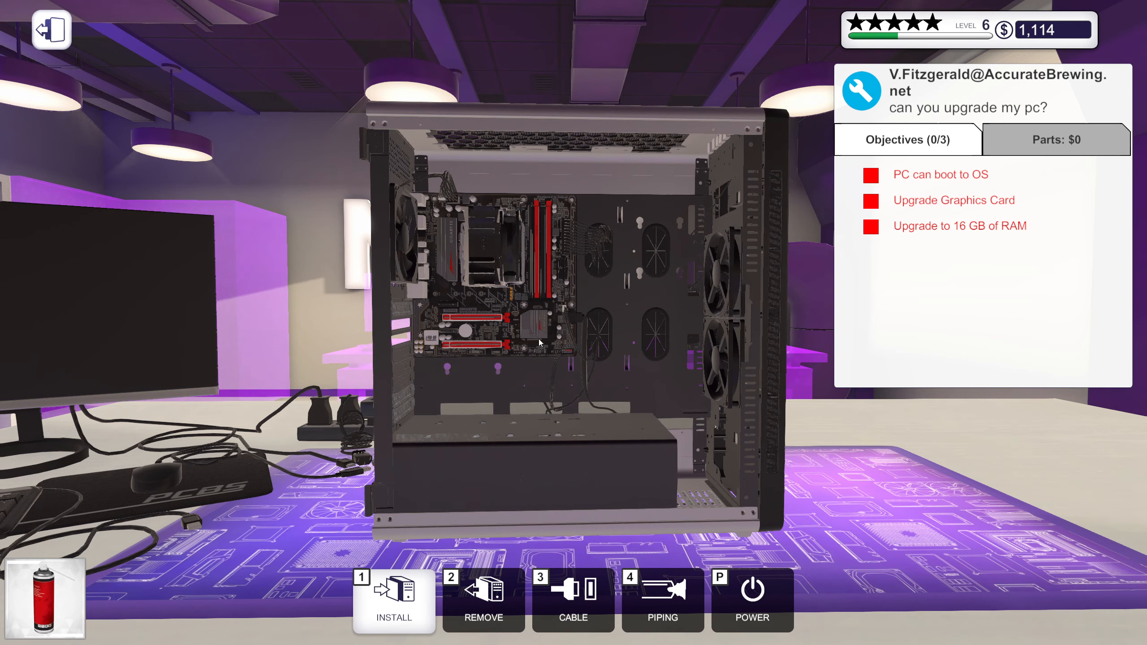
mouse_move(665, 487)
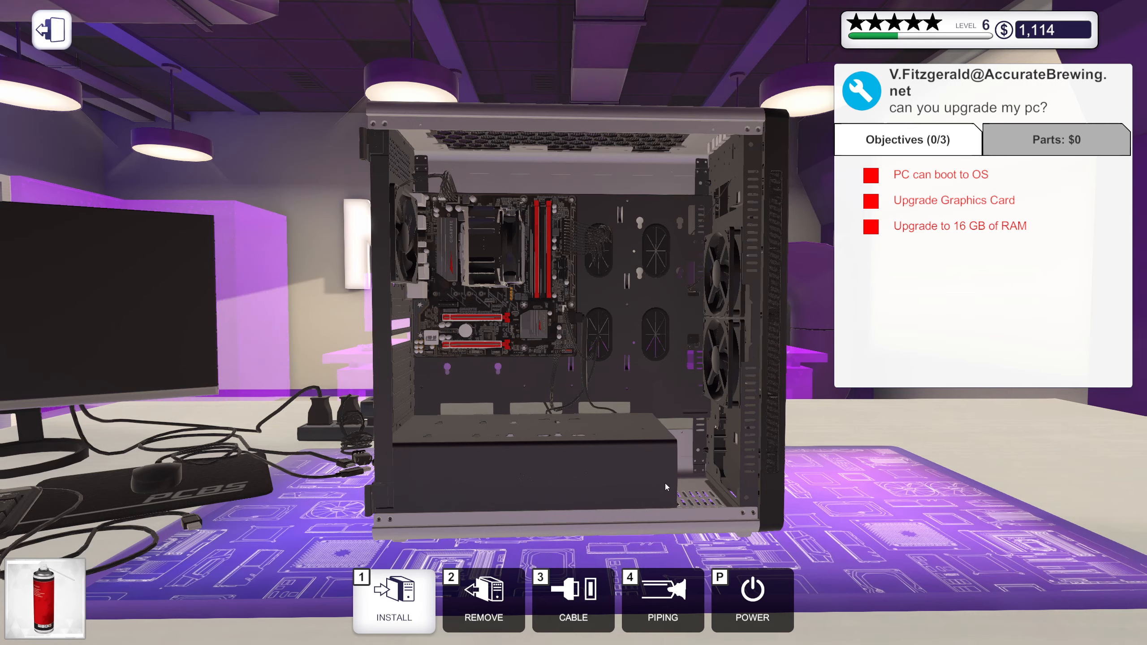
mouse_move(548, 227)
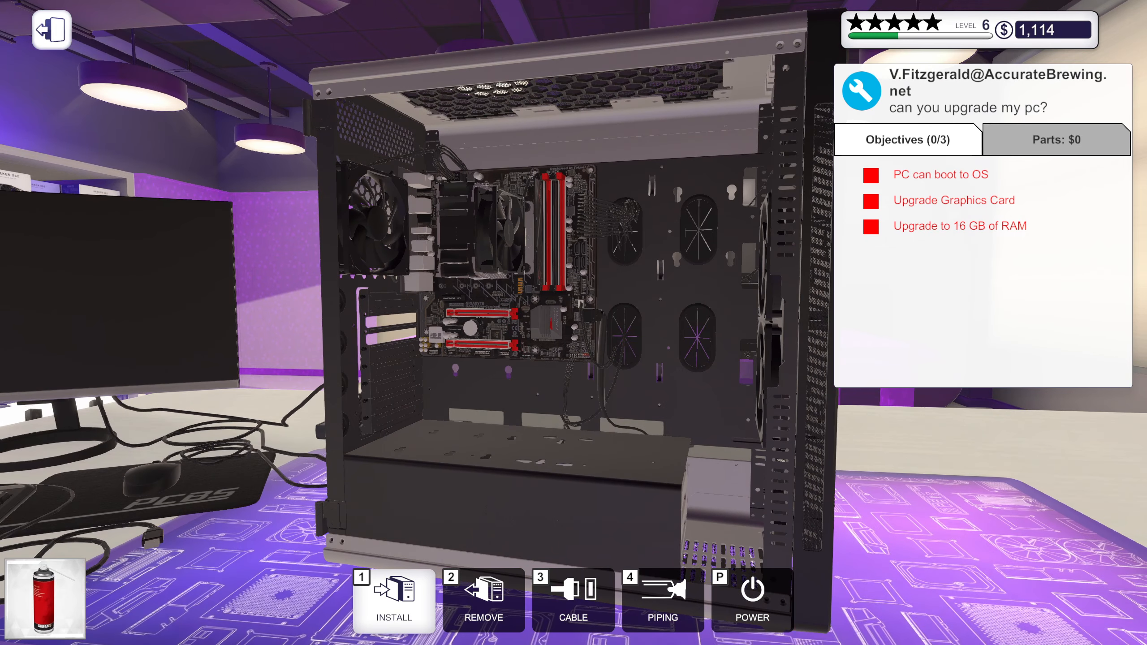
Step: Filter the Inventory to memory that fits this PC and pick a G.SKILL FORTIS 8 GB stick
left_click(393, 599)
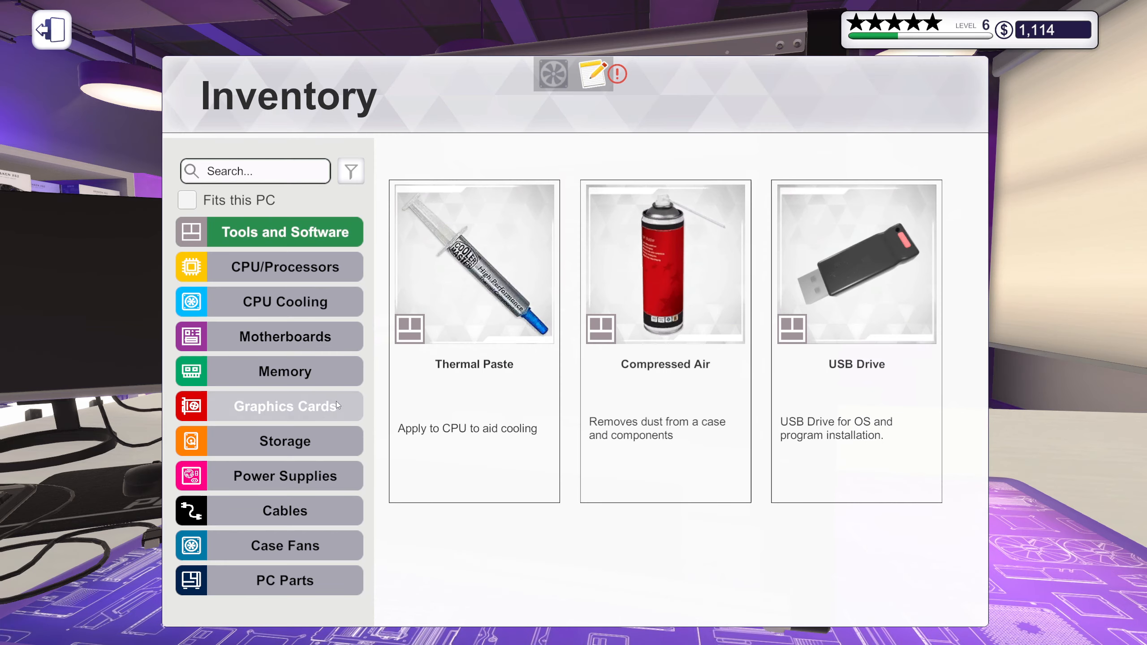
left_click(284, 370)
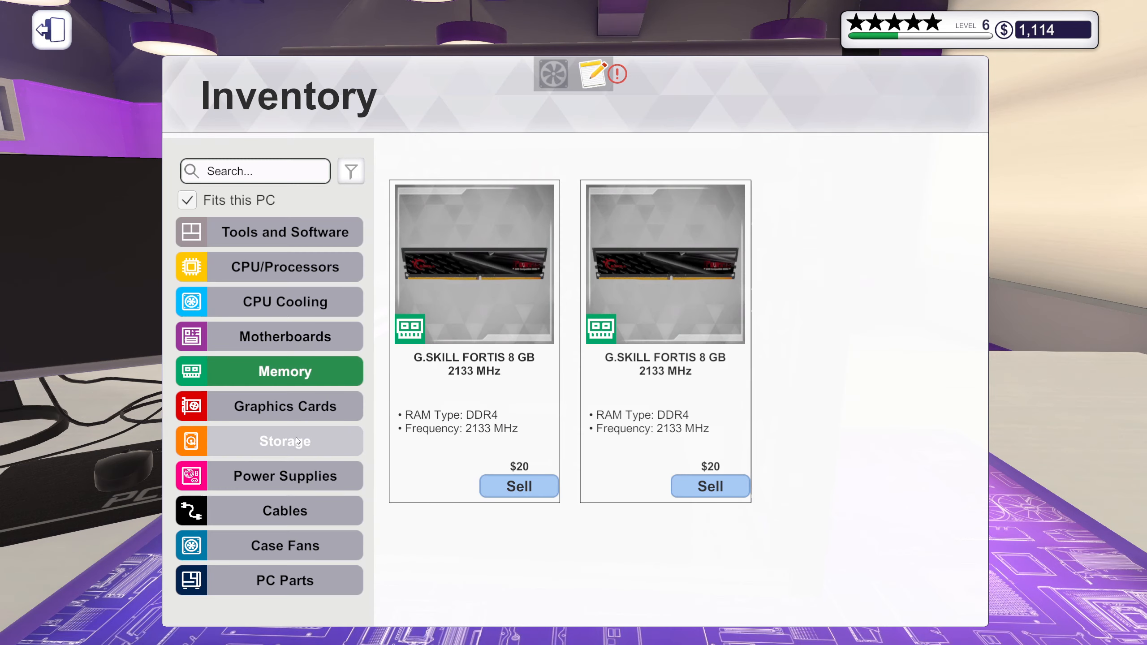
left_click(269, 406)
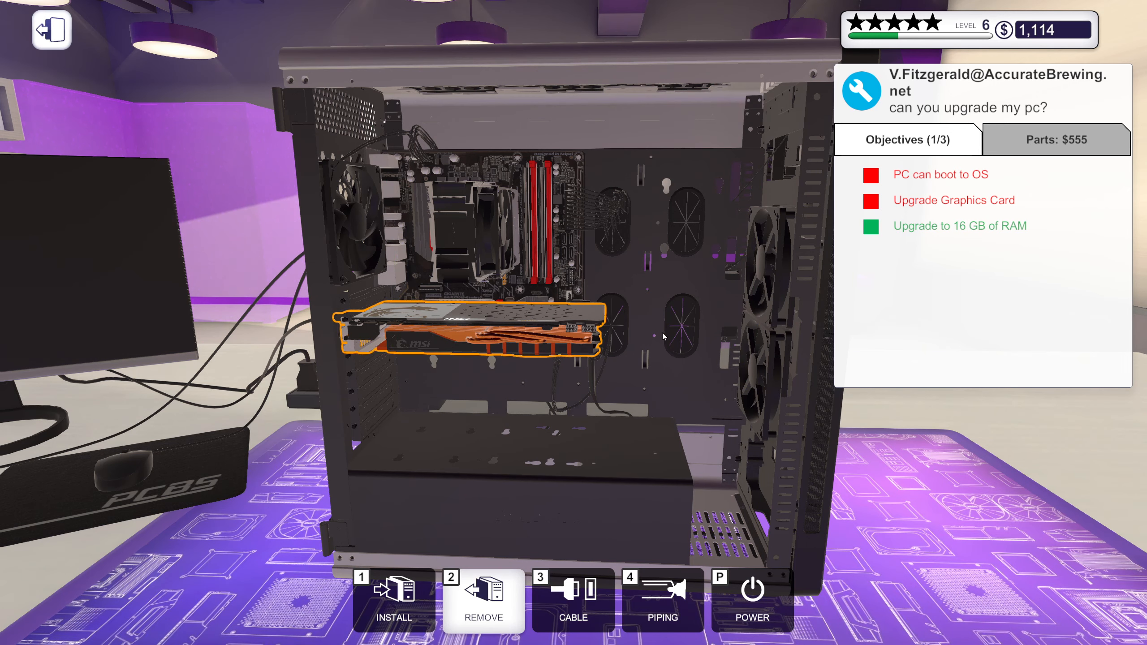
Step: Fit two more G.SKILL FORTIS 8 GB sticks, bringing parts to $675 of the $700 budget
left_click(1055, 140)
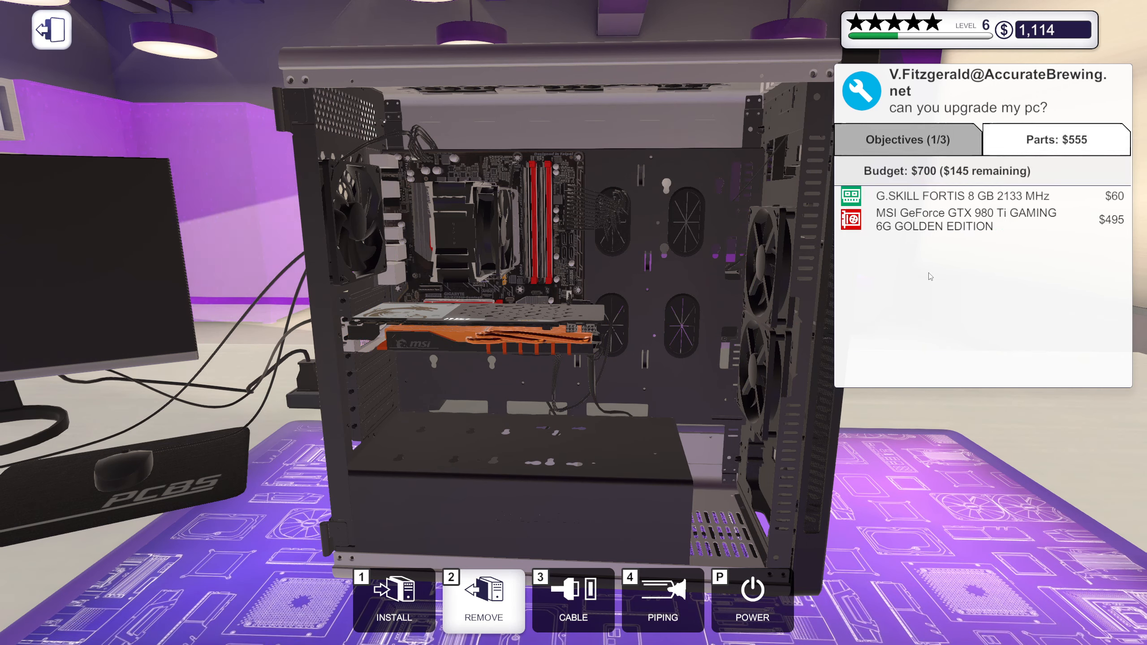
mouse_move(959, 242)
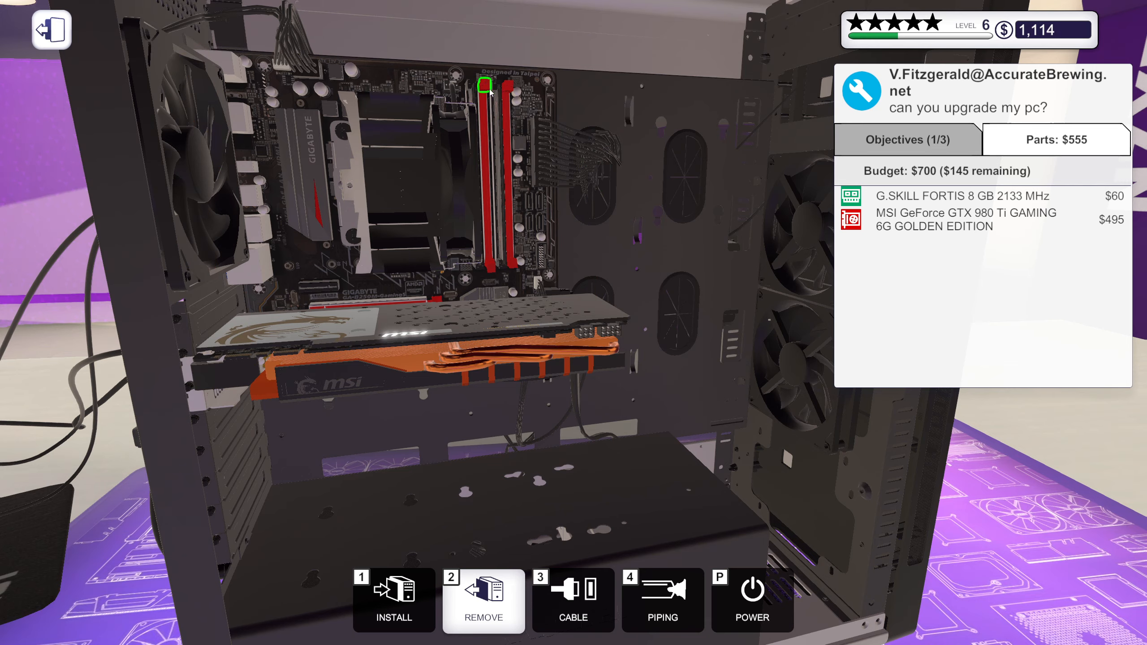
left_click(393, 600)
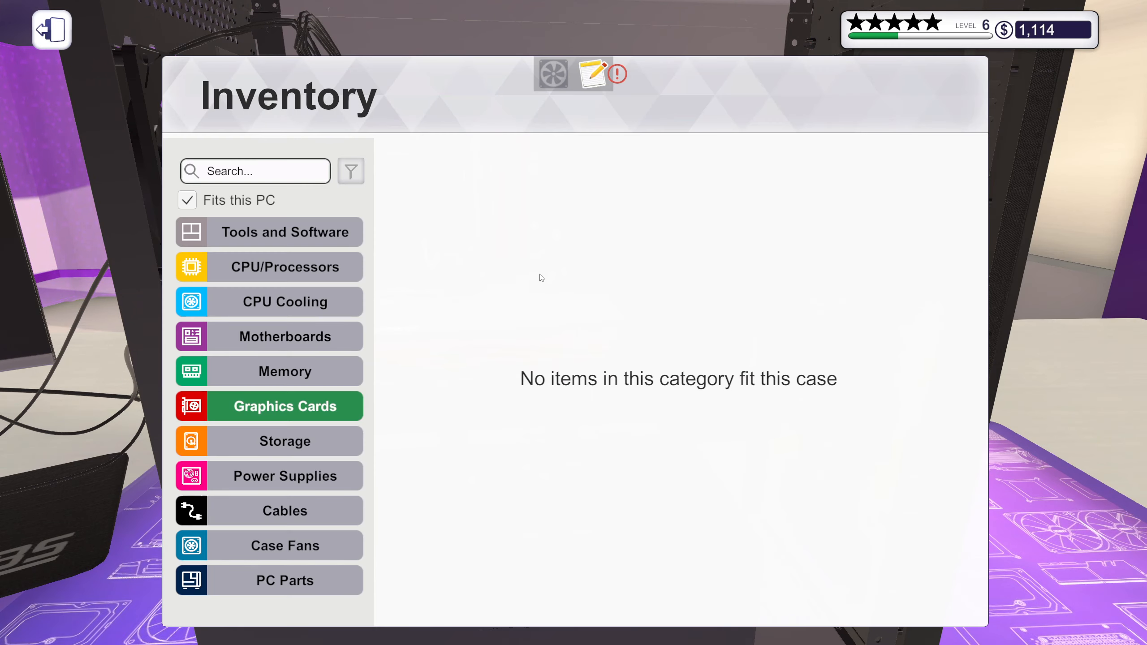
left_click(285, 371)
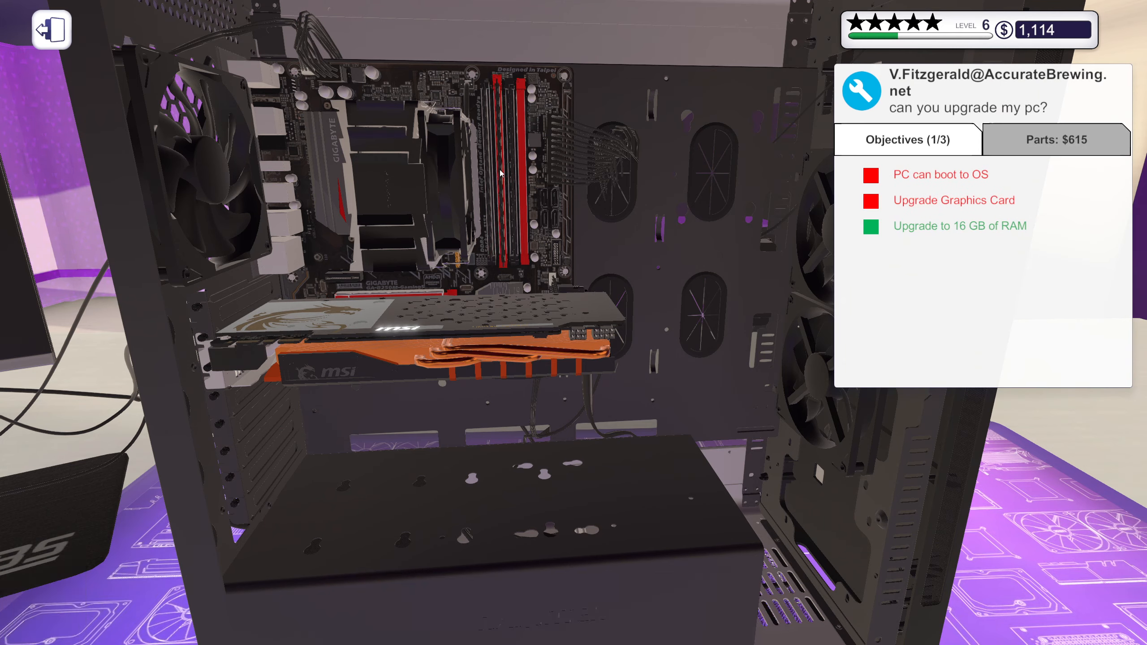
left_click(1056, 139)
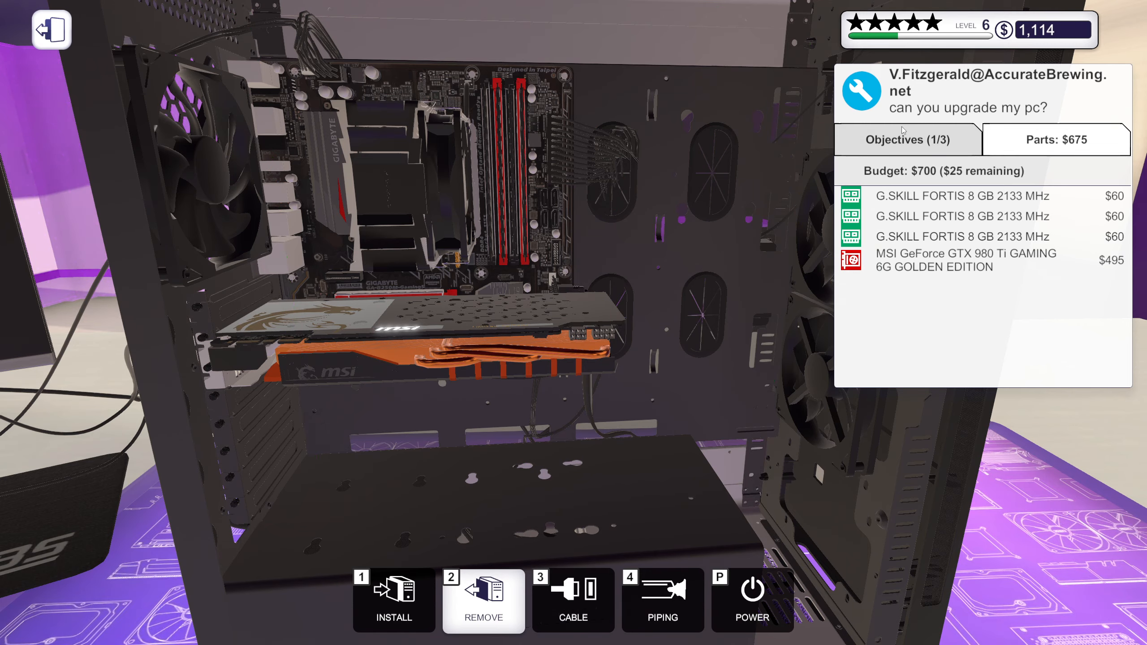
left_click(907, 140)
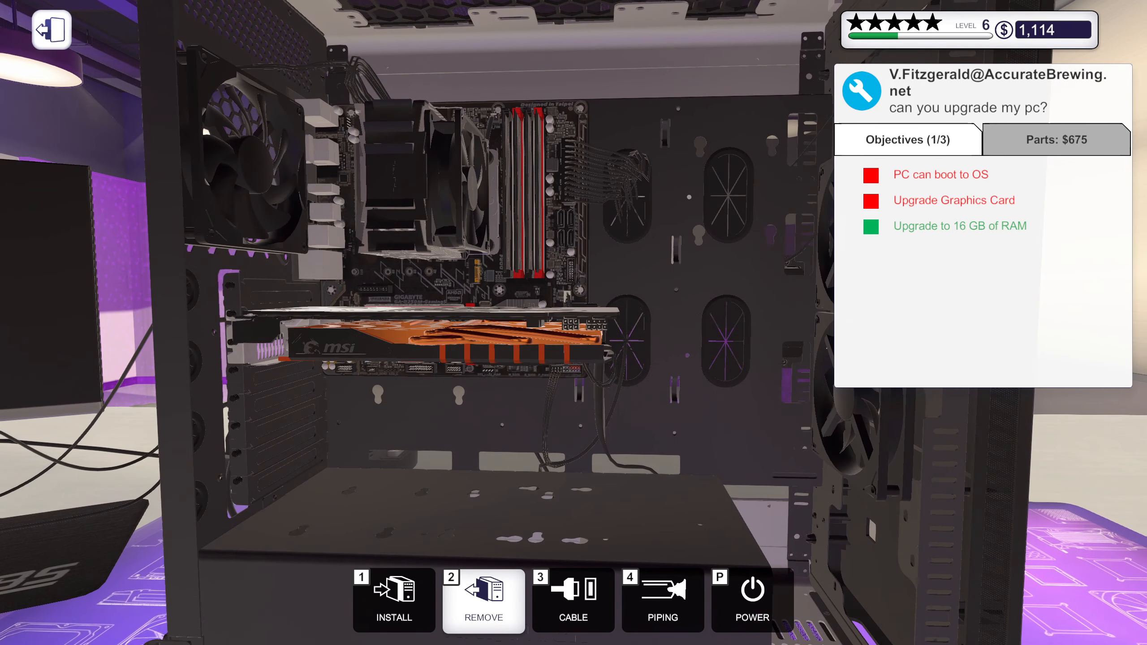
left_click(572, 600)
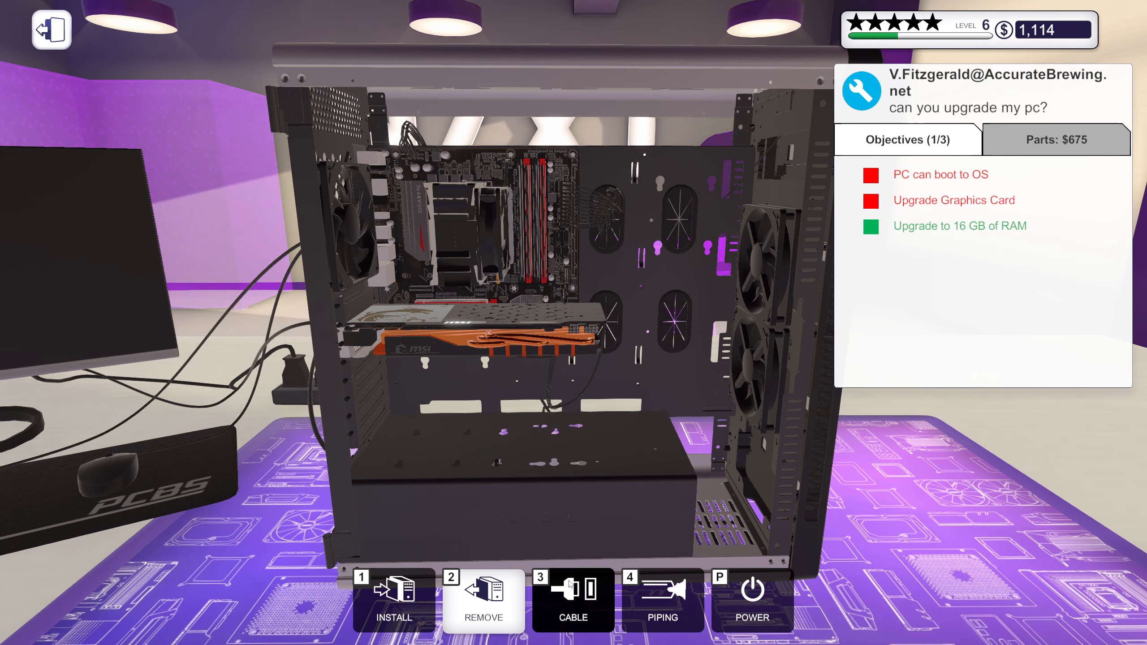
left_click(572, 599)
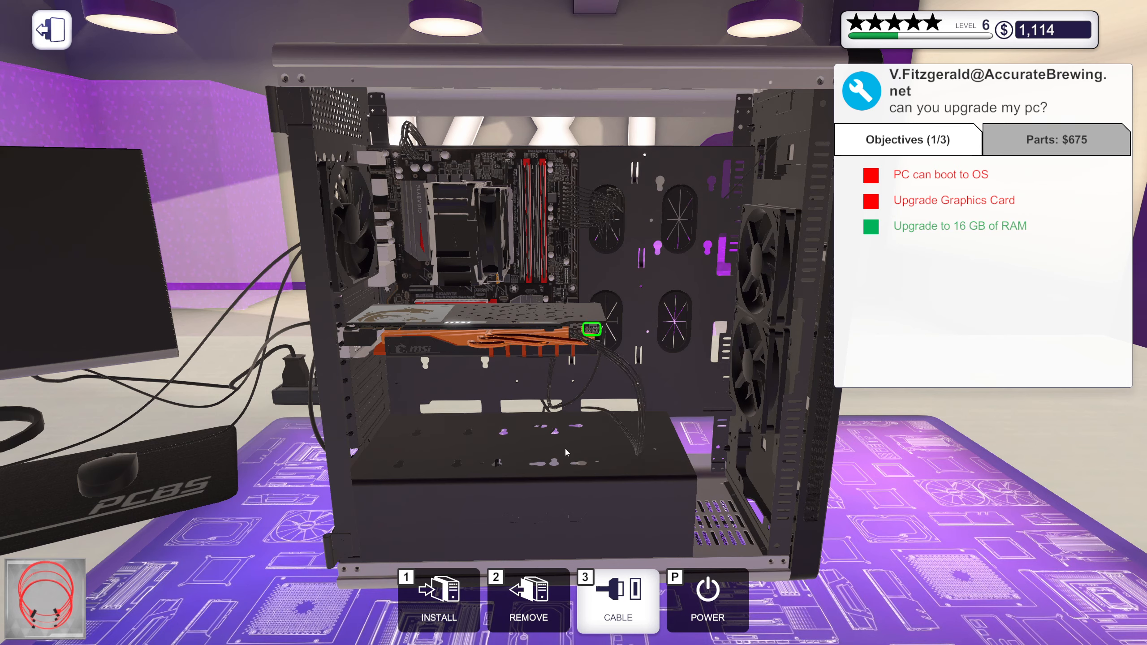
Step: Plug the power cable into the new graphics card's connector
left_click(591, 328)
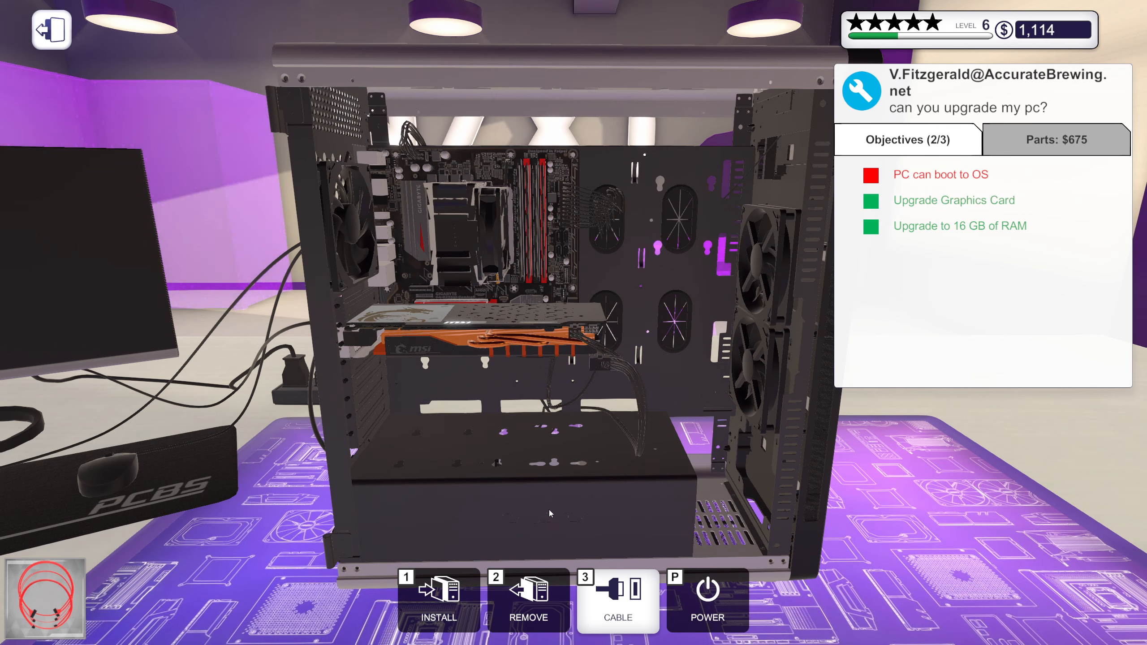
mouse_move(749, 223)
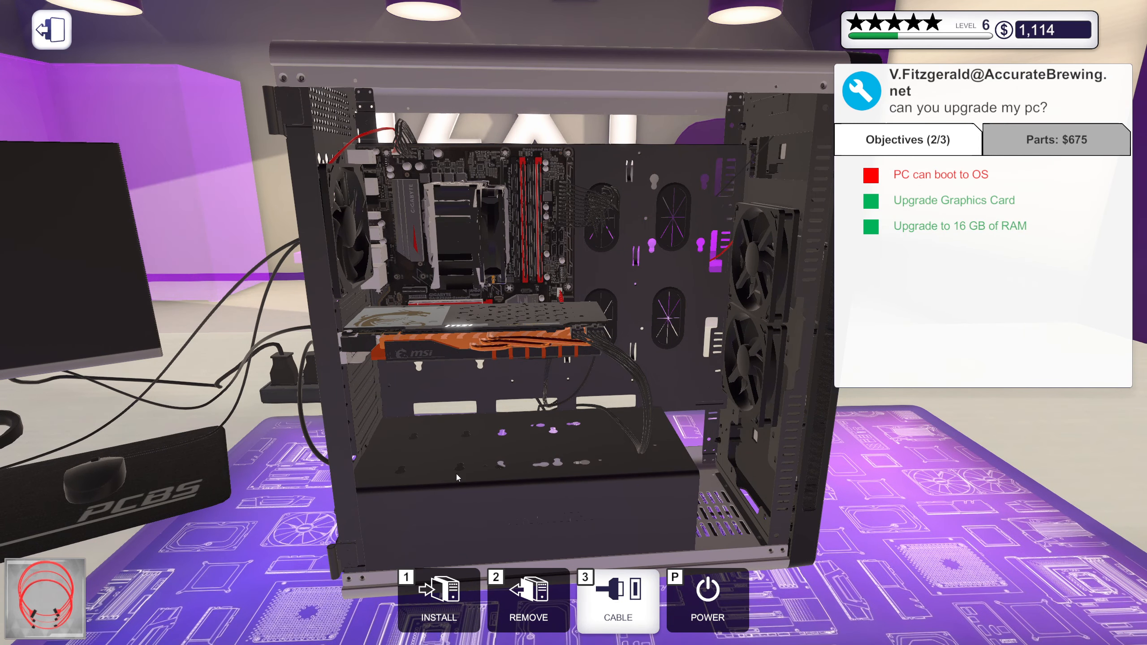
Step: Power on the PC, set XMP to On under RAM OC, and apply changes and restart
left_click(617, 599)
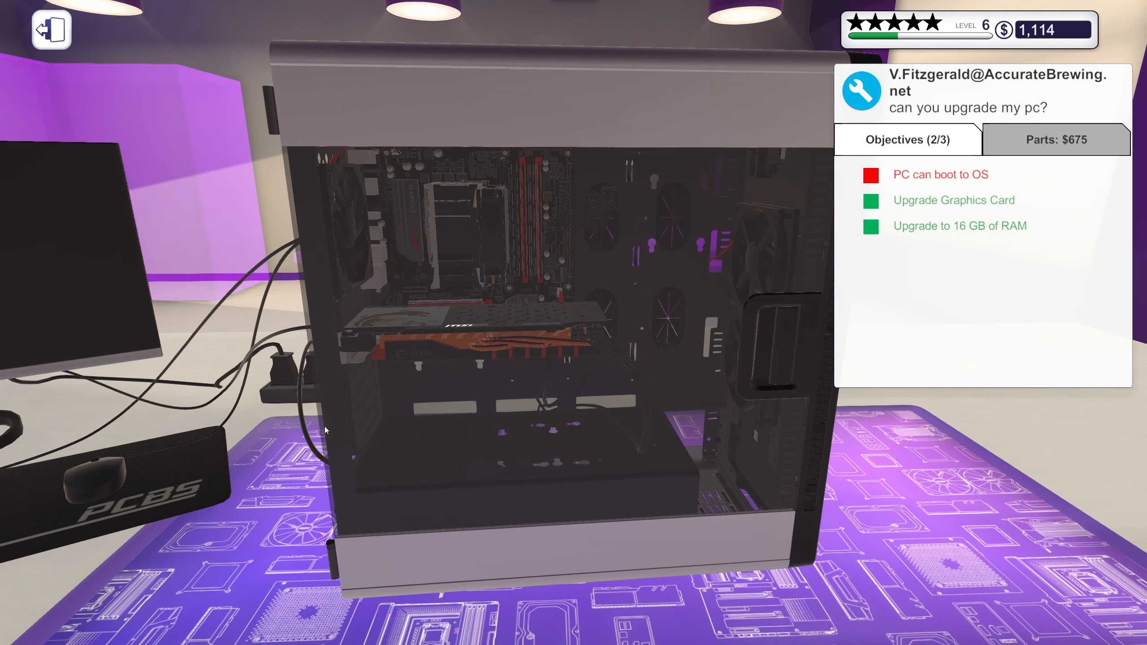
mouse_move(341, 561)
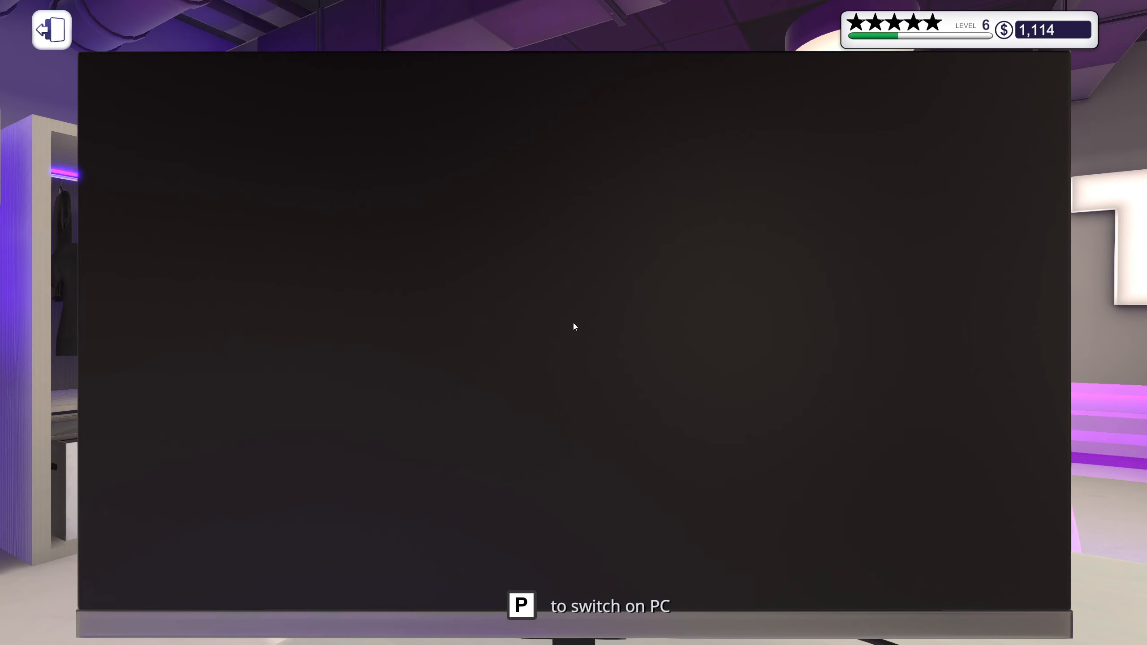
key("p")
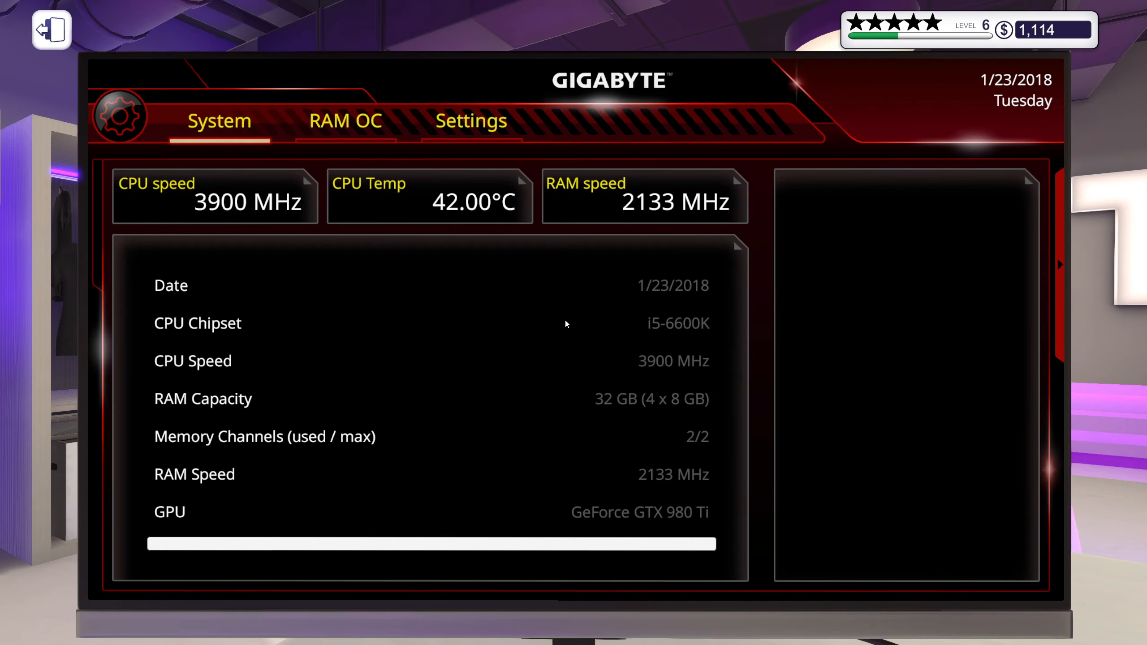
left_click(345, 120)
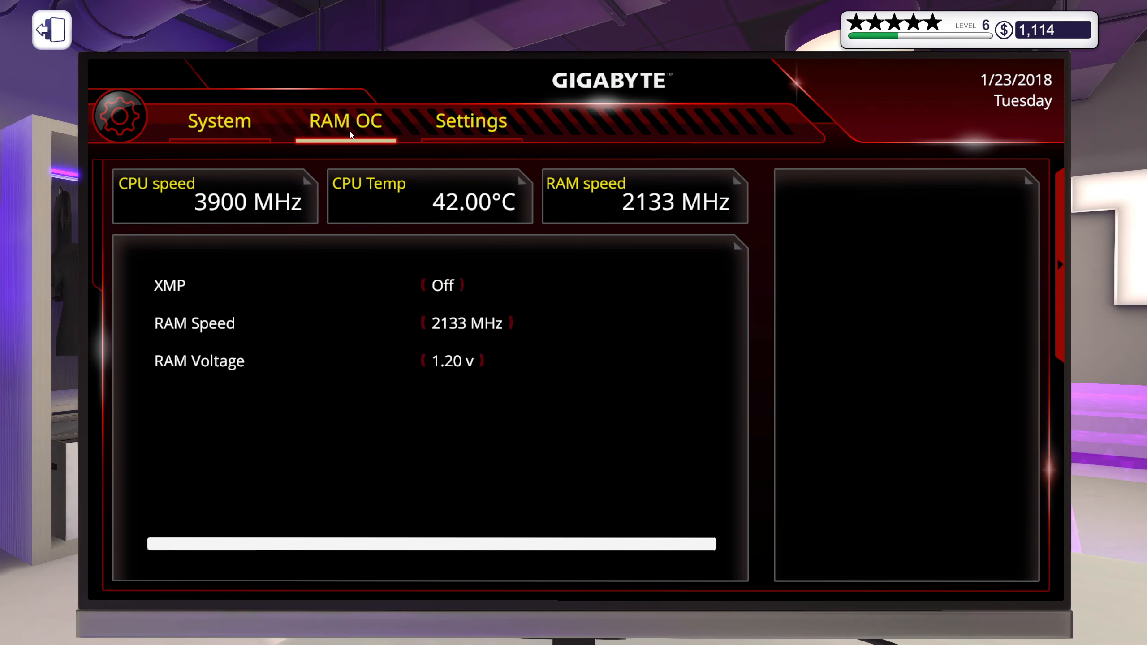
left_click(442, 285)
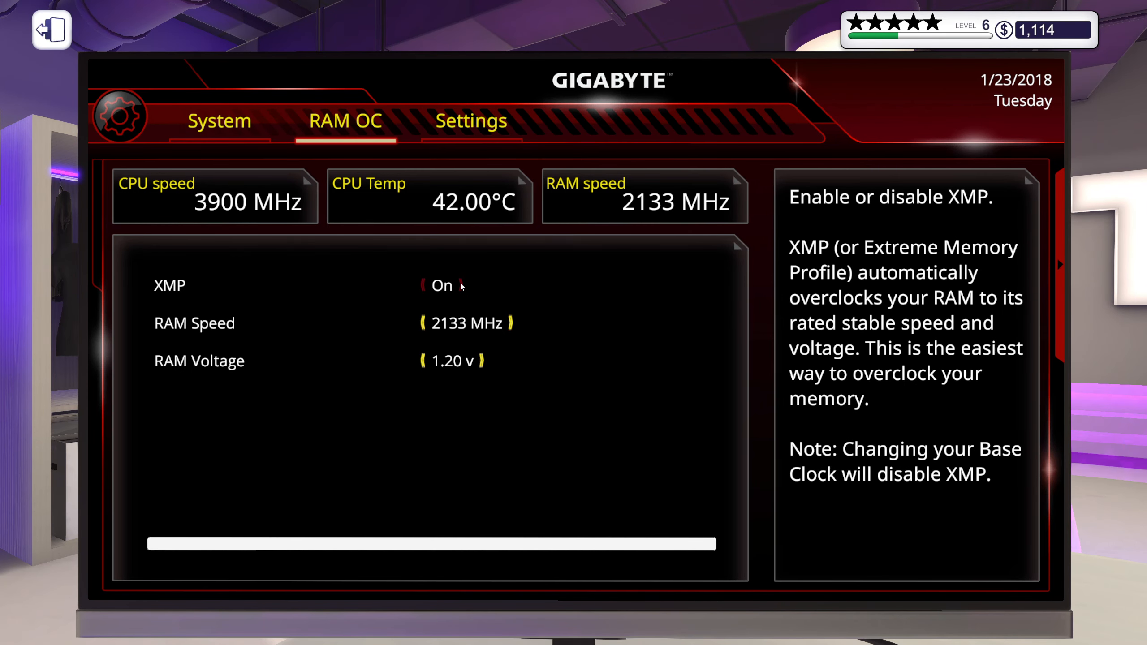
left_click(471, 121)
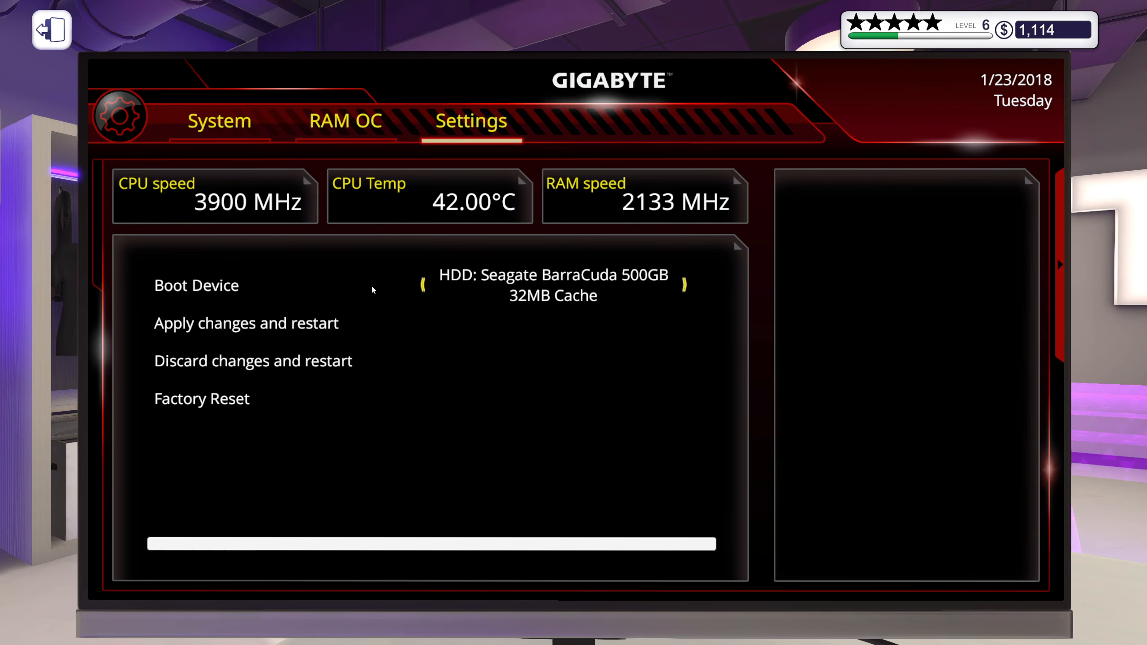
left_click(51, 30)
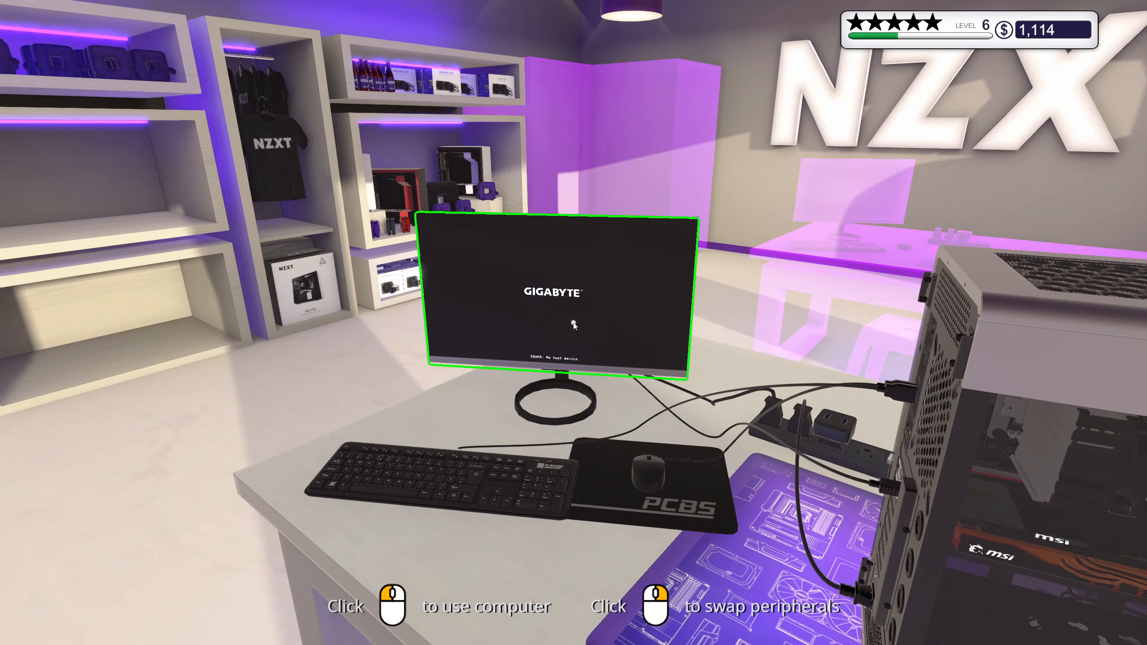
Step: Leave the computer, screw the side panel onto Fitzgerald's case, and check inventory
left_click(573, 297)
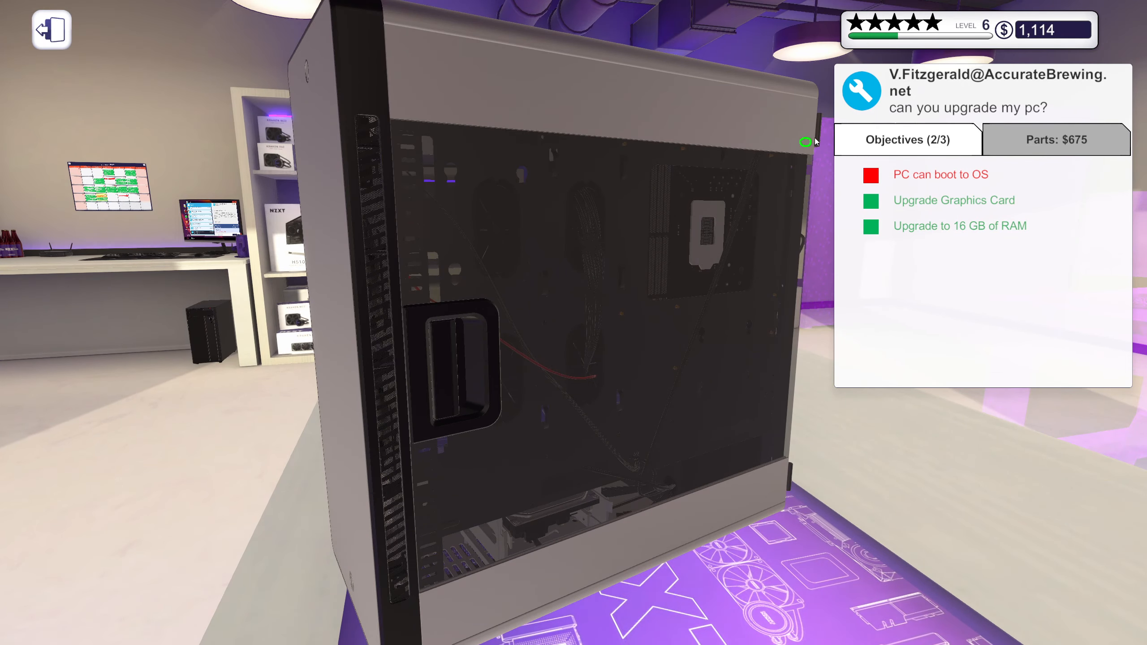
mouse_move(781, 464)
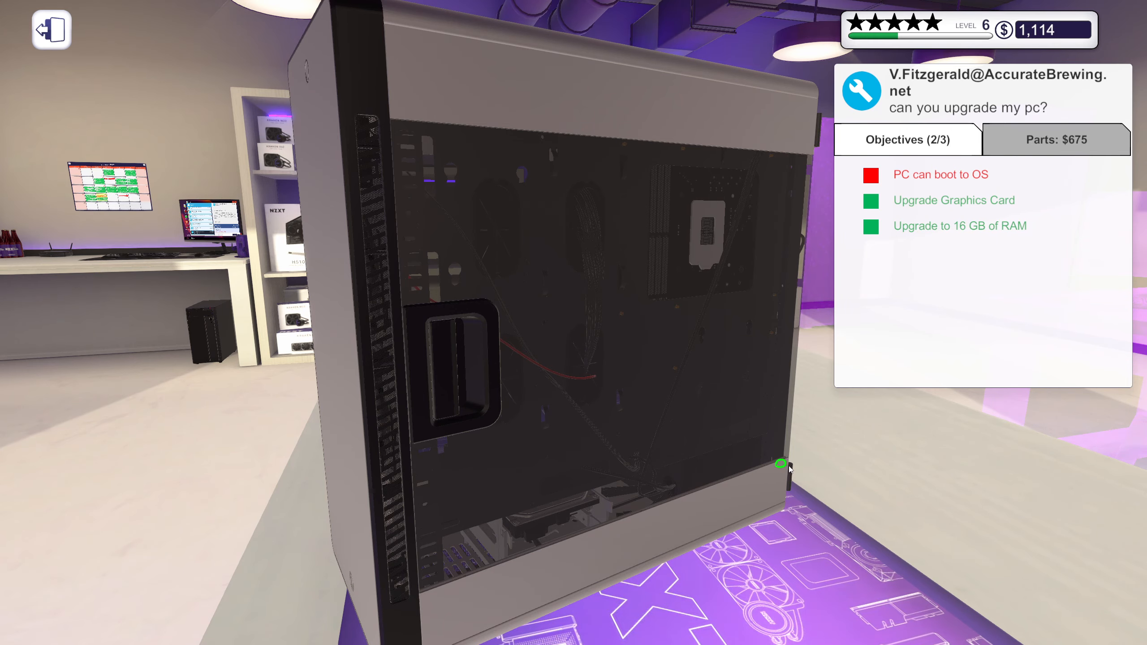
left_click(779, 464)
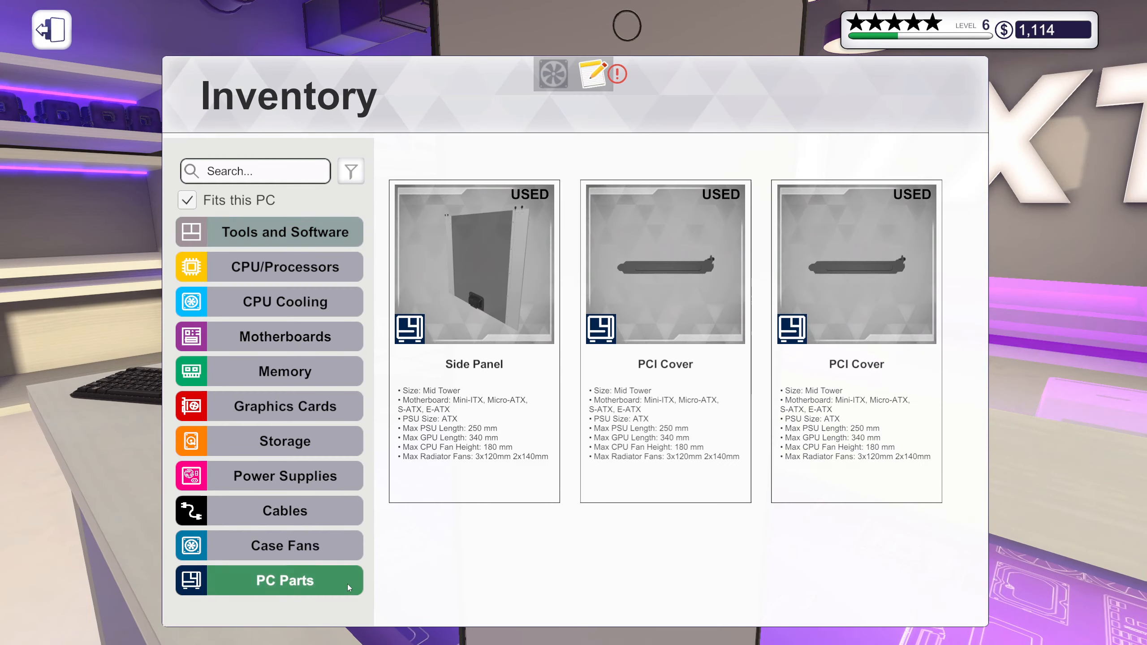
left_click(51, 29)
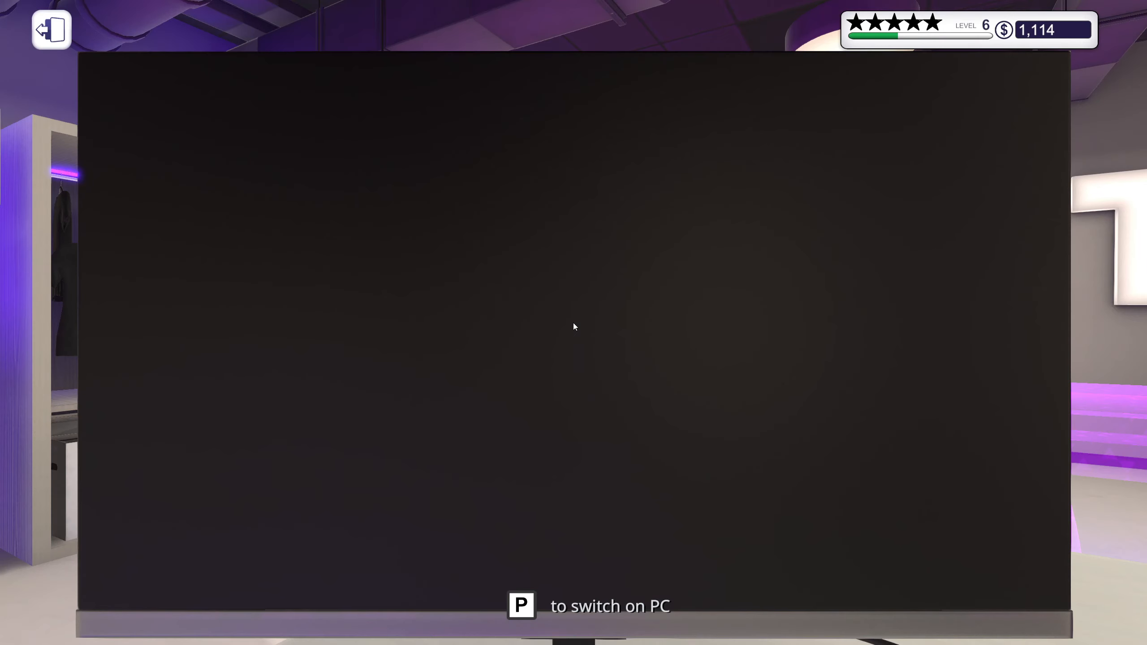
Step: Power on the PC with P and open the V.Fitzgerald upgrade email to Collect
key("p")
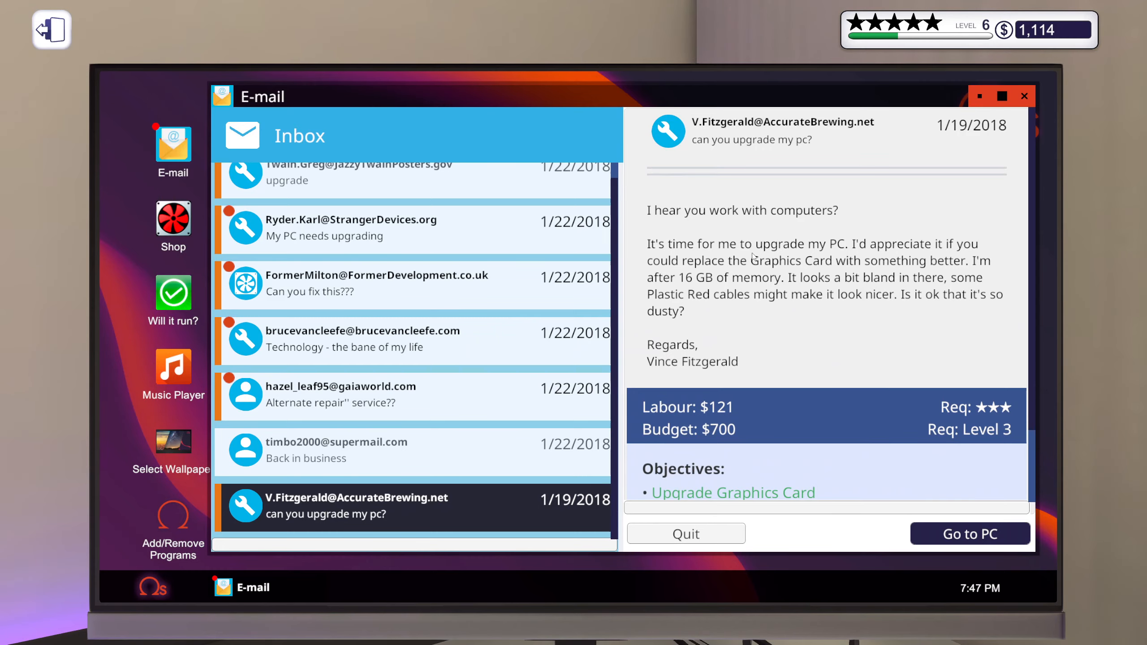
mouse_move(757, 254)
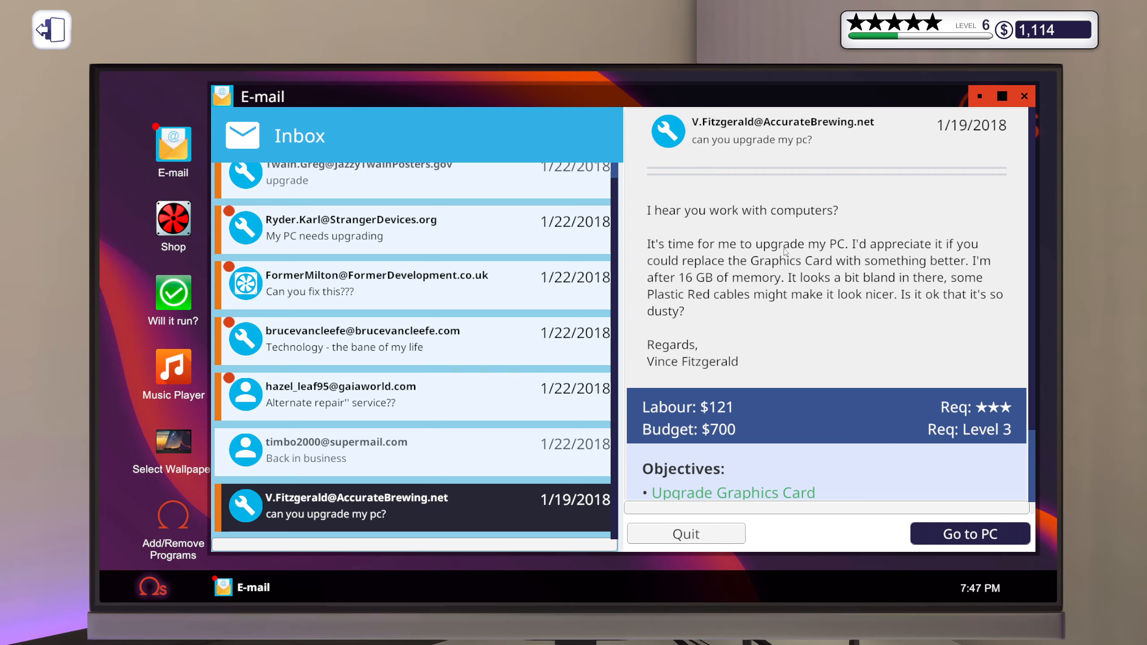
mouse_move(713, 272)
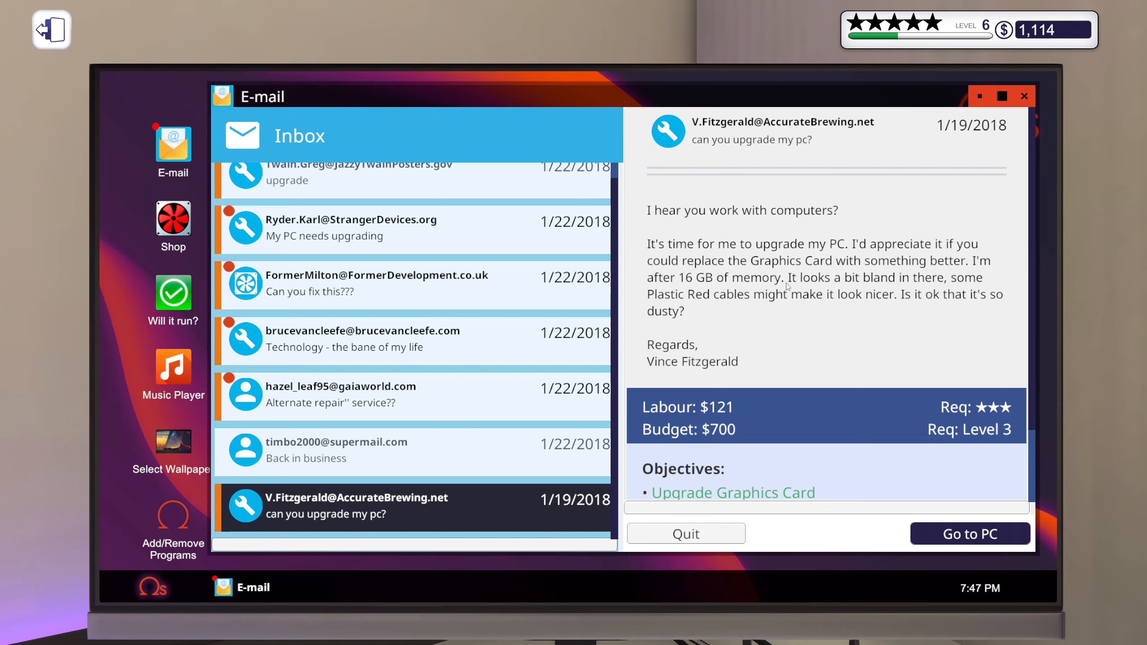
mouse_move(672, 302)
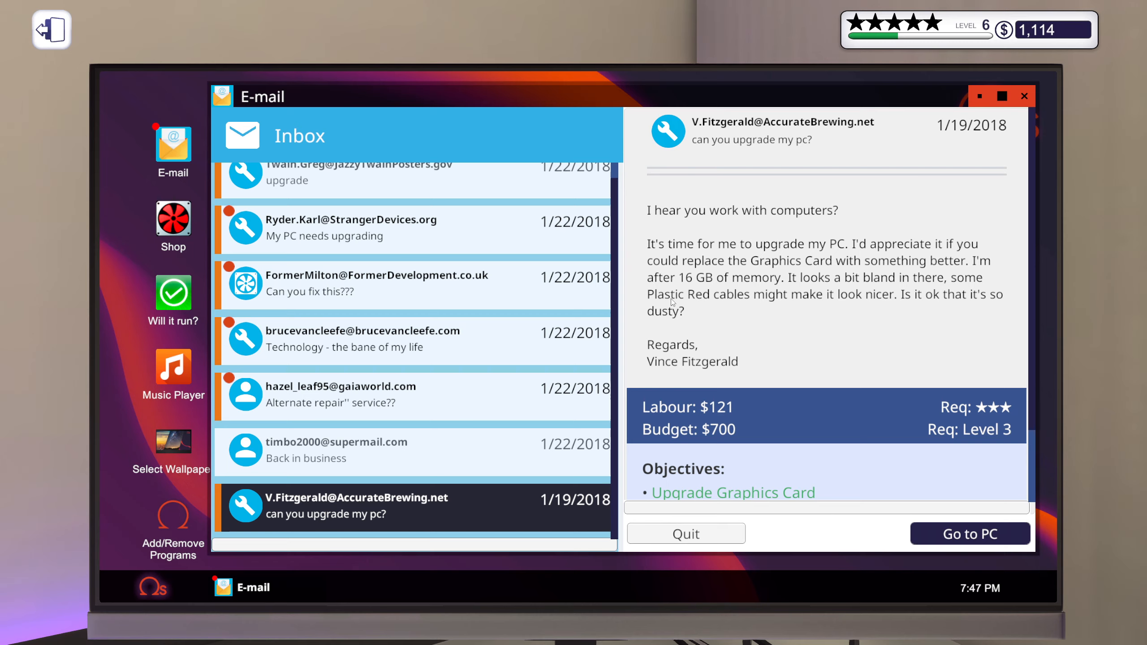
mouse_move(856, 309)
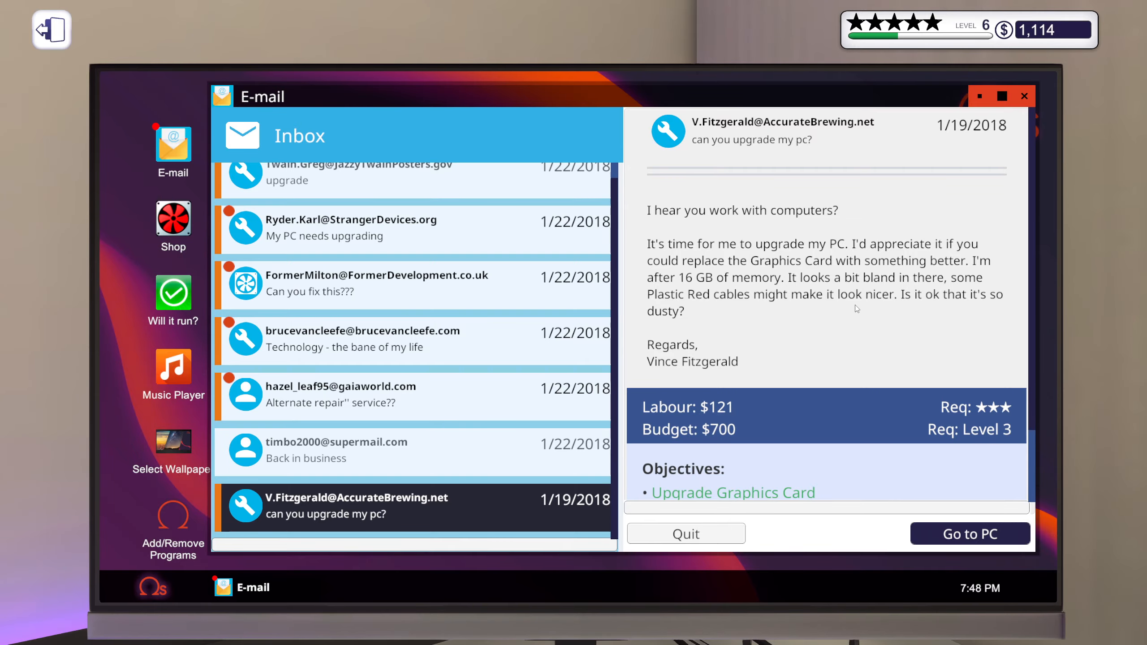
mouse_move(961, 305)
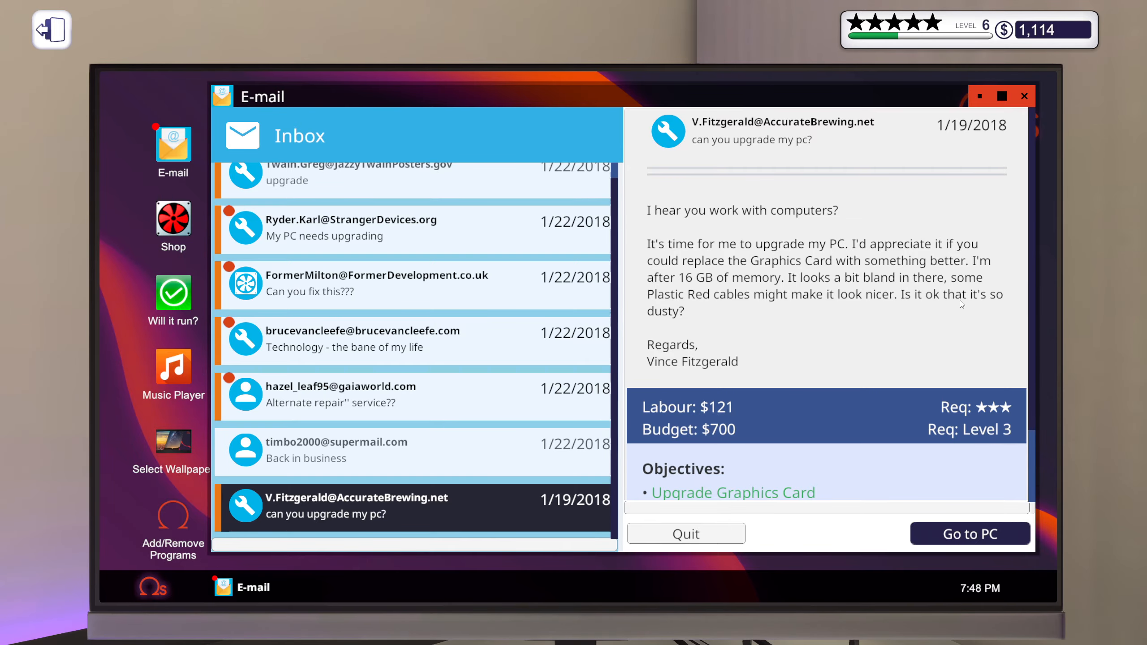
left_click(968, 533)
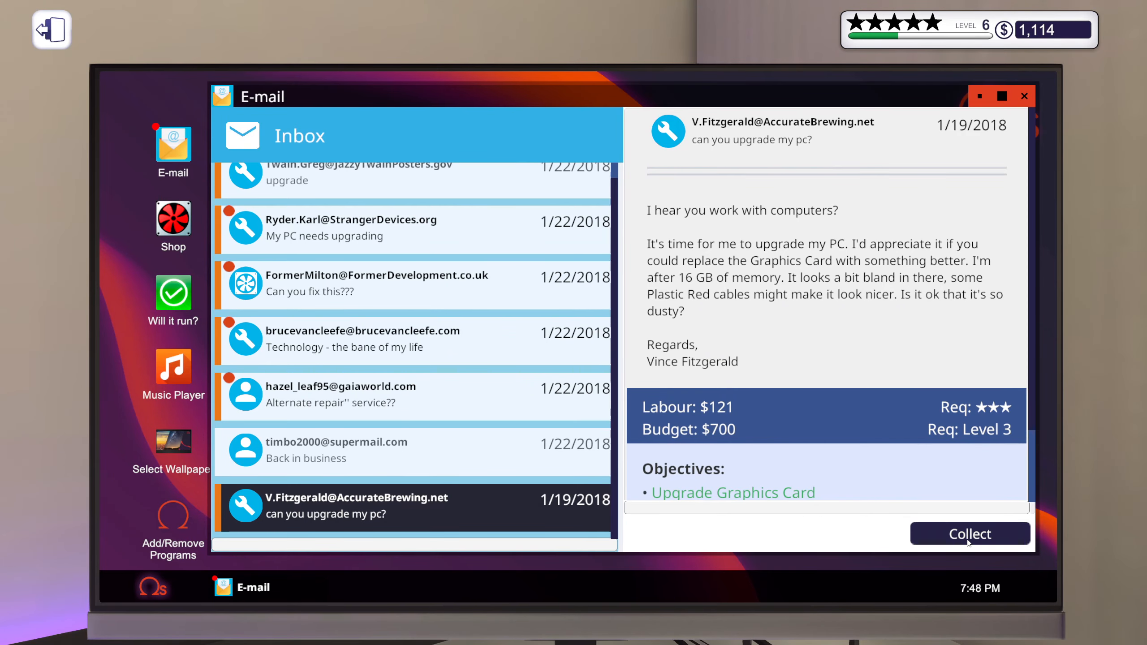
Step: Collect payment, earning a five-star Bongle review and a $1,910 balance
left_click(969, 533)
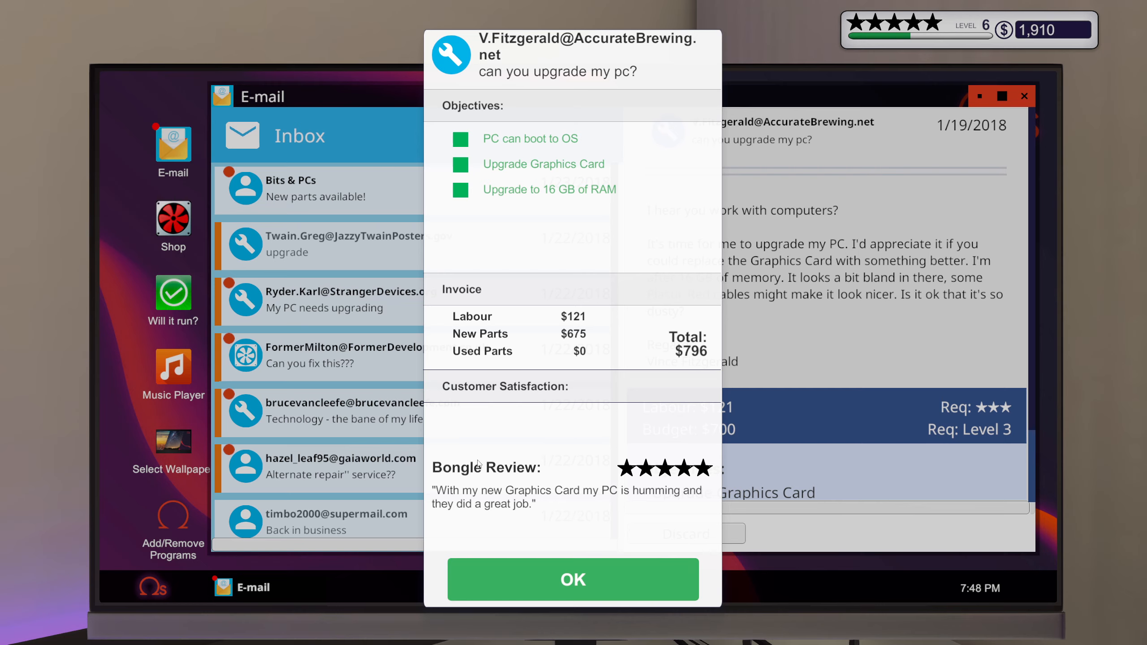
mouse_move(570, 504)
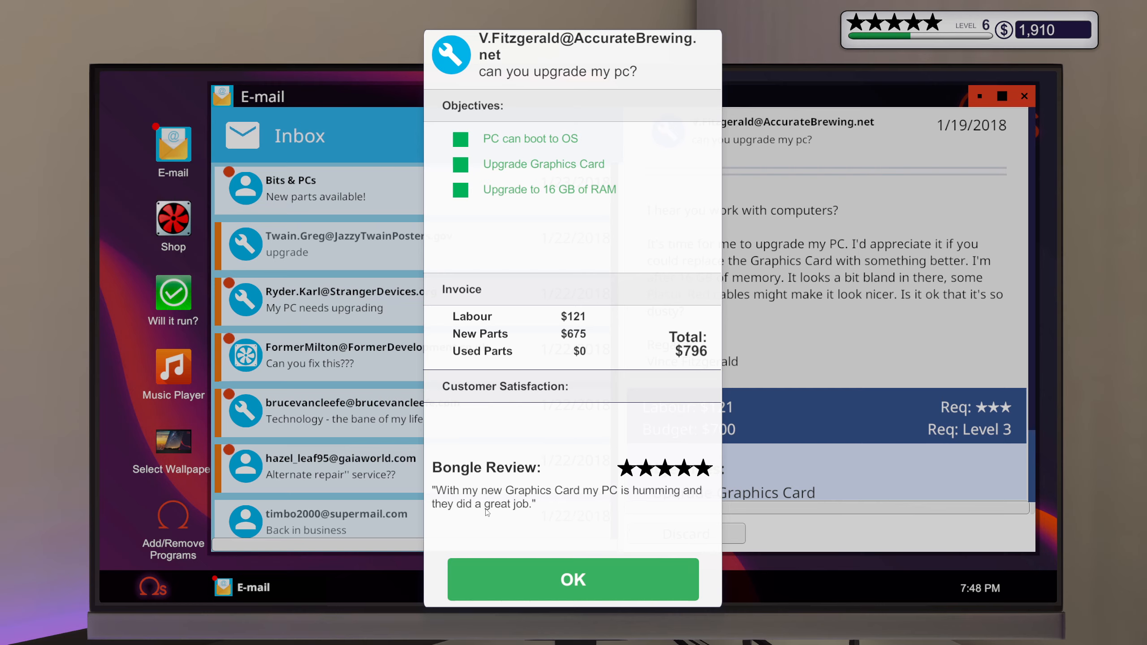
mouse_move(464, 518)
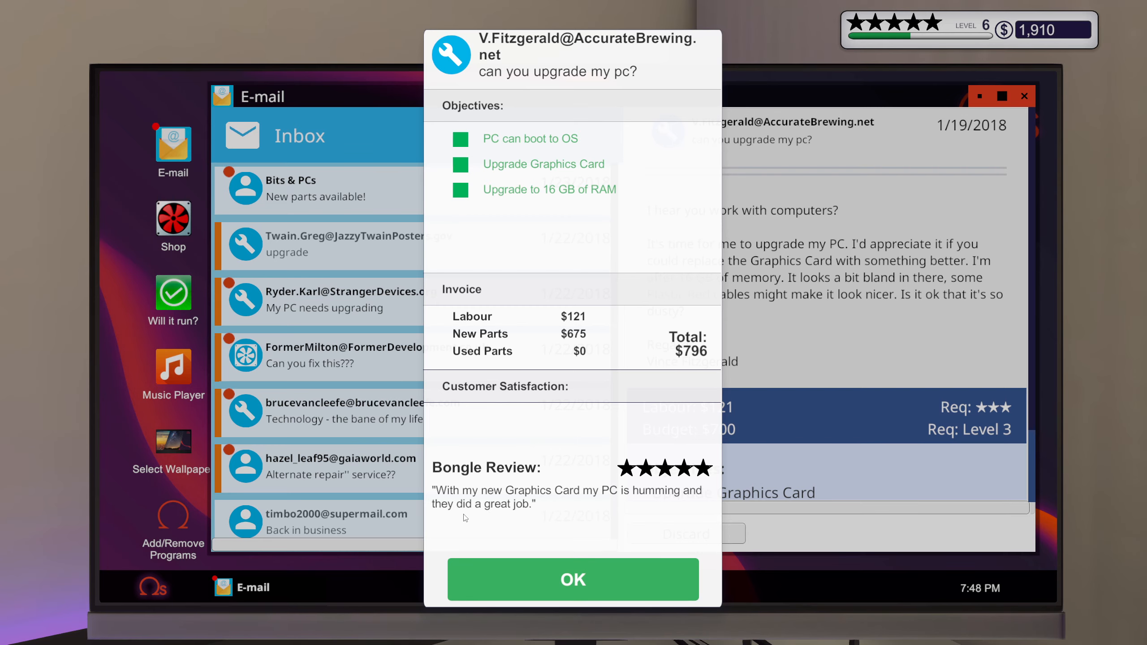
left_click(572, 578)
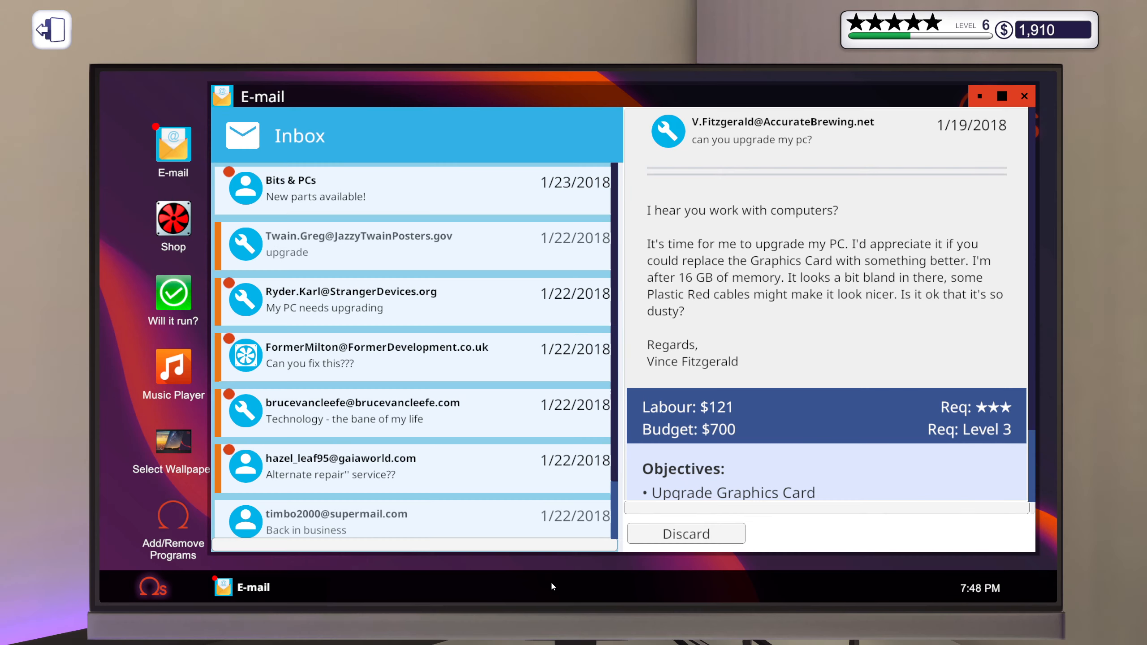
mouse_move(505, 502)
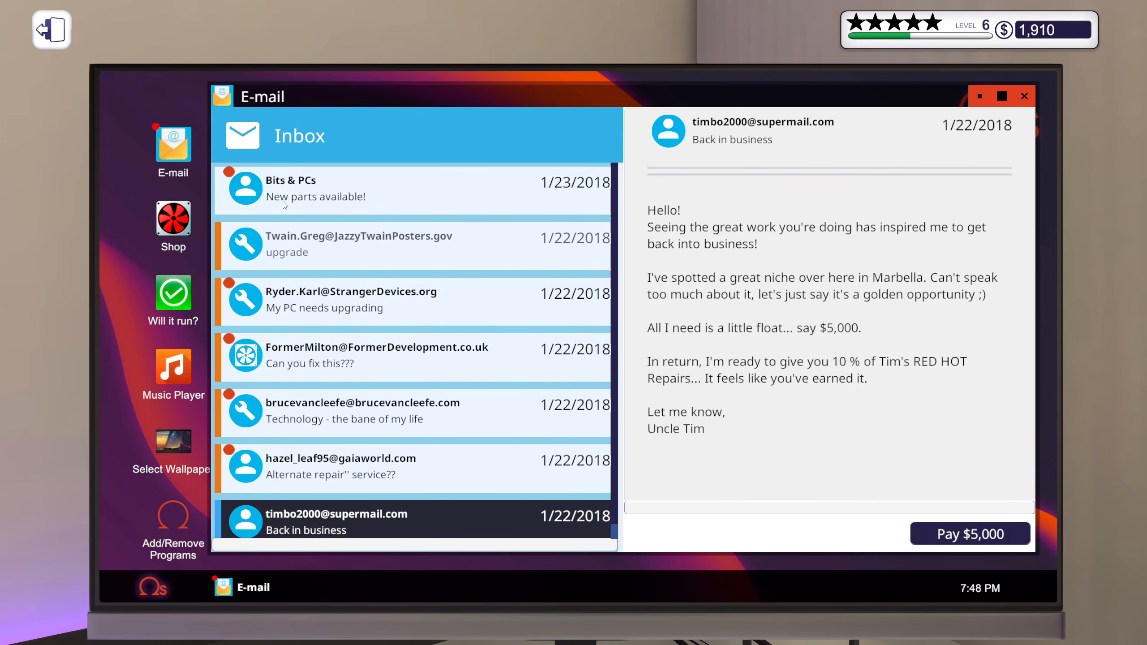
Step: Read the Bits & PCs new-parts email listing the GTX 1060, then discard it
left_click(314, 189)
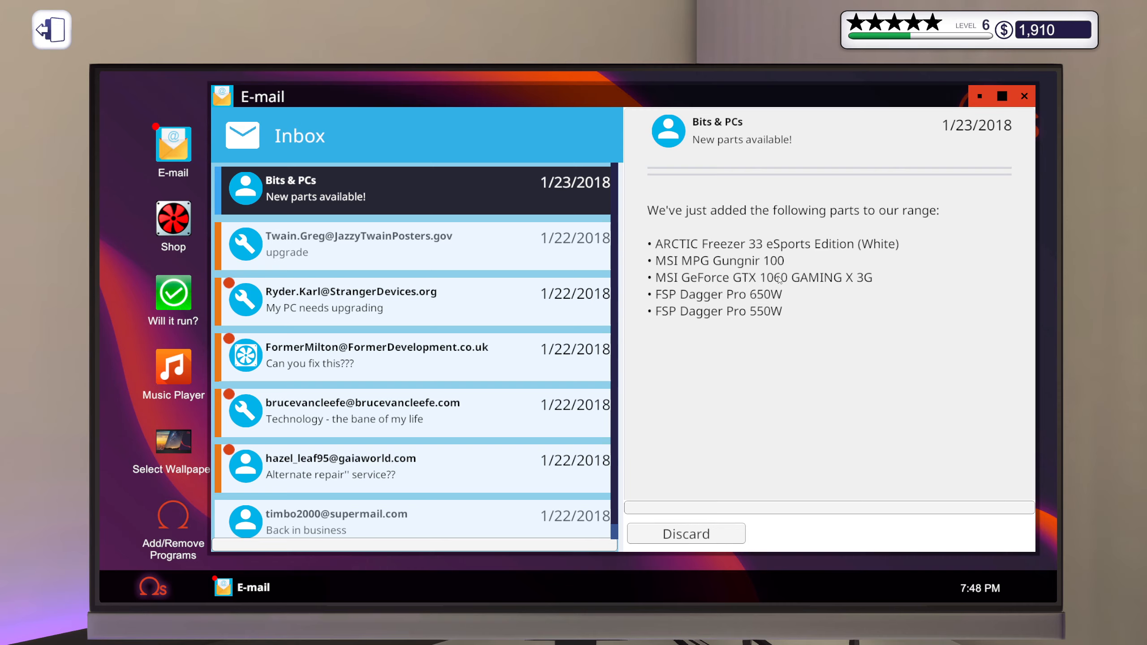
mouse_move(738, 305)
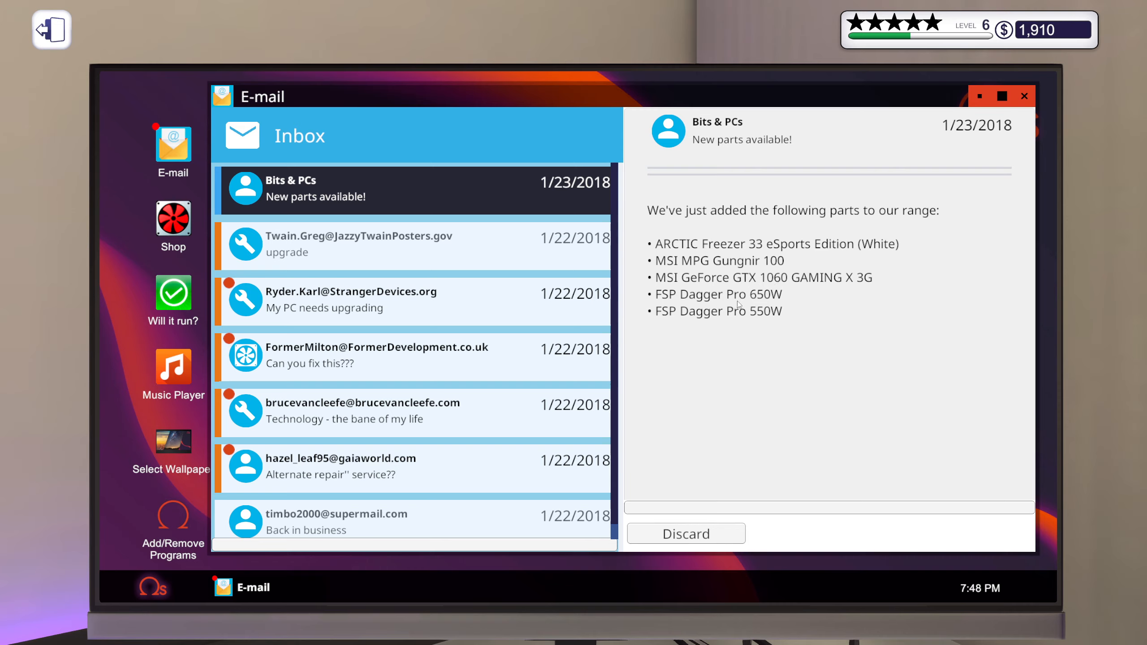
mouse_move(760, 301)
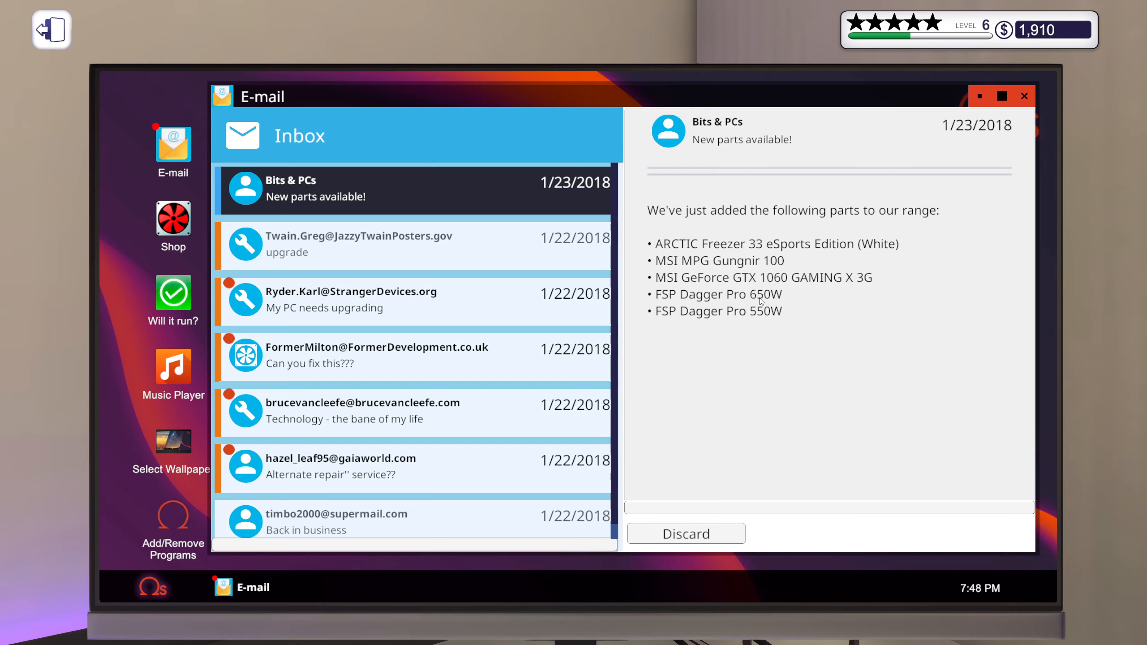
mouse_move(787, 327)
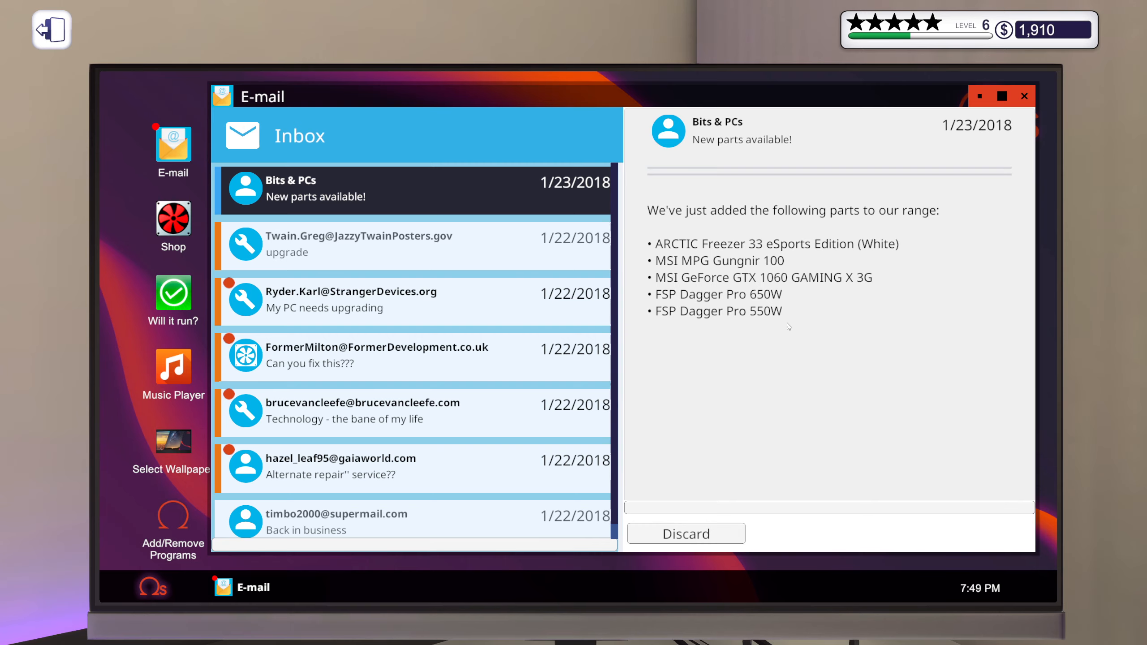
mouse_move(729, 552)
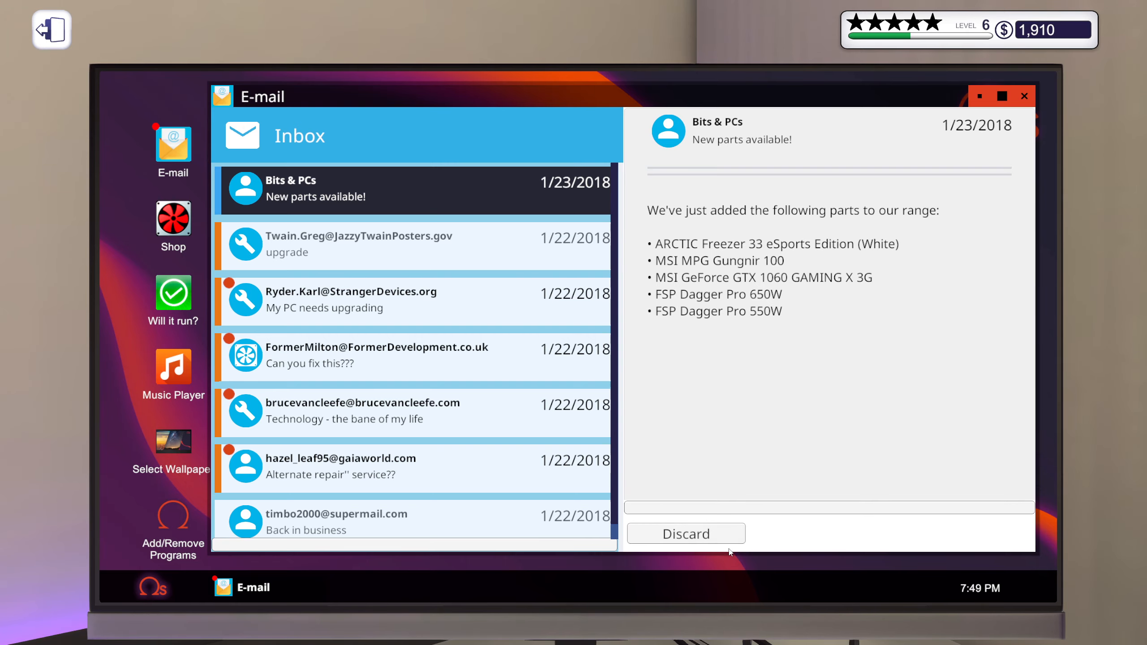
left_click(685, 533)
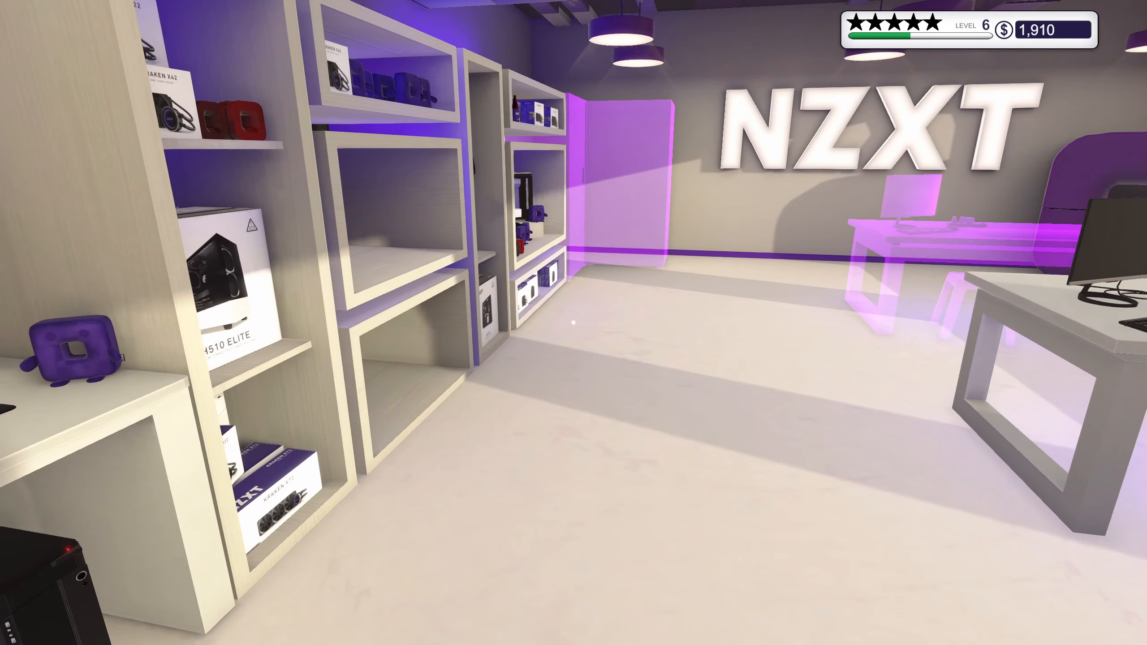
mouse_move(573, 323)
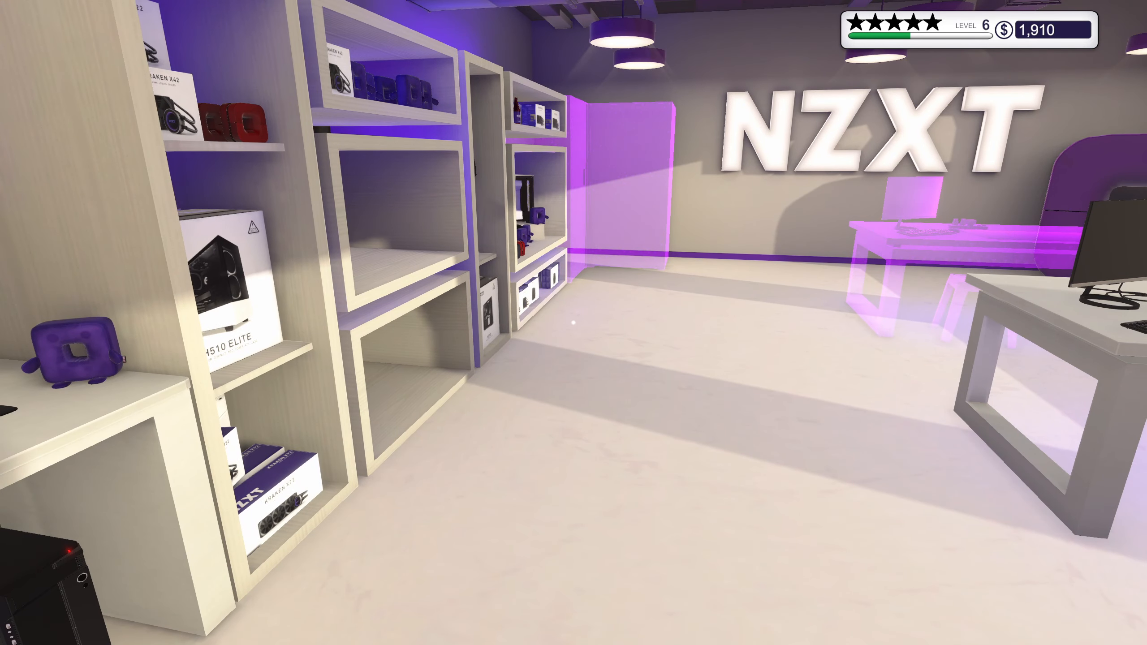